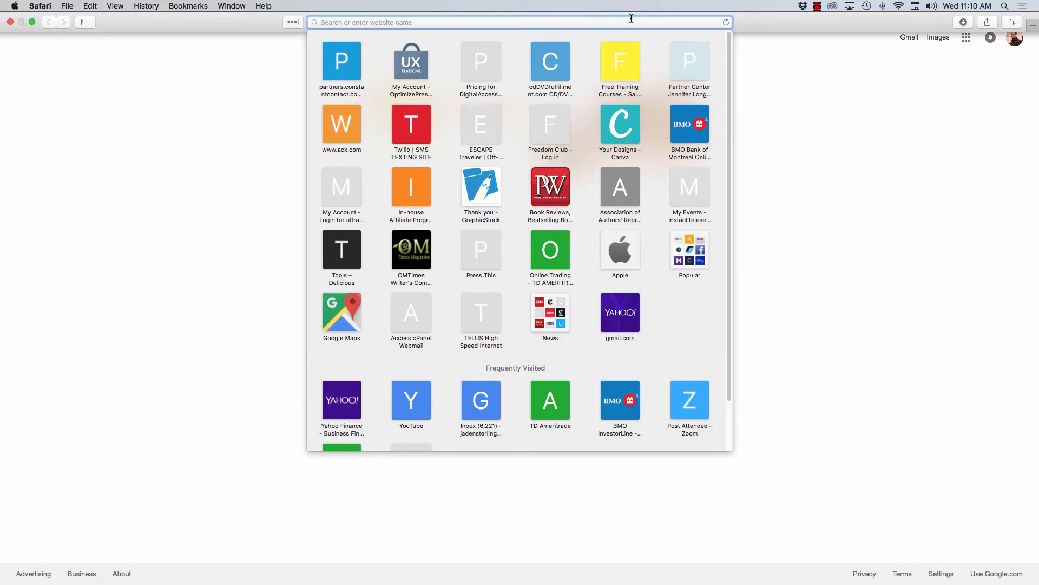
{"action": "type", "text": "acx.com"}
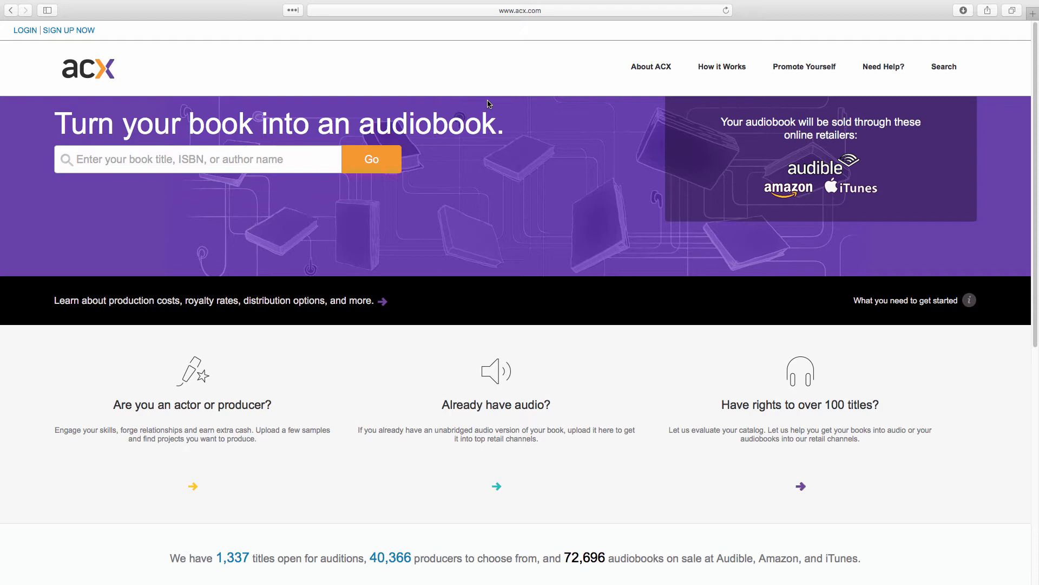
{"action": "mouse_move", "coordinate": [531, 243]}
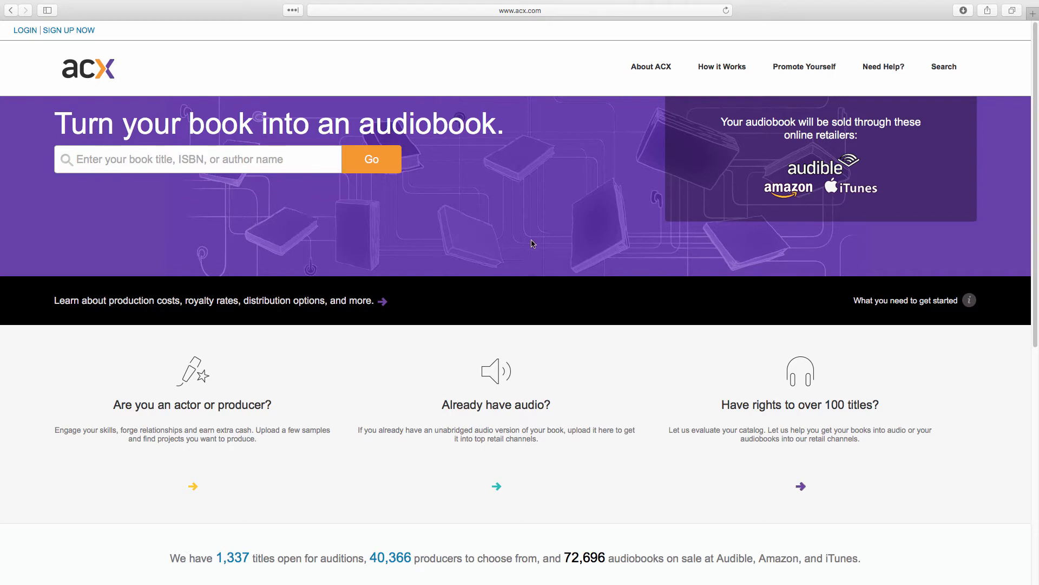
{"action": "scroll", "scroll_direction": "down", "scroll_amount": 3}
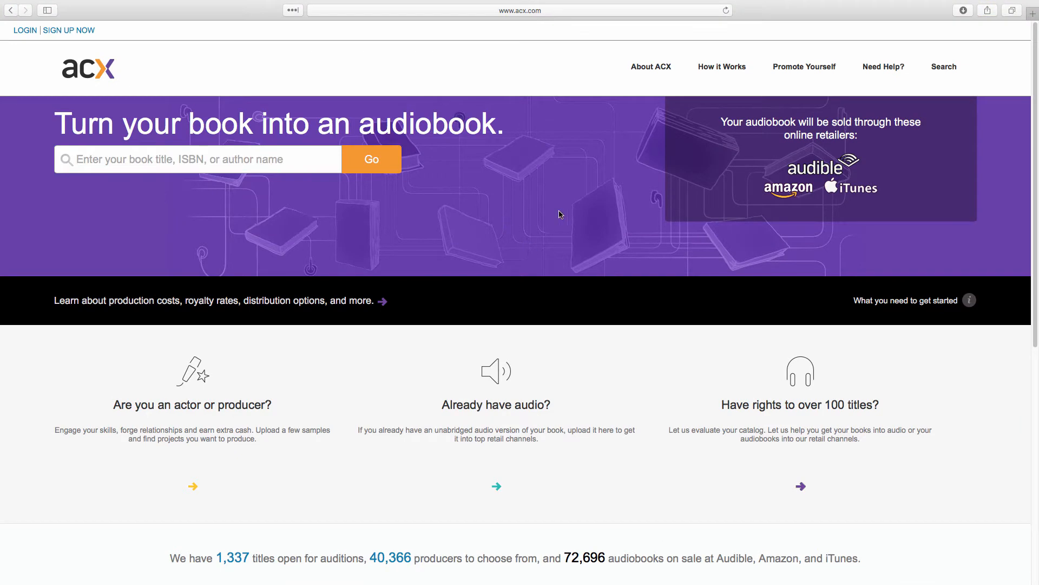
{"action": "mouse_move", "coordinate": [721, 66]}
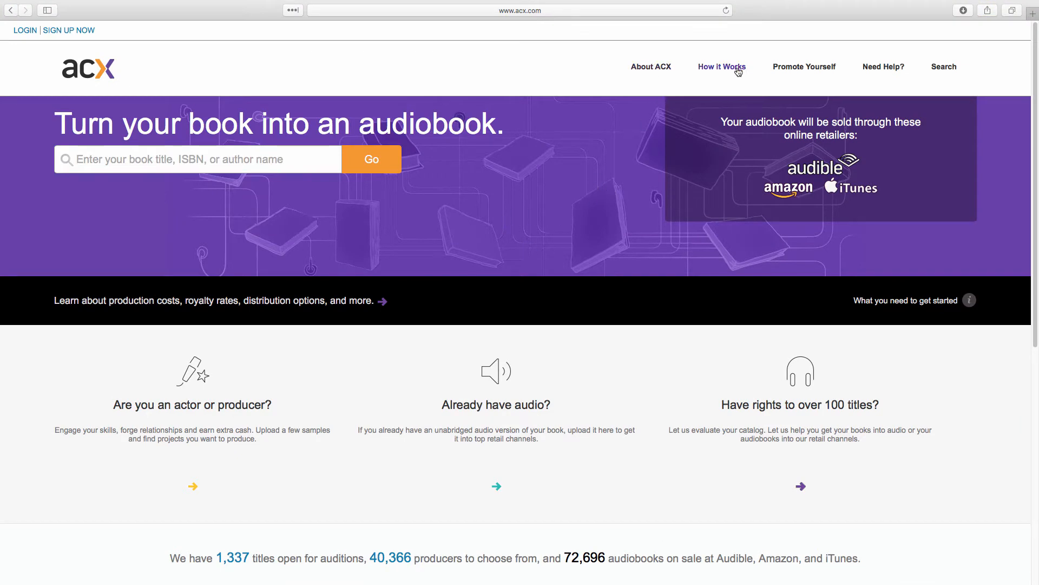
- Open the How It Works overview from the top navigation bar
{"action": "left_click", "coordinate": [721, 66]}
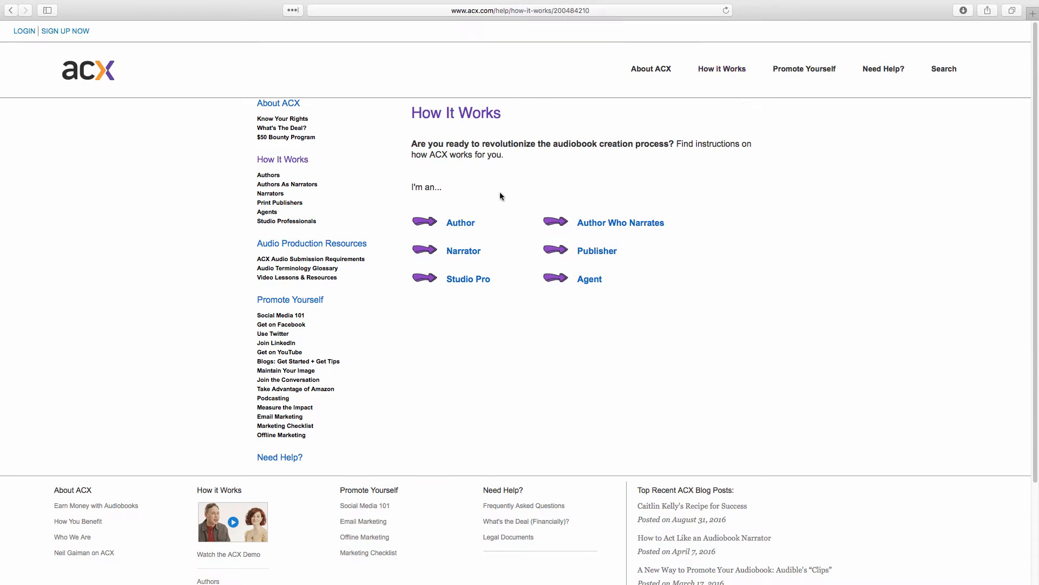
{"action": "mouse_move", "coordinate": [460, 225]}
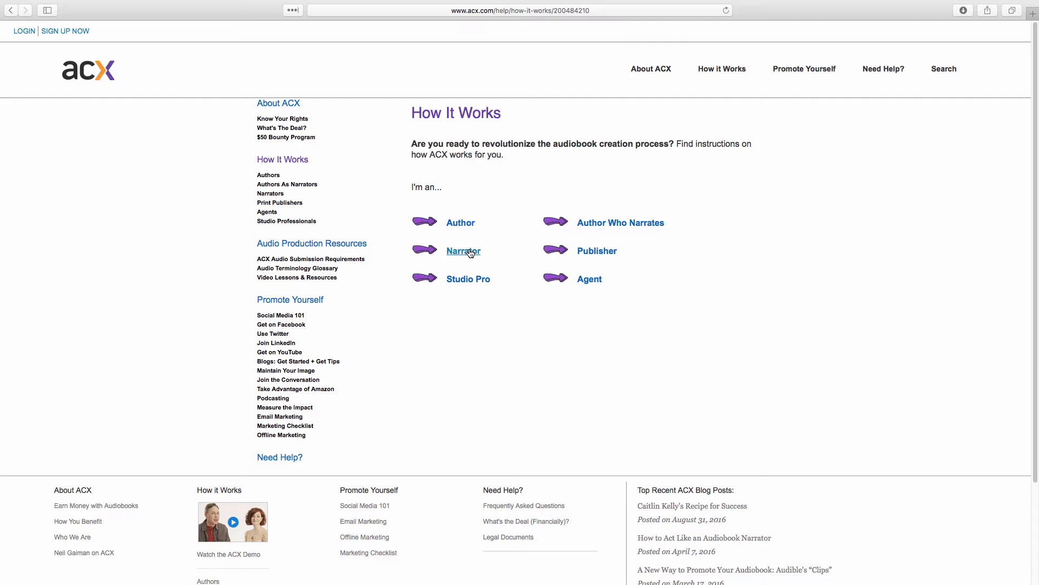
{"action": "mouse_move", "coordinate": [467, 257]}
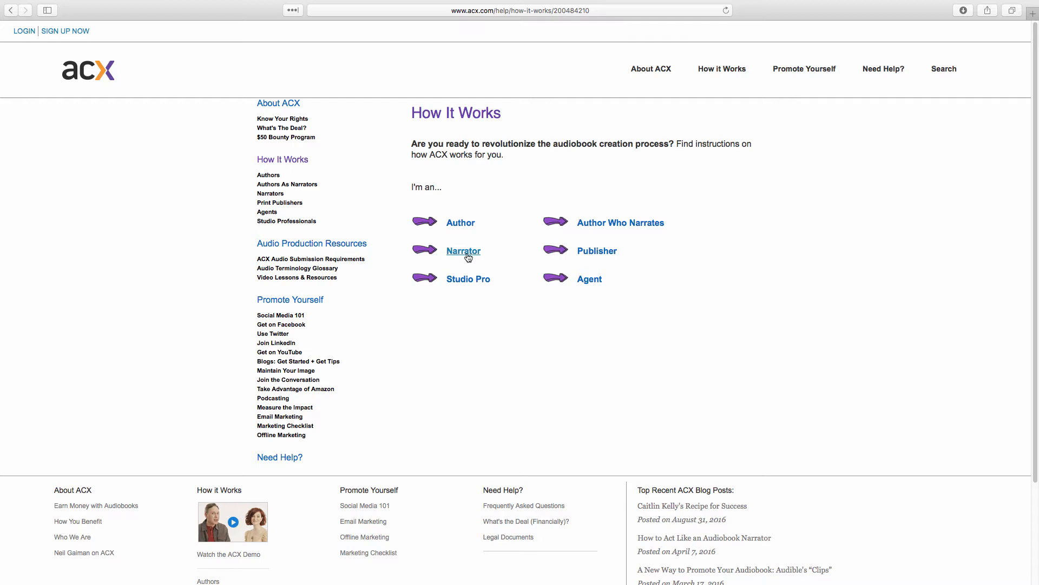
{"action": "mouse_move", "coordinate": [467, 257]}
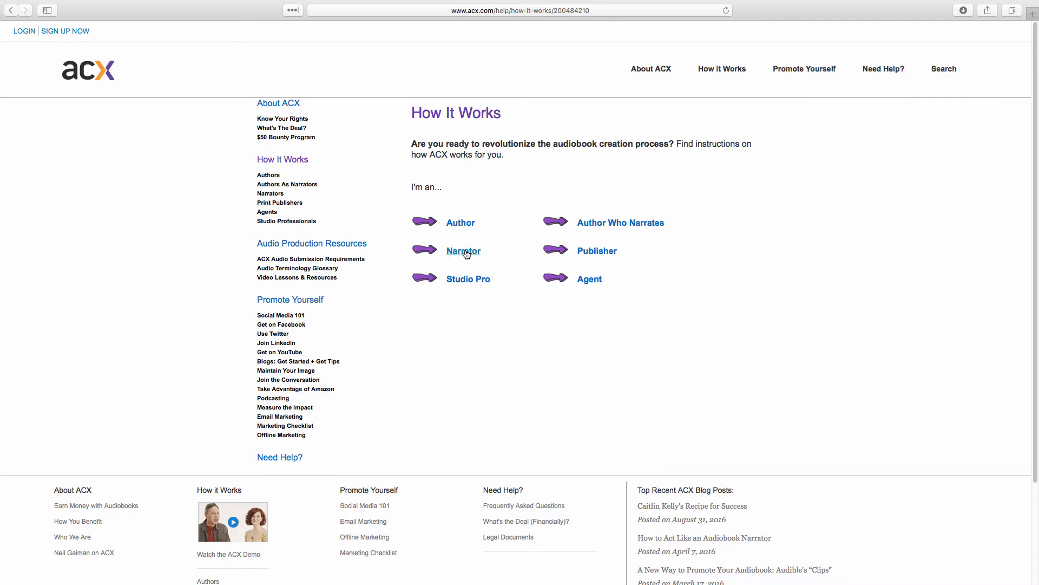
- Open the Authors guide and read through its six steps, from audio rights to getting started
{"action": "left_click", "coordinate": [460, 222]}
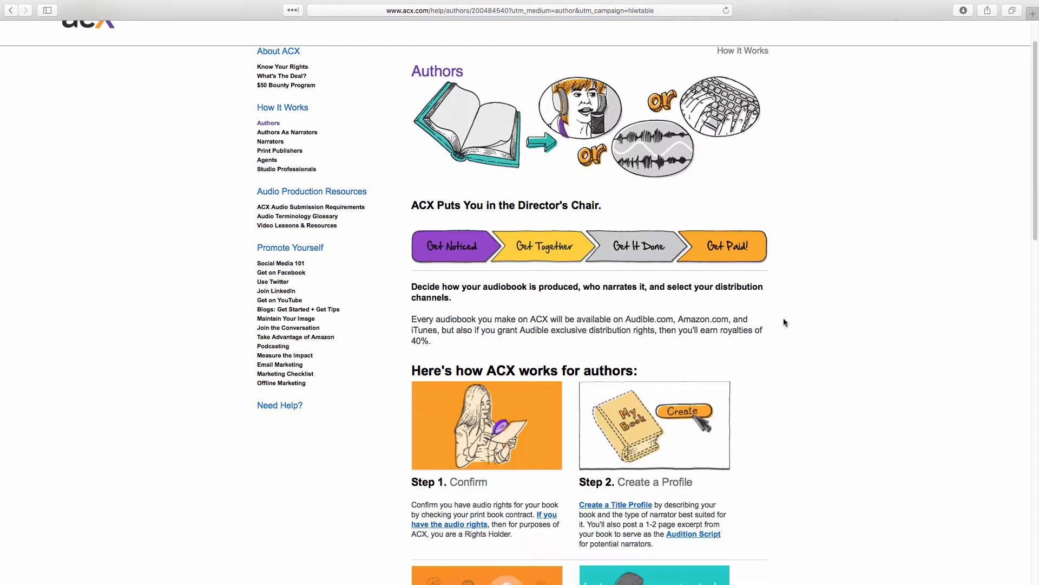
{"action": "scroll", "scroll_direction": "down", "scroll_amount": 3}
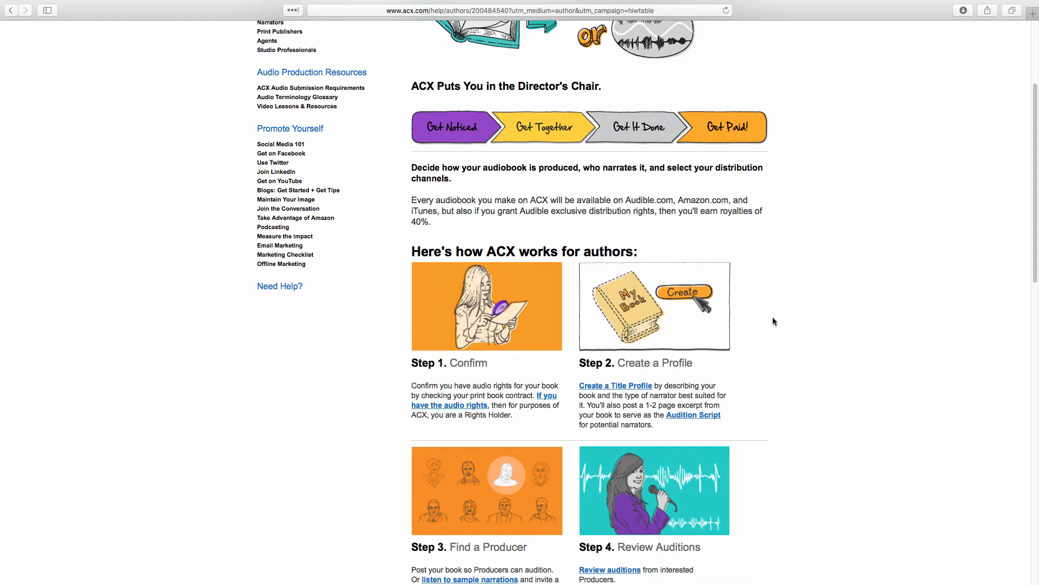
{"action": "scroll", "scroll_direction": "down", "scroll_amount": 3}
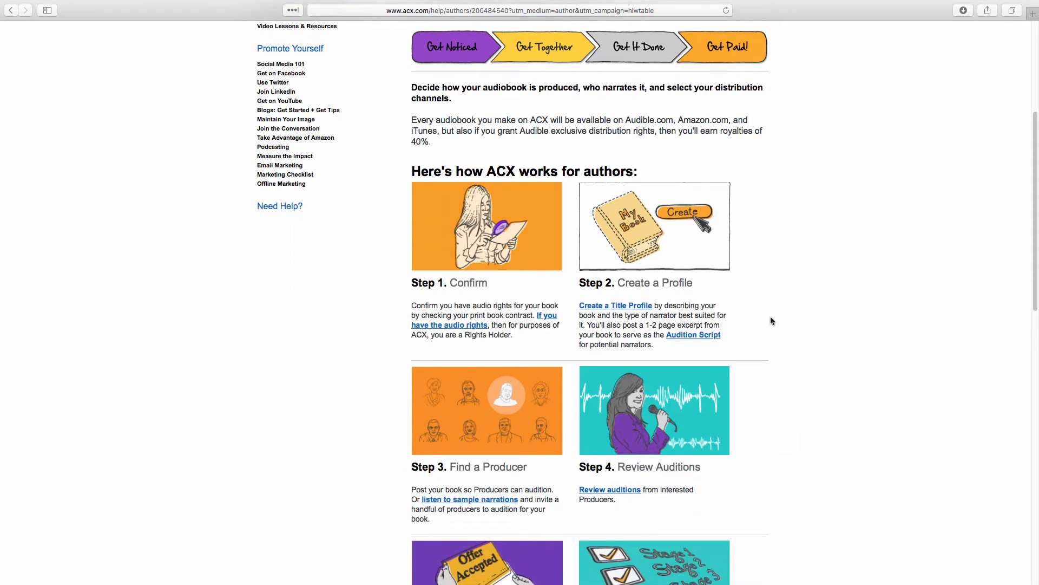
{"action": "mouse_move", "coordinate": [375, 316]}
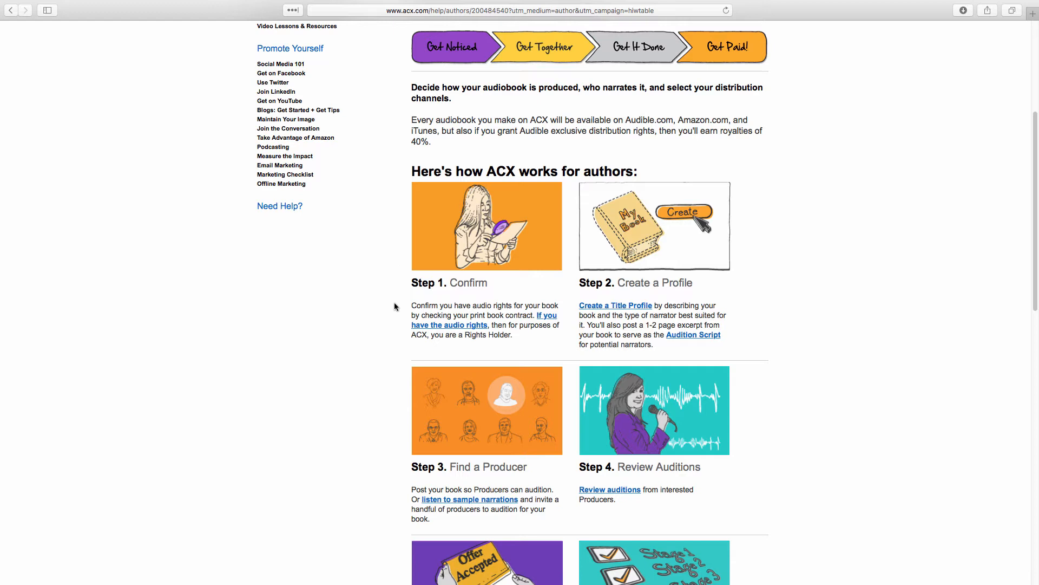
{"action": "scroll", "scroll_direction": "down", "scroll_amount": 3}
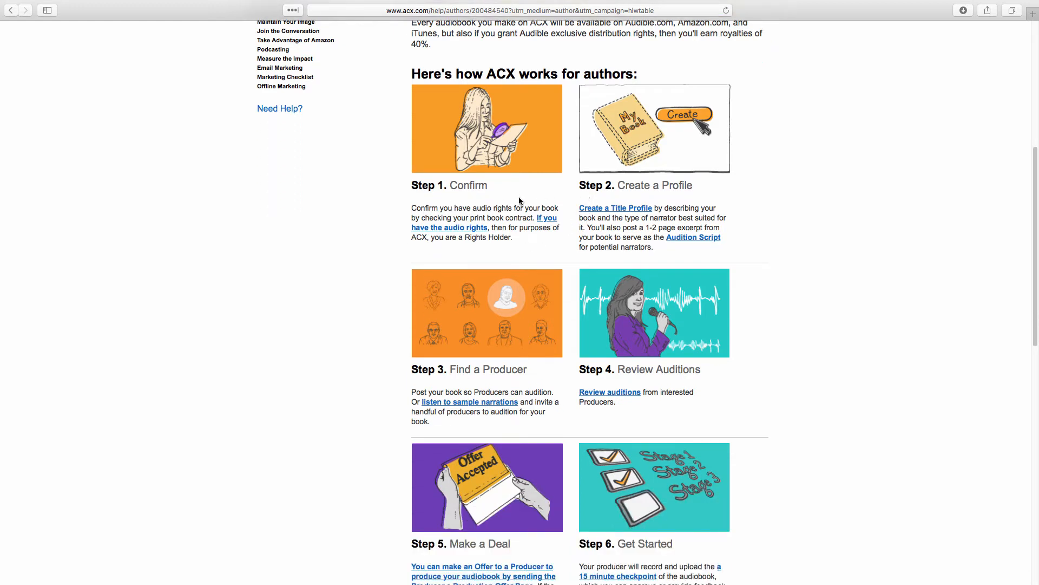
{"action": "scroll", "scroll_direction": "down", "scroll_amount": 3}
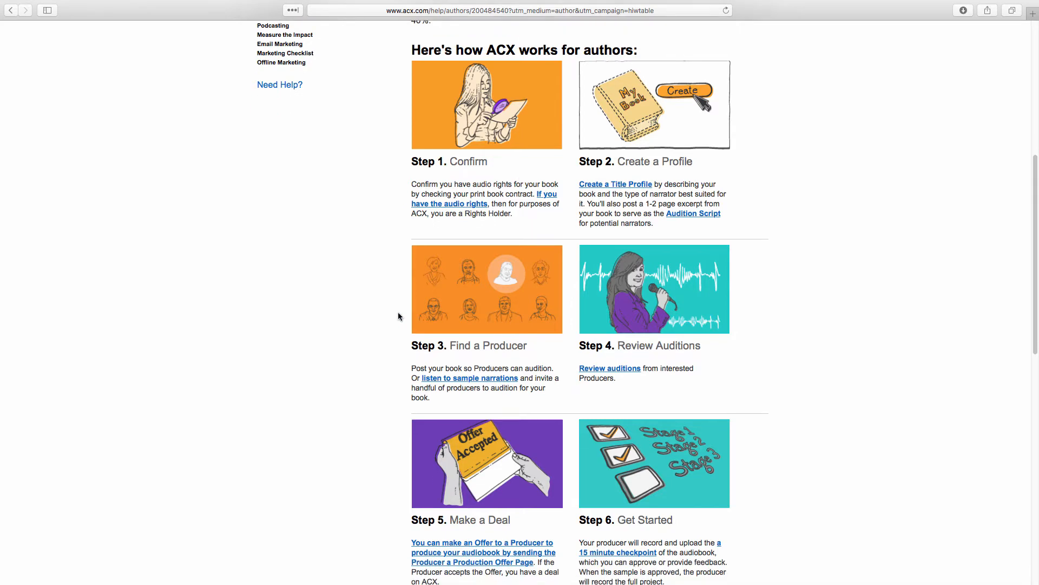
{"action": "scroll", "scroll_direction": "up", "scroll_amount": 3}
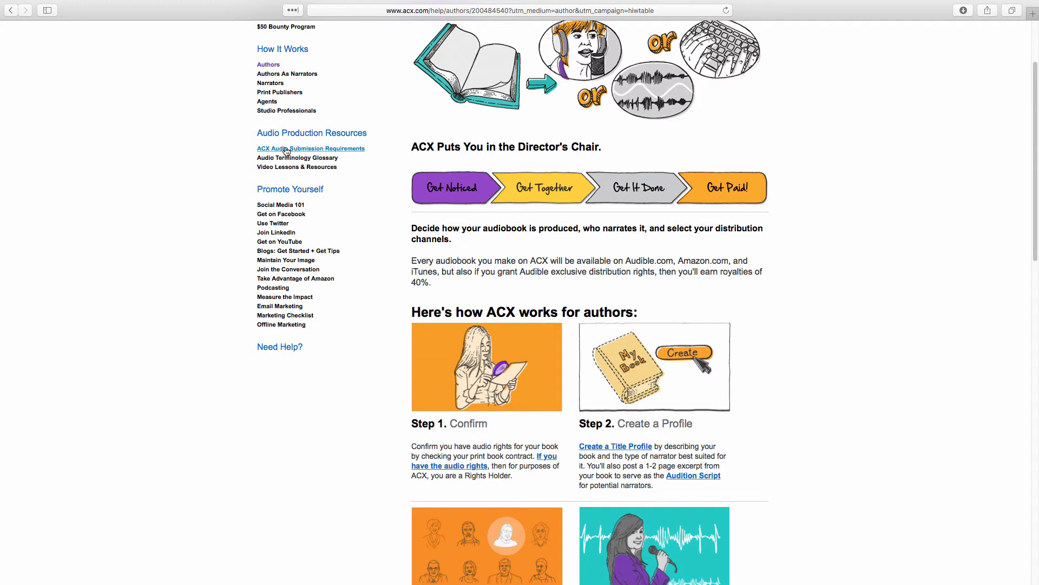
{"action": "mouse_move", "coordinate": [310, 151]}
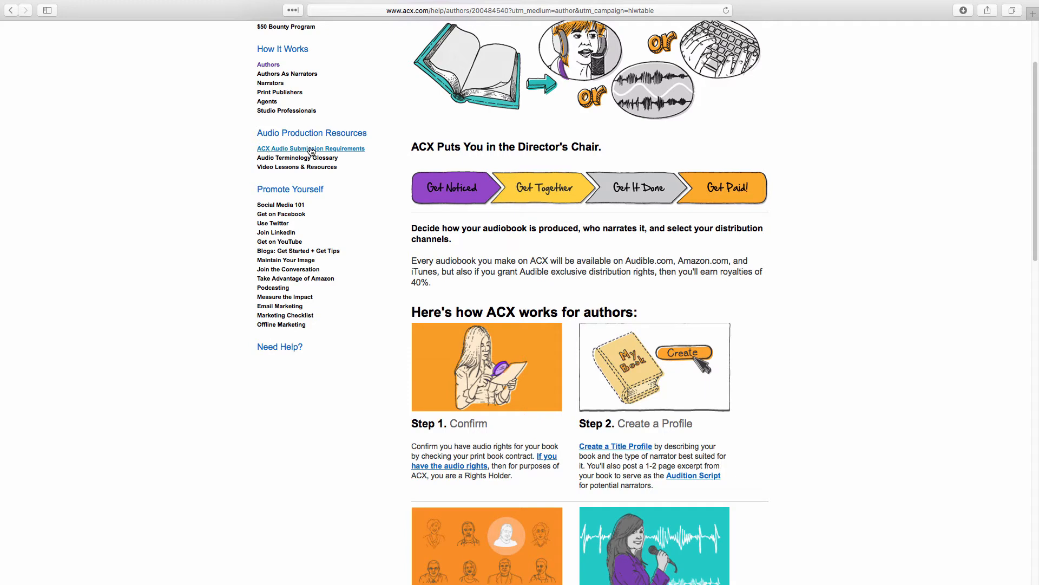
- Open ACX Audio Submission Requirements from the sidebar and scroll through the rules
{"action": "left_click", "coordinate": [310, 149]}
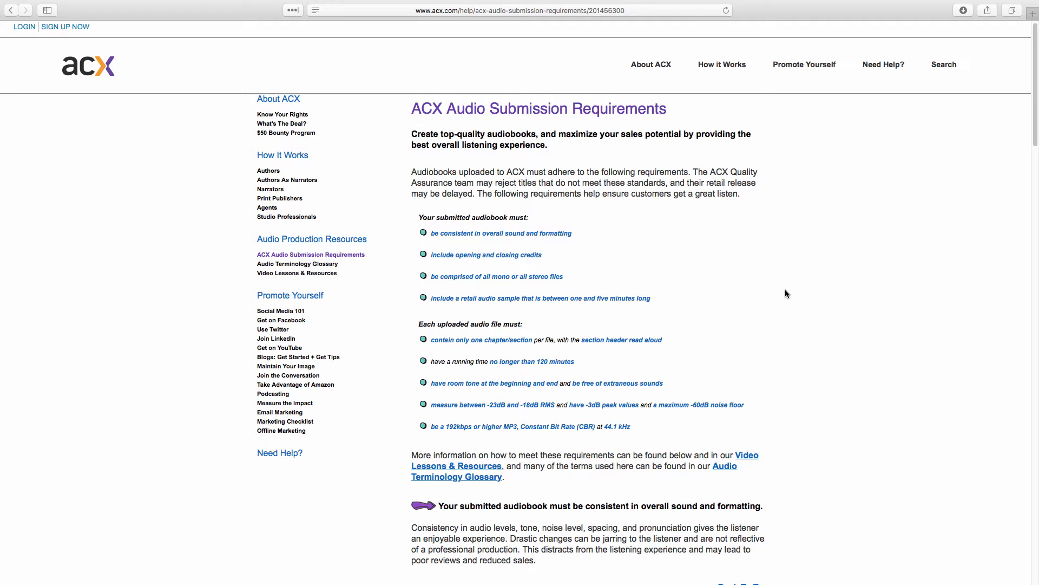
{"action": "scroll", "scroll_direction": "down", "scroll_amount": 3}
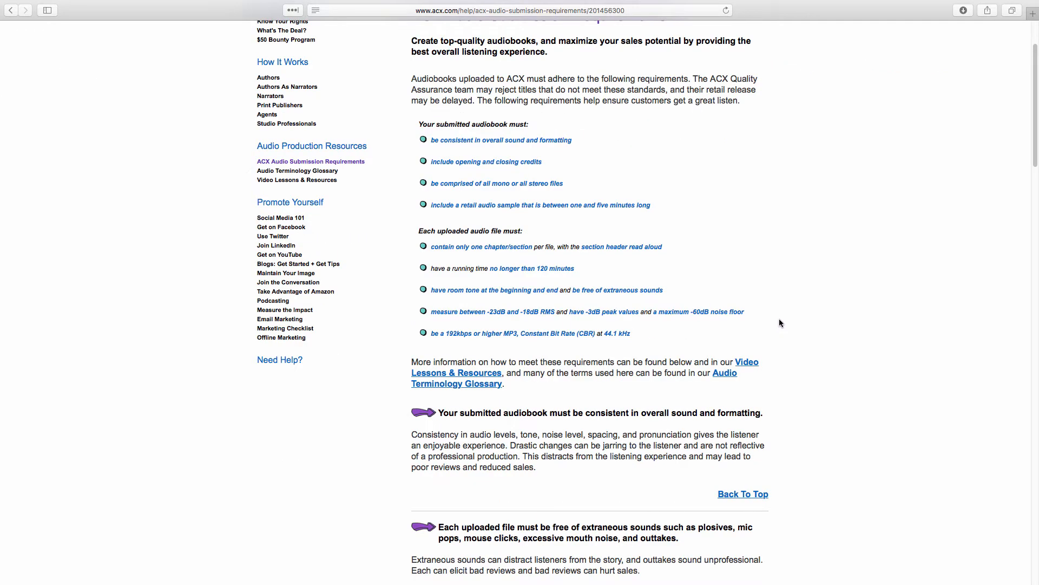
{"action": "mouse_move", "coordinate": [776, 324]}
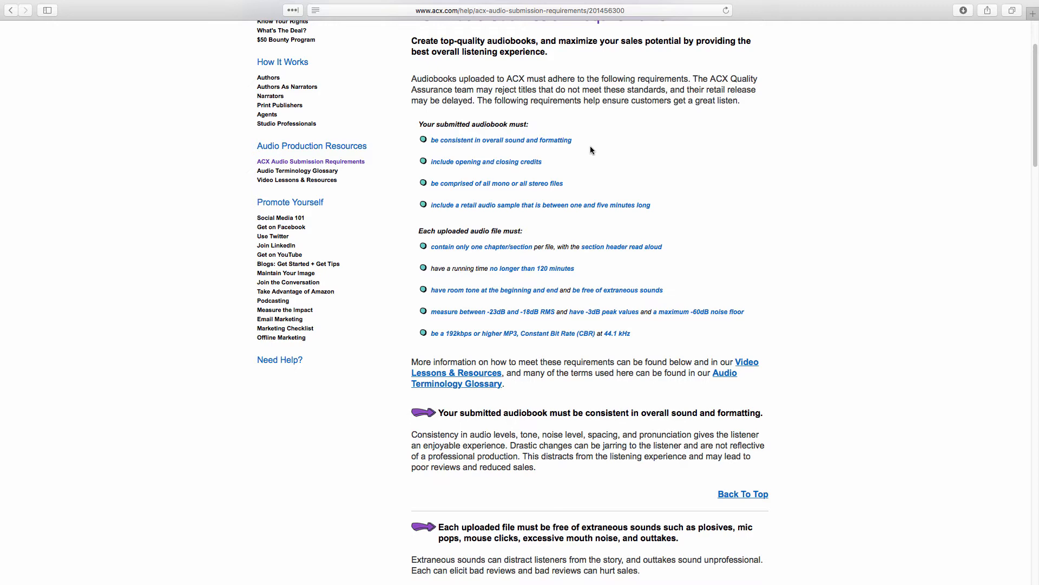
{"action": "mouse_move", "coordinate": [530, 216]}
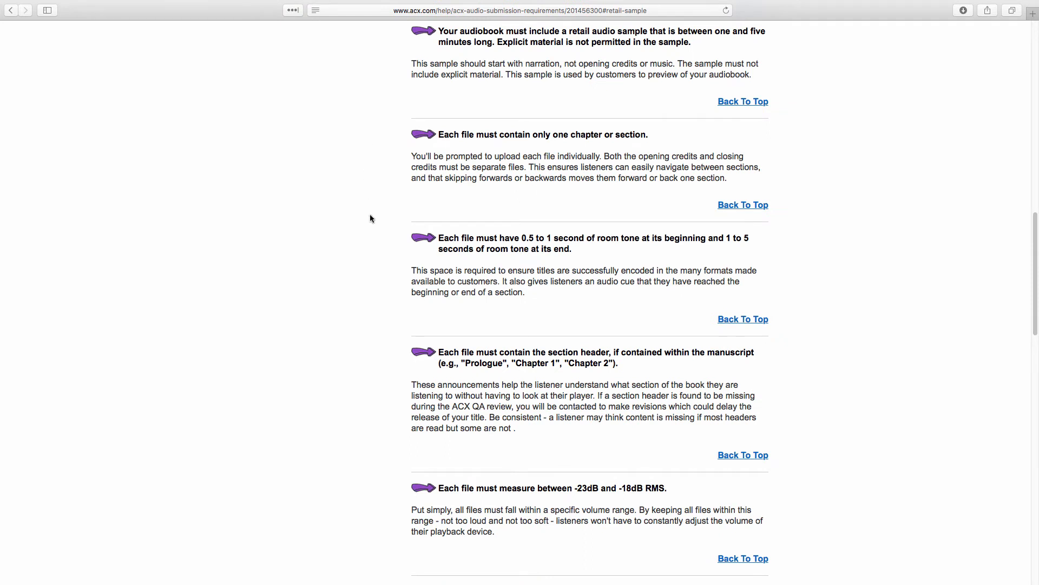
{"action": "scroll", "scroll_direction": "down", "scroll_amount": 3}
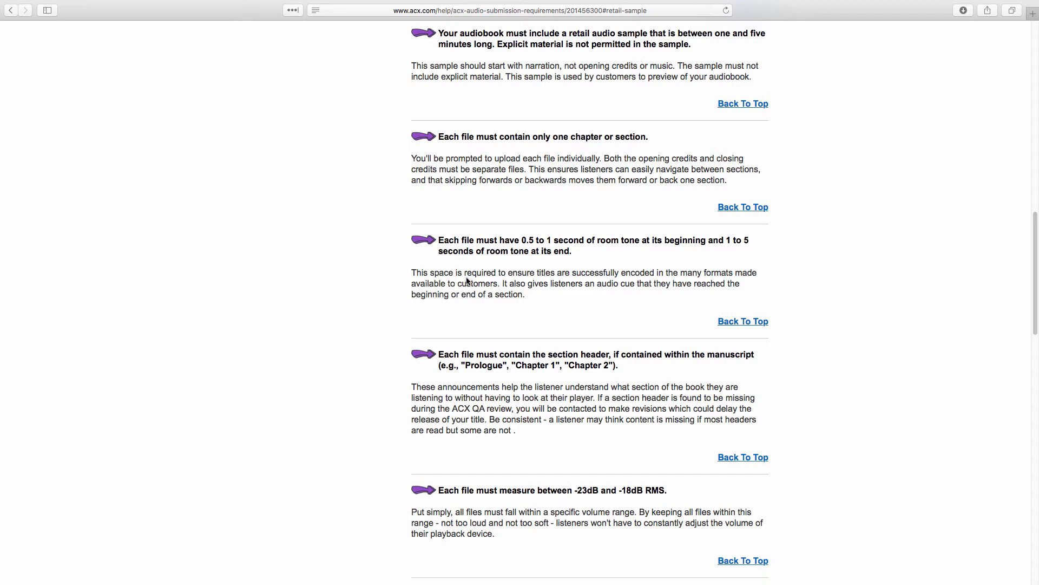
{"action": "mouse_move", "coordinate": [594, 257]}
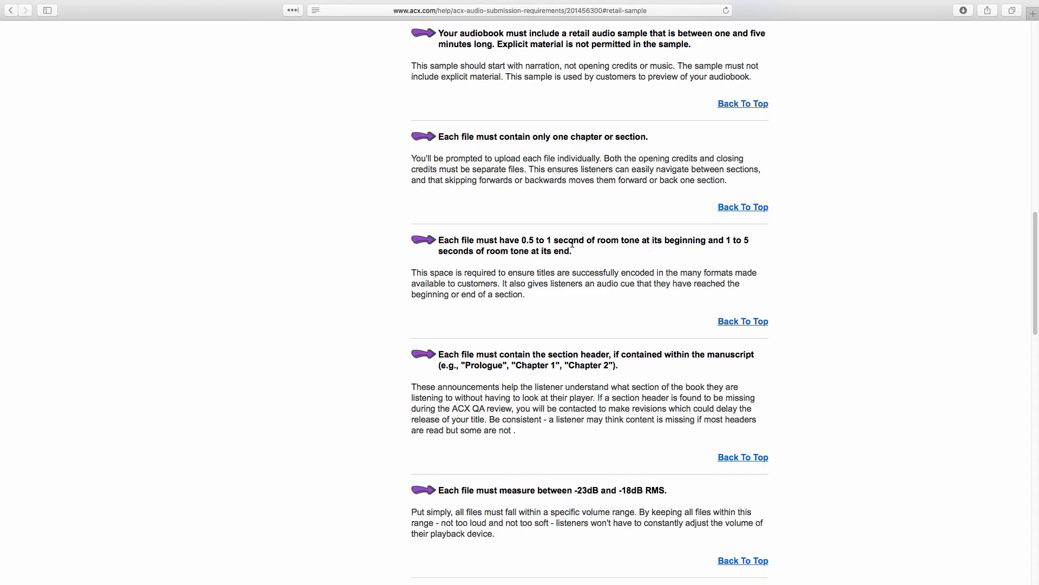
{"action": "mouse_move", "coordinate": [687, 248]}
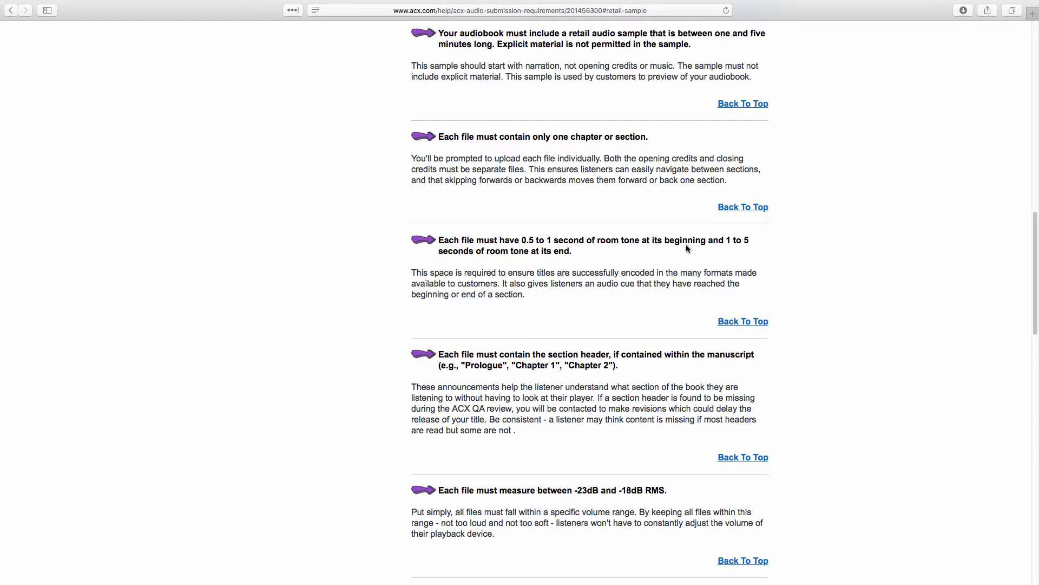
{"action": "mouse_move", "coordinate": [584, 262]}
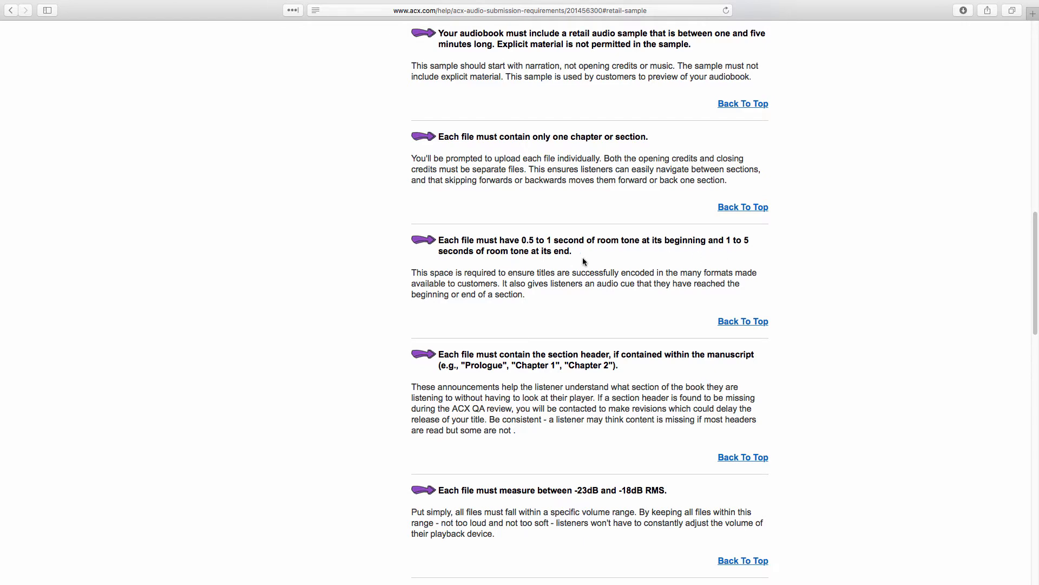
{"action": "scroll", "scroll_direction": "down", "scroll_amount": 3}
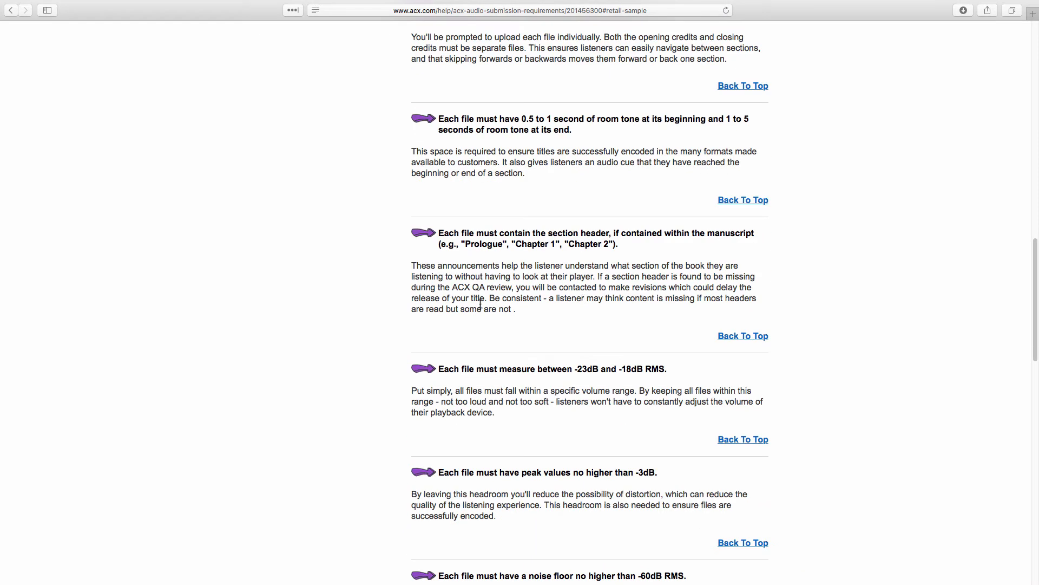
{"action": "mouse_move", "coordinate": [354, 322]}
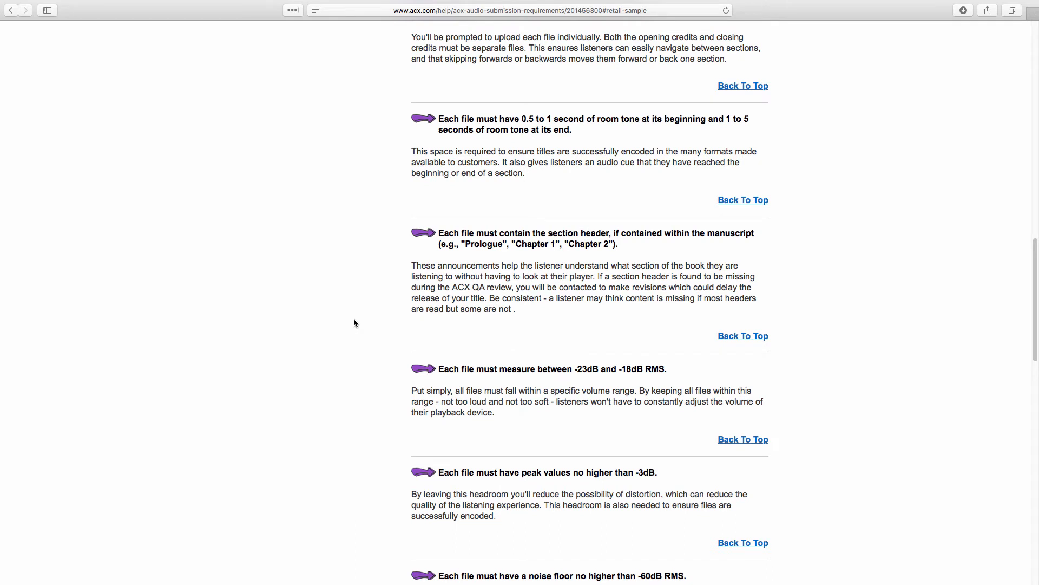
{"action": "mouse_move", "coordinate": [358, 322]}
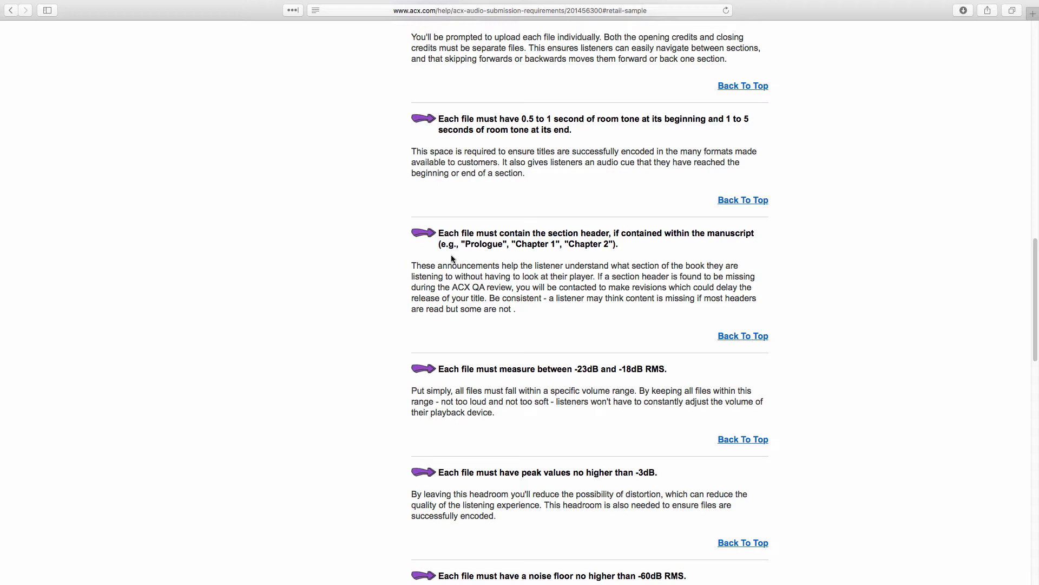
{"action": "mouse_move", "coordinate": [378, 283]}
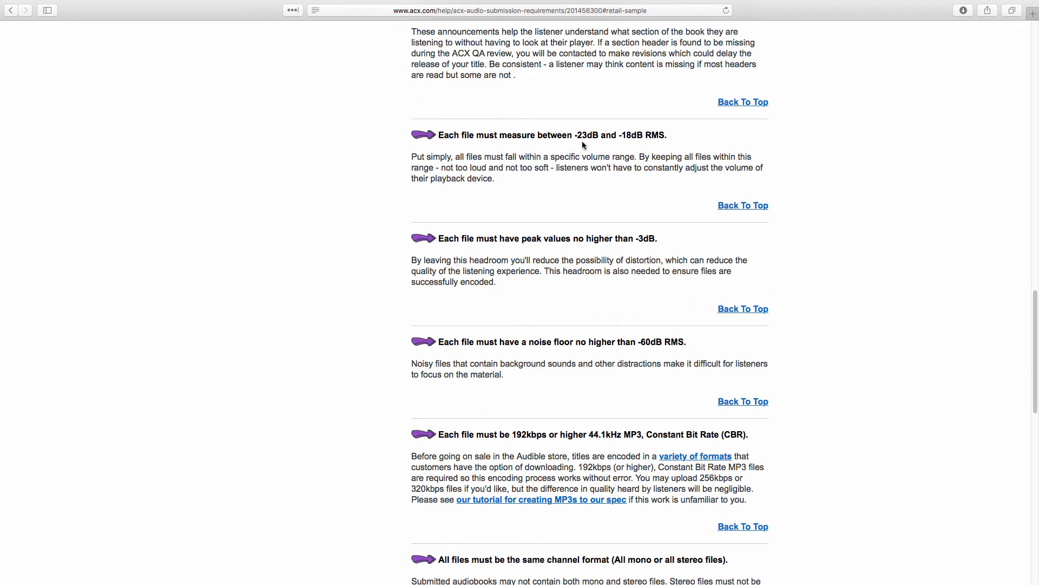
{"action": "mouse_move", "coordinate": [594, 145]}
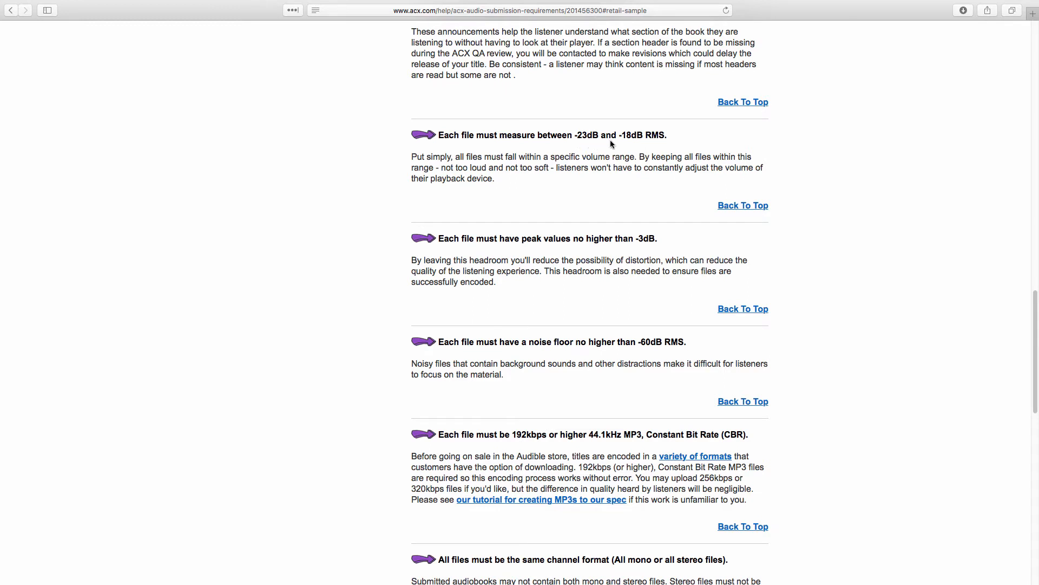
{"action": "mouse_move", "coordinate": [639, 145]}
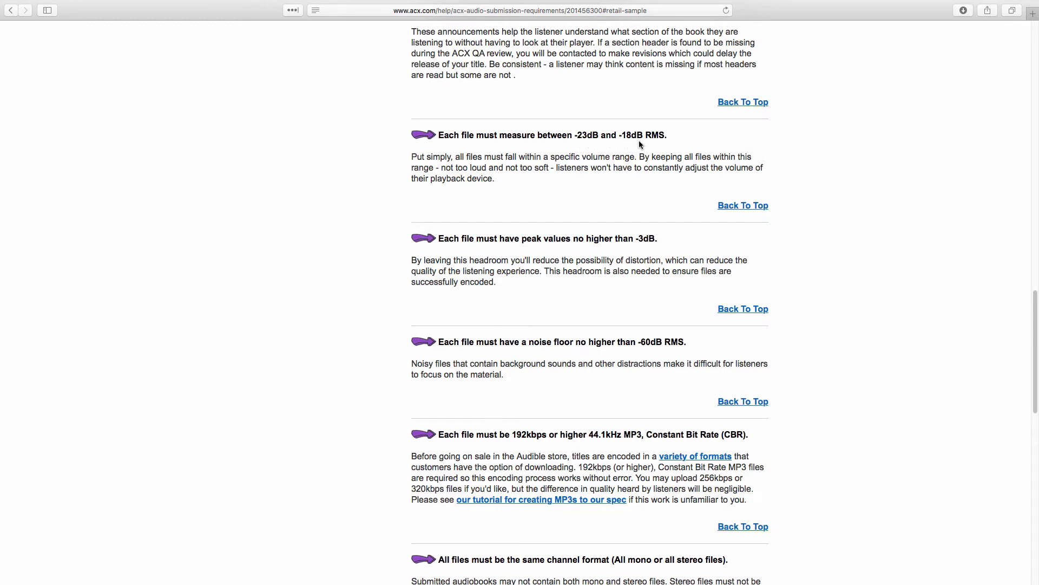
{"action": "mouse_move", "coordinate": [579, 191]}
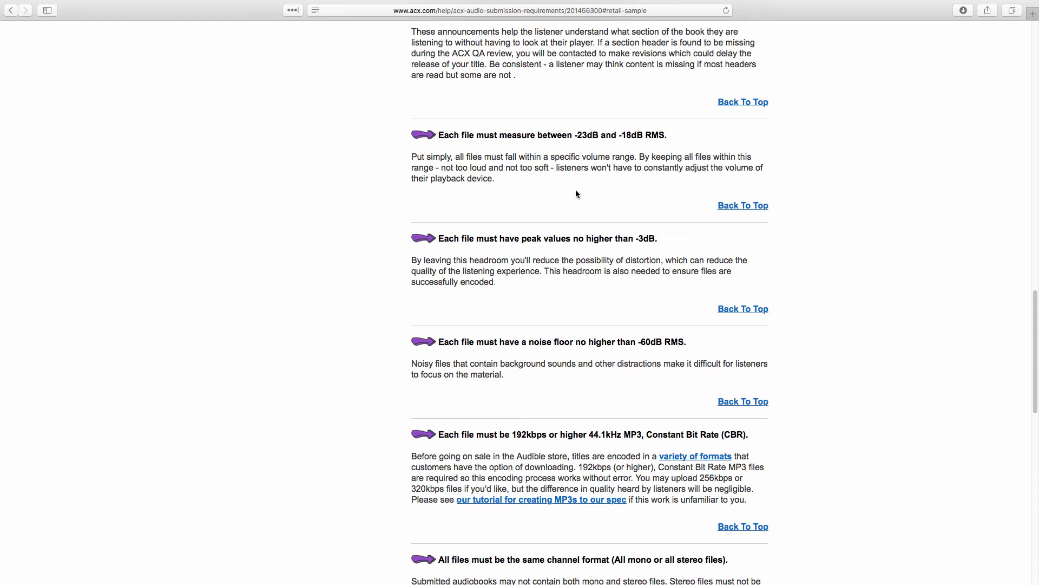
{"action": "mouse_move", "coordinate": [393, 242]}
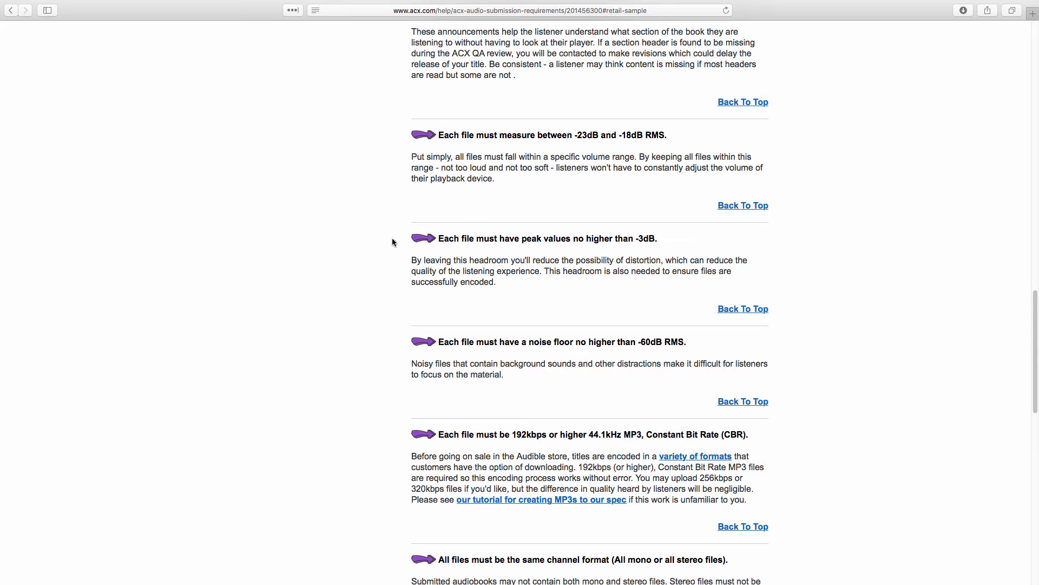
{"action": "scroll", "scroll_direction": "down", "scroll_amount": 3}
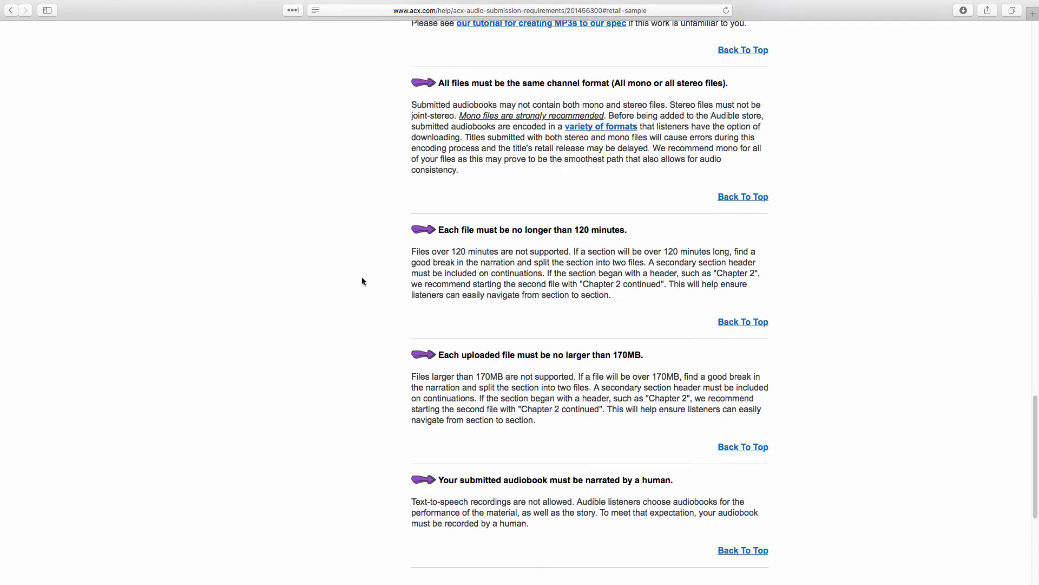
{"action": "scroll", "scroll_direction": "down", "scroll_amount": 3}
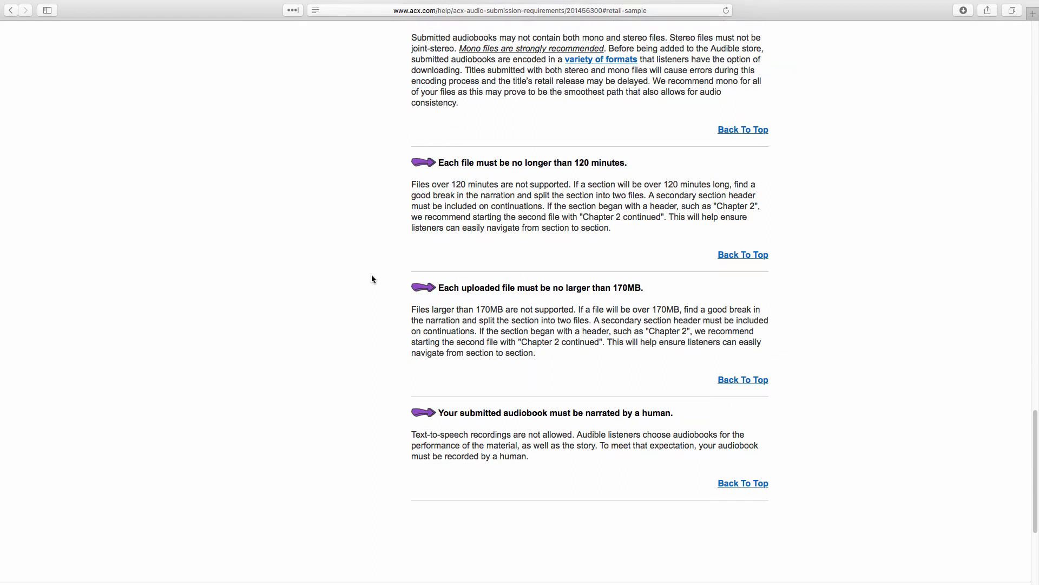
{"action": "mouse_move", "coordinate": [375, 278]}
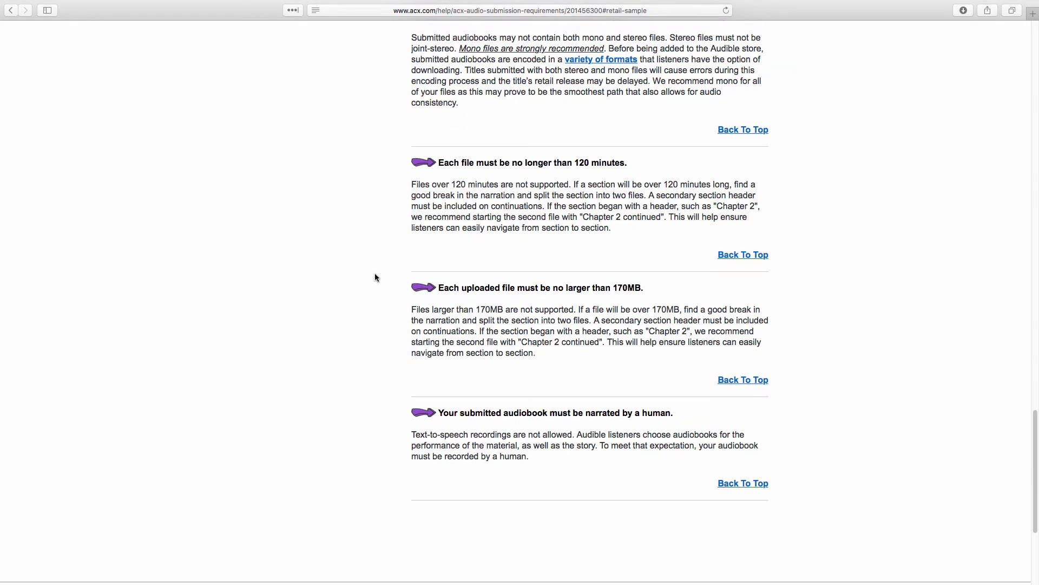
{"action": "mouse_move", "coordinate": [609, 220]}
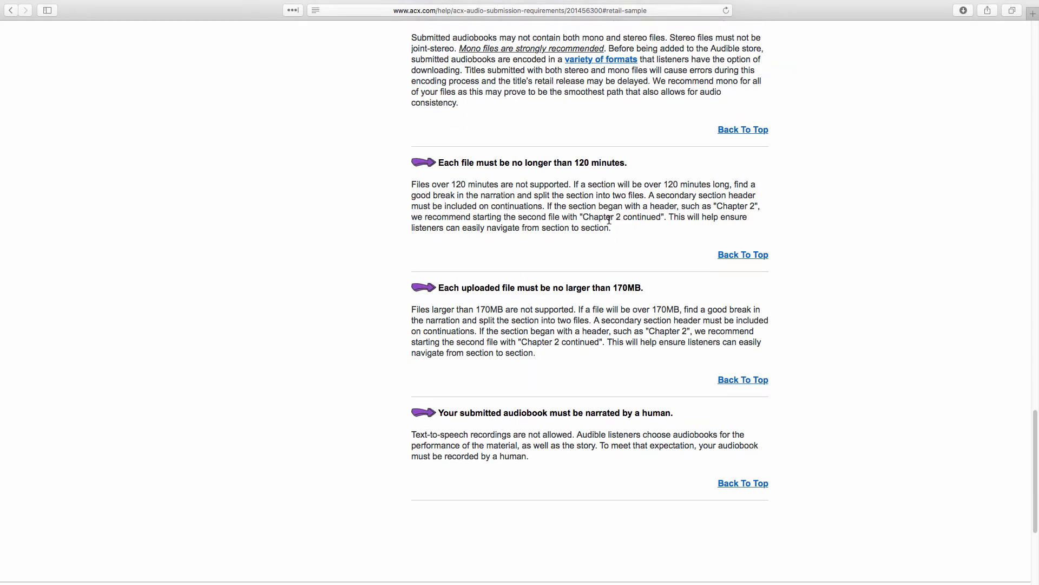
{"action": "scroll", "scroll_direction": "down", "scroll_amount": 3}
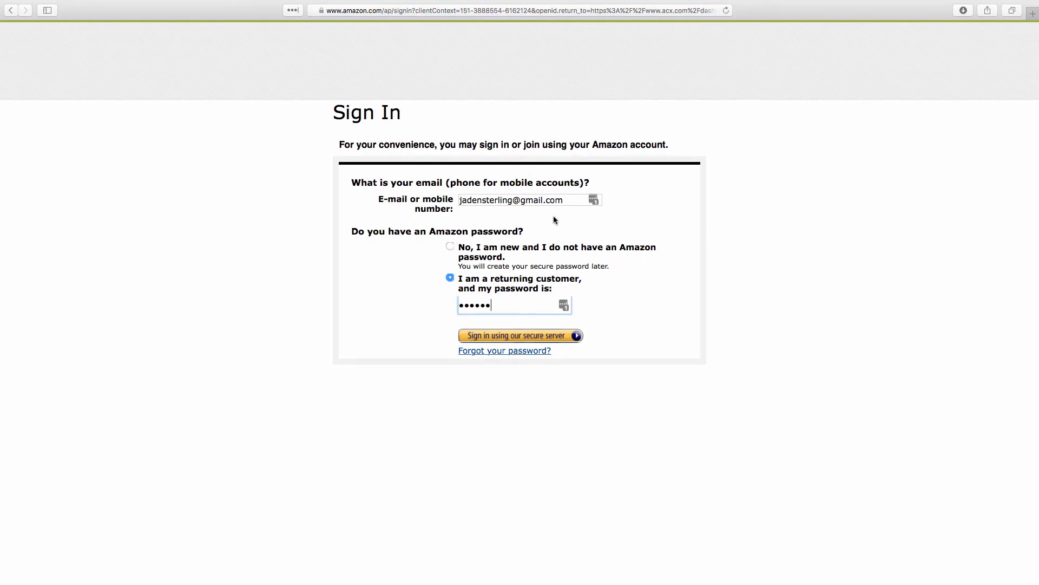
{"action": "mouse_move", "coordinate": [571, 219]}
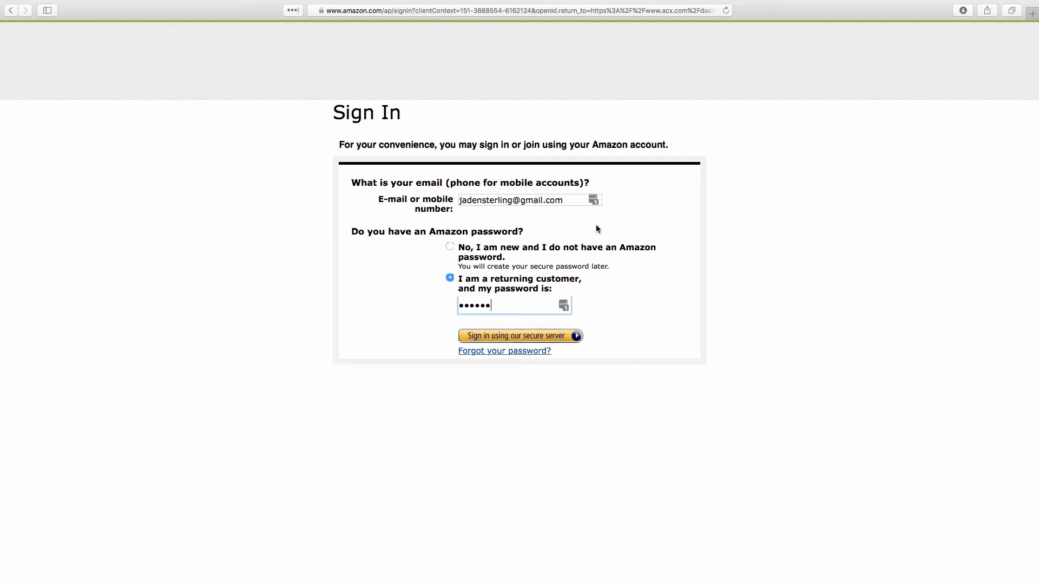
{"action": "mouse_move", "coordinate": [605, 230]}
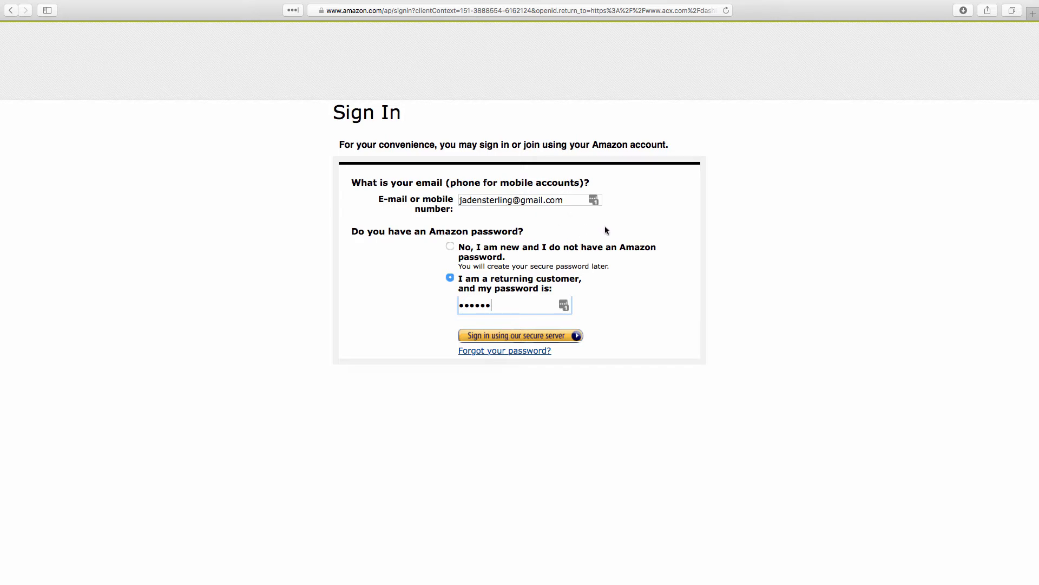
- Submit the returning-customer Amazon sign-in to reach the ACX dashboard
{"action": "left_click", "coordinate": [519, 336]}
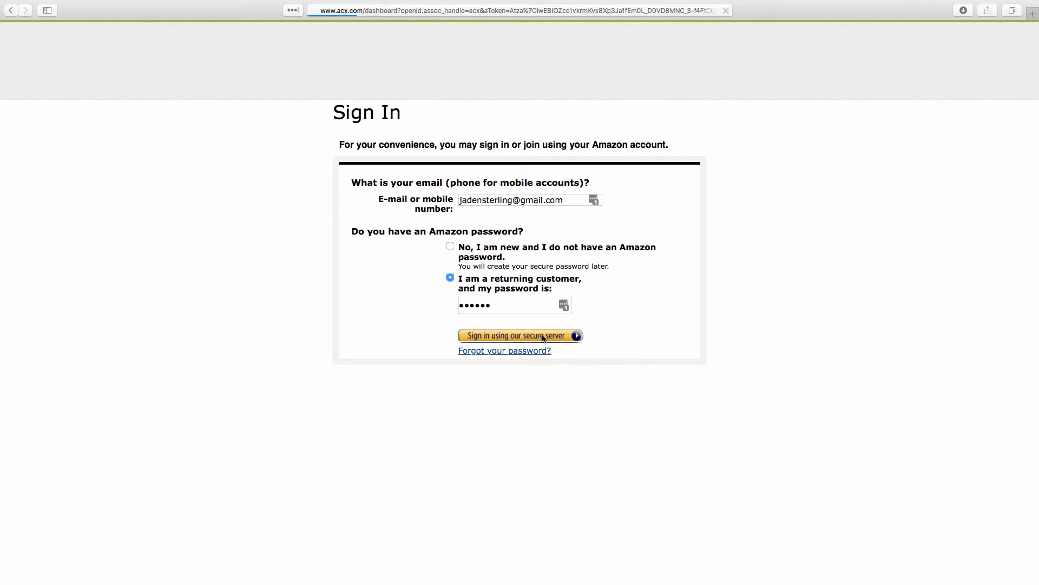
- Start the tax interview from the Tax Information section of Account Settings
{"action": "left_click", "coordinate": [519, 336]}
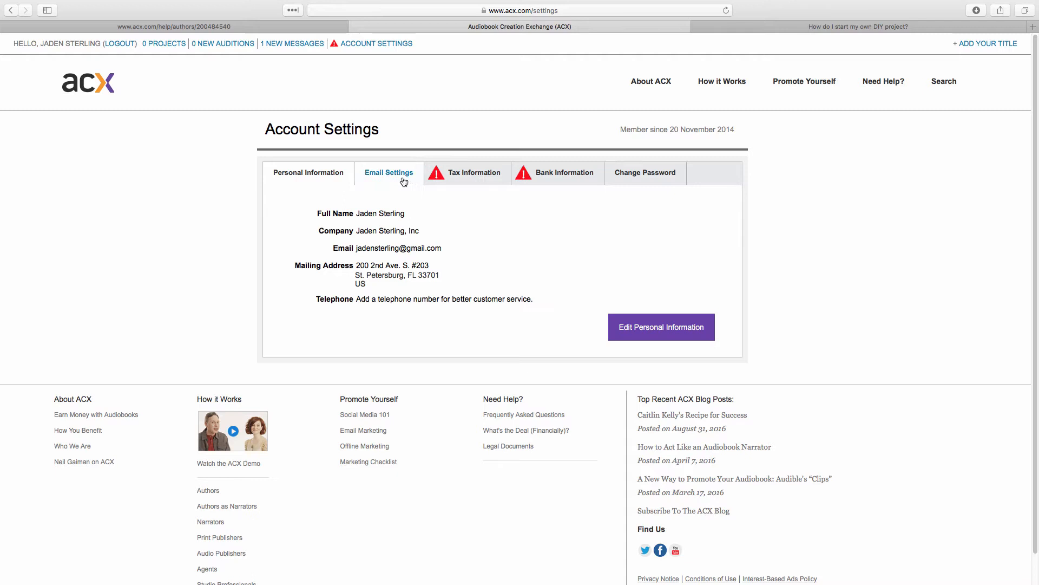
{"action": "mouse_move", "coordinate": [473, 175]}
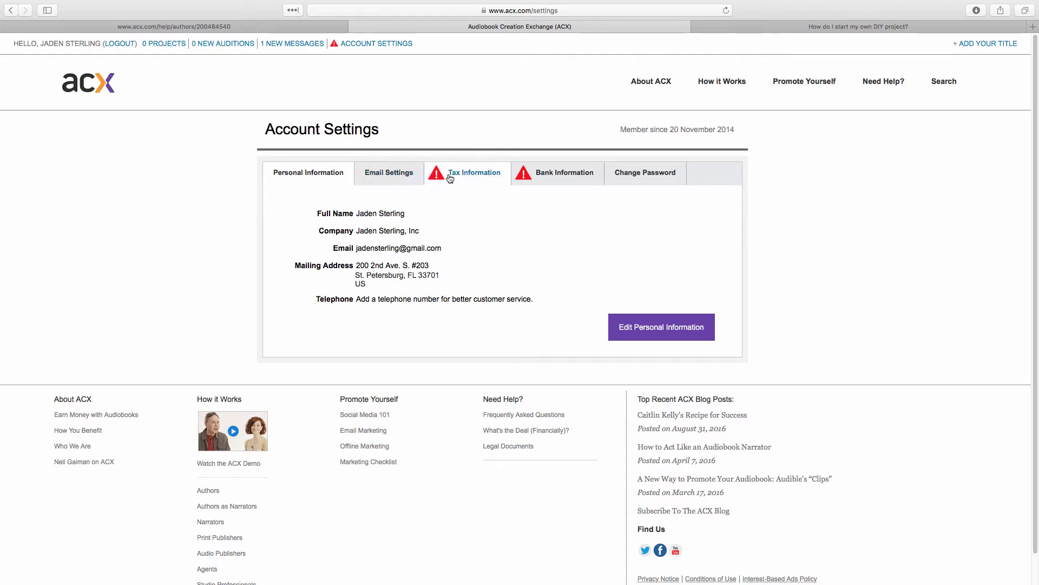
{"action": "left_click", "coordinate": [473, 172]}
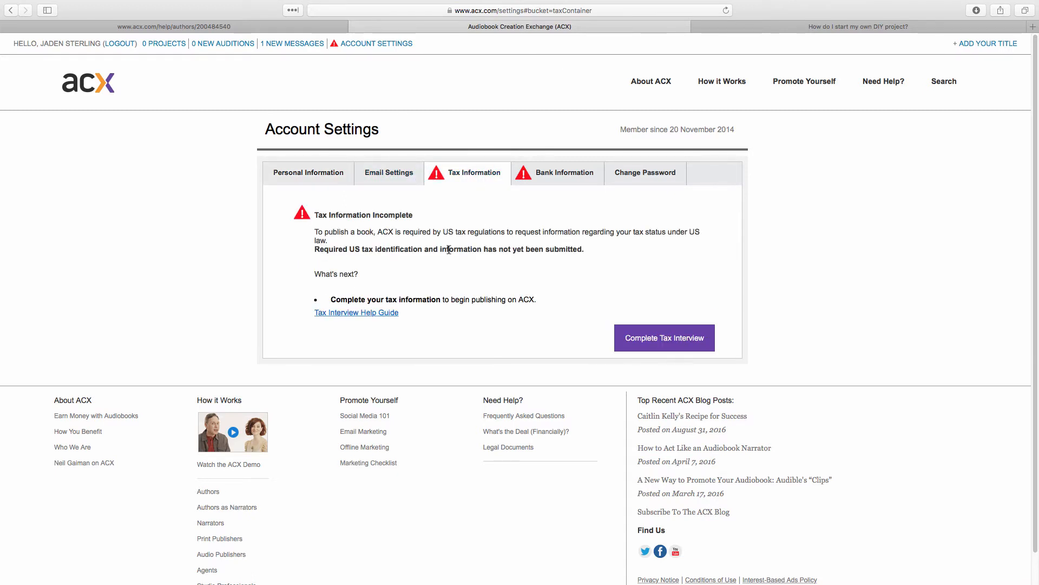
{"action": "mouse_move", "coordinate": [455, 270]}
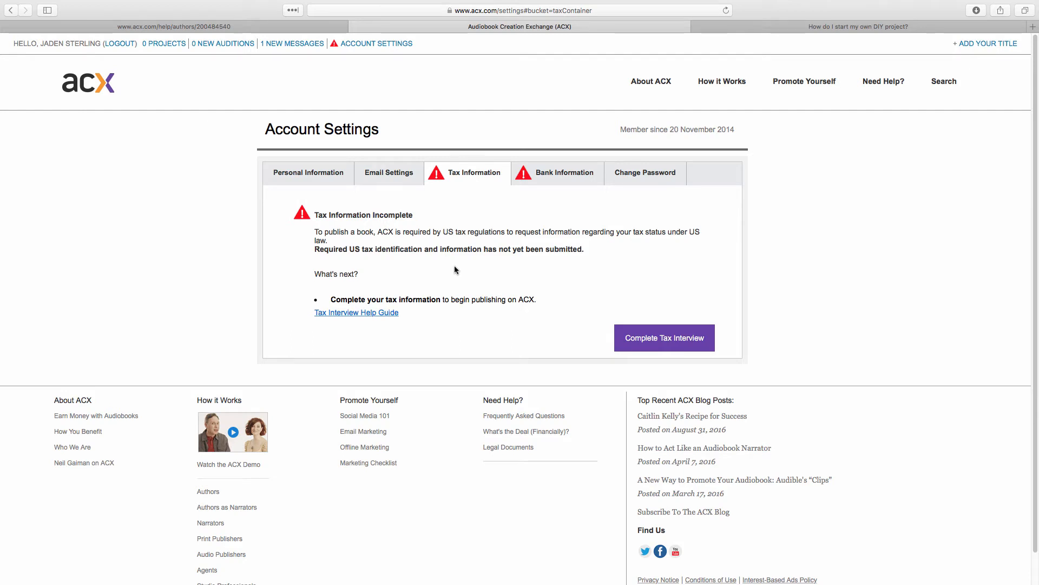
{"action": "mouse_move", "coordinate": [459, 264]}
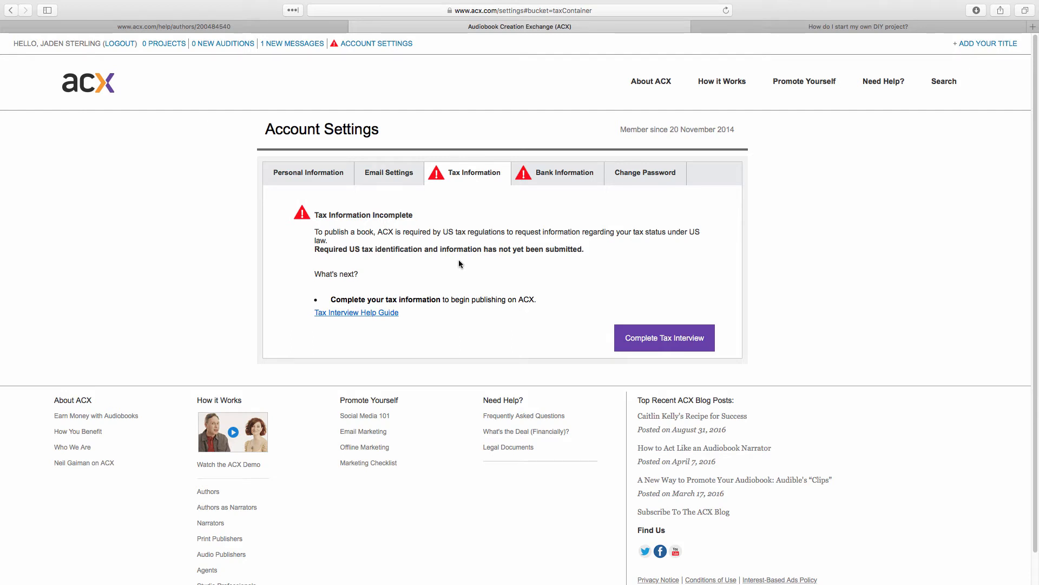
{"action": "mouse_move", "coordinate": [579, 264]}
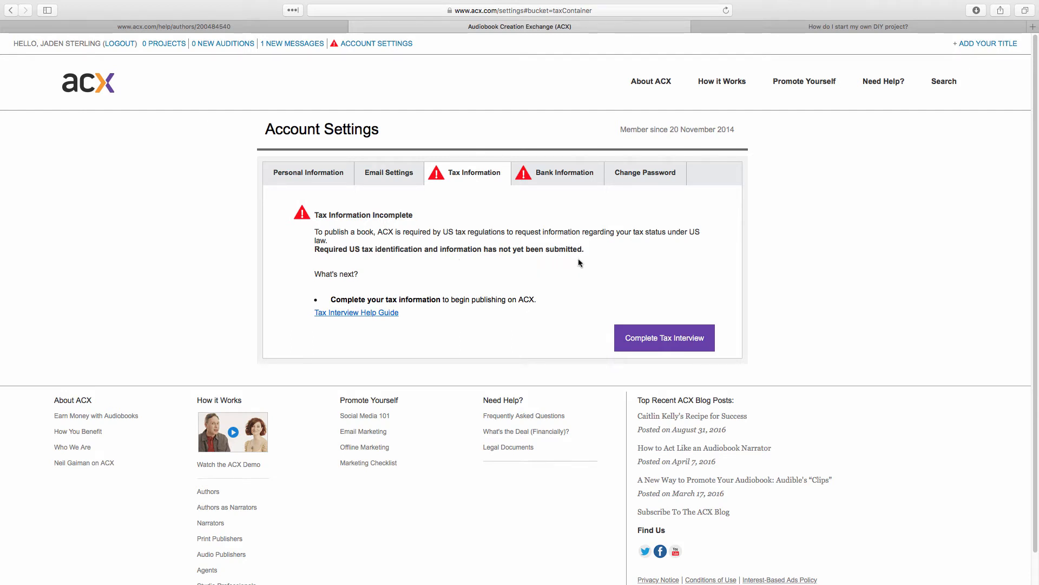
{"action": "mouse_move", "coordinate": [380, 343]}
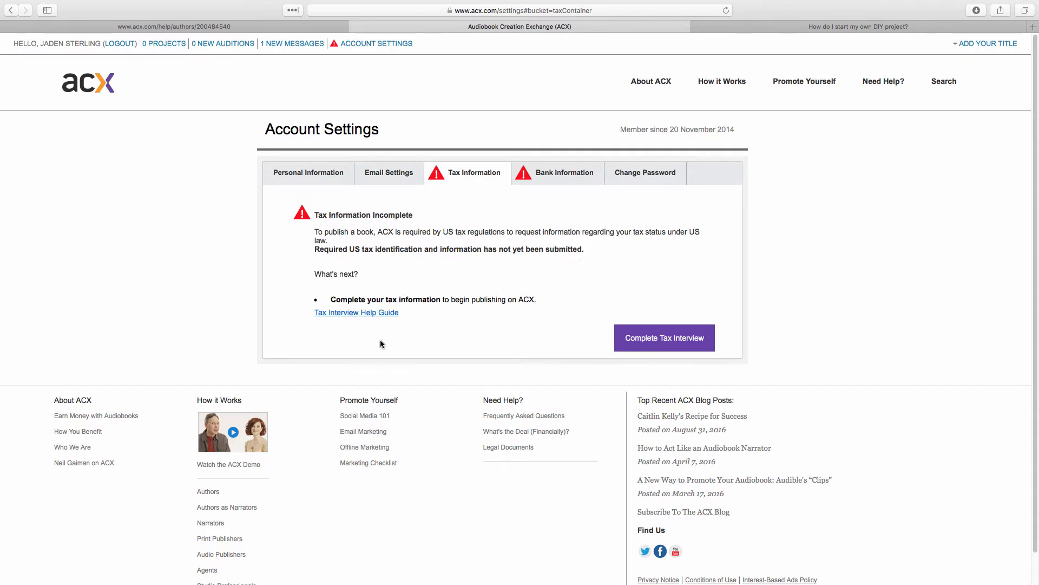
{"action": "left_click", "coordinate": [664, 337]}
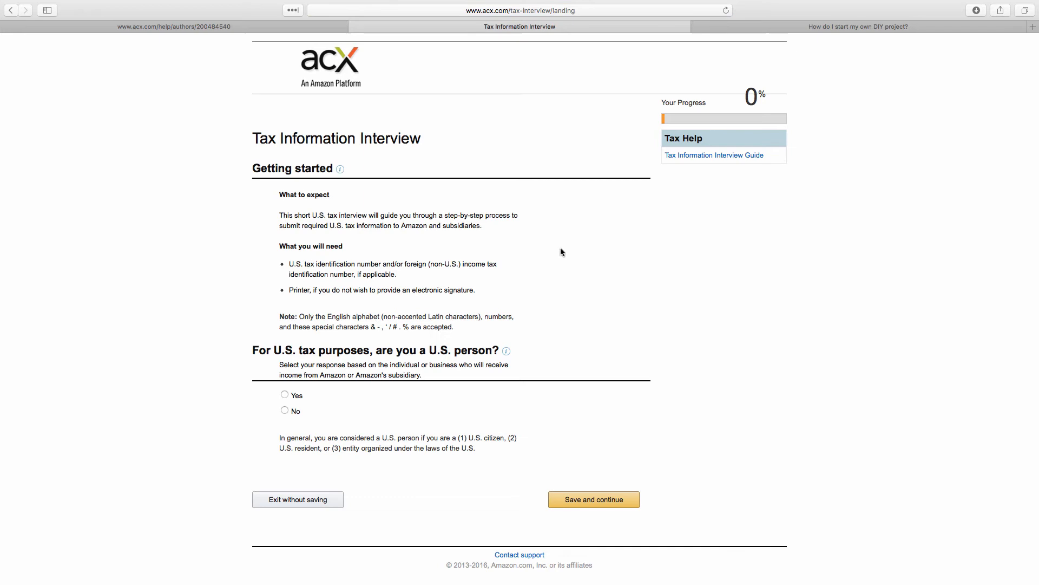
- Advance to Electronic signature and certify the correct TIN and U.S. person status
{"action": "left_click", "coordinate": [593, 499]}
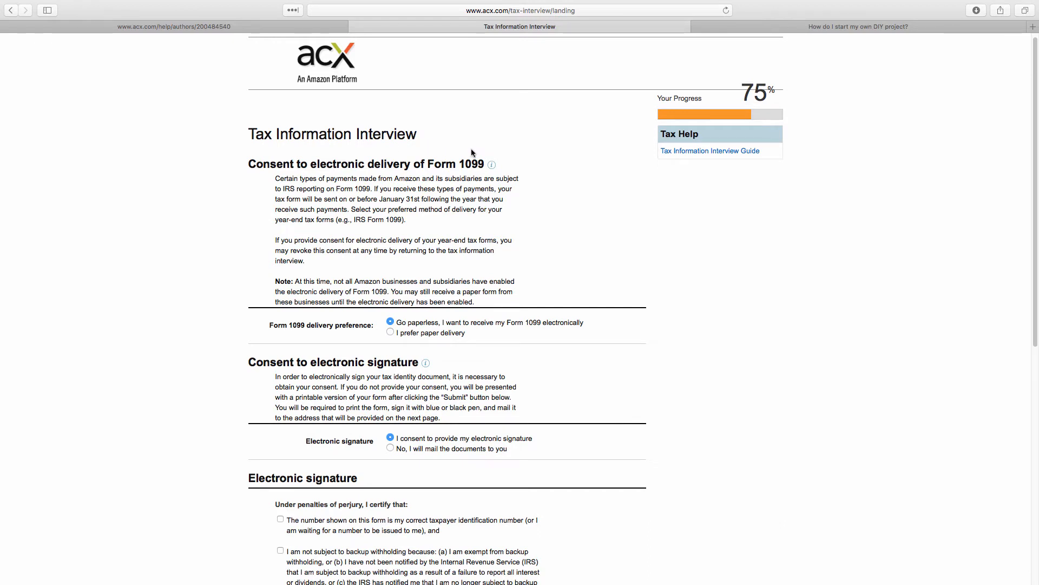
{"action": "scroll", "scroll_direction": "down", "scroll_amount": 3}
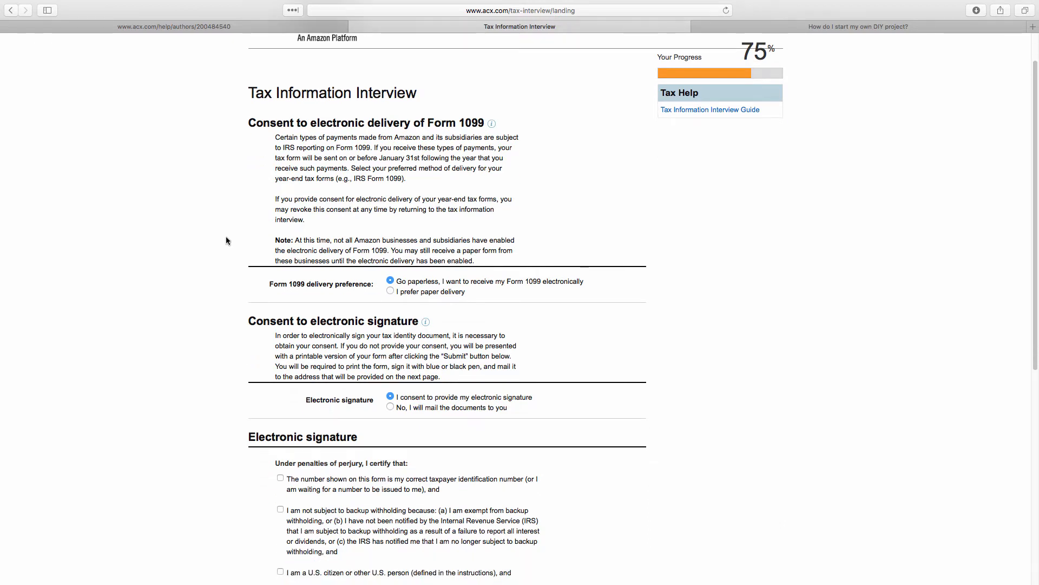
{"action": "scroll", "scroll_direction": "down", "scroll_amount": 3}
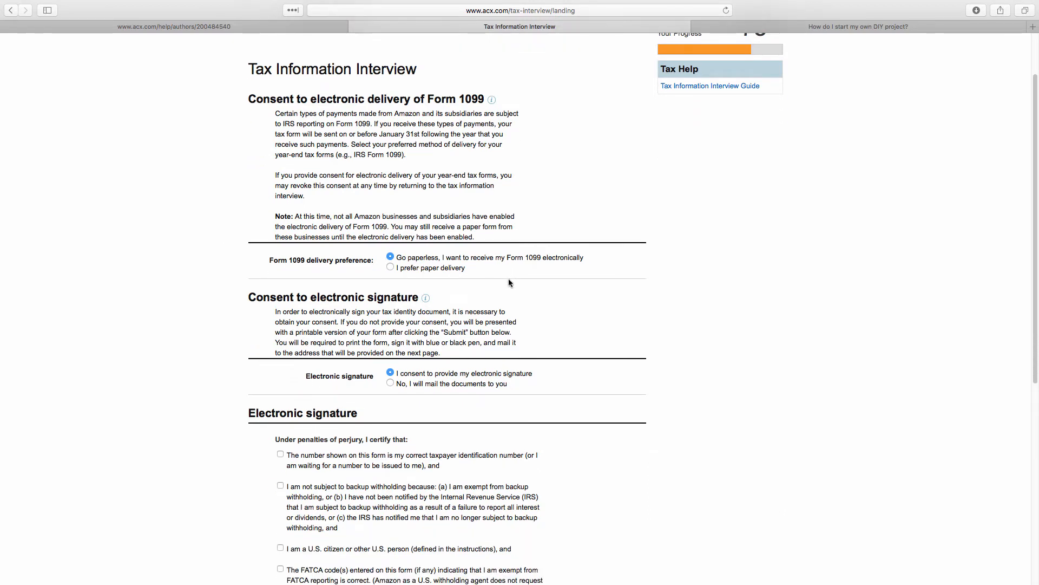
{"action": "scroll", "scroll_direction": "down", "scroll_amount": 3}
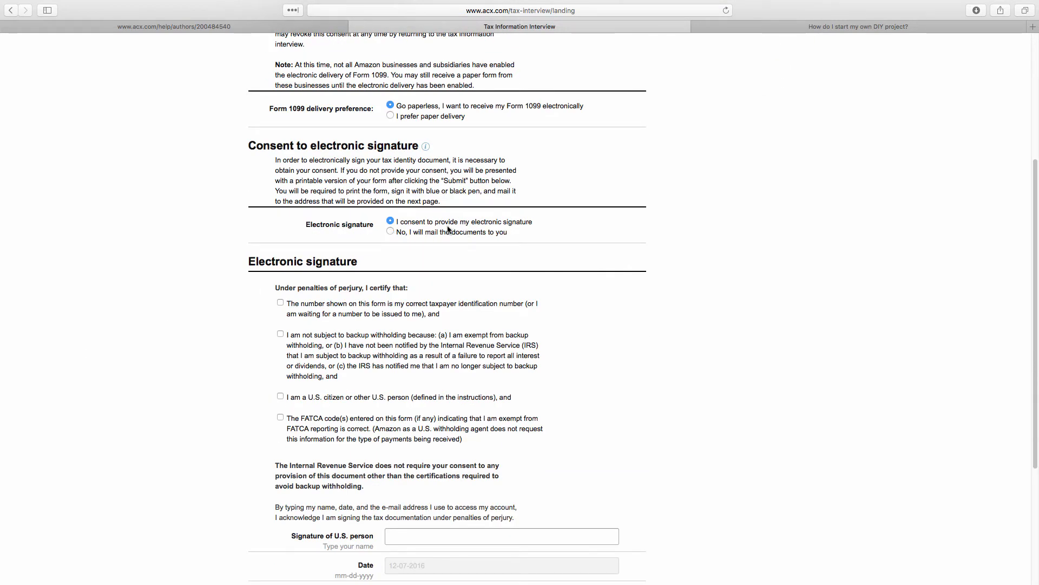
{"action": "scroll", "scroll_direction": "down", "scroll_amount": 3}
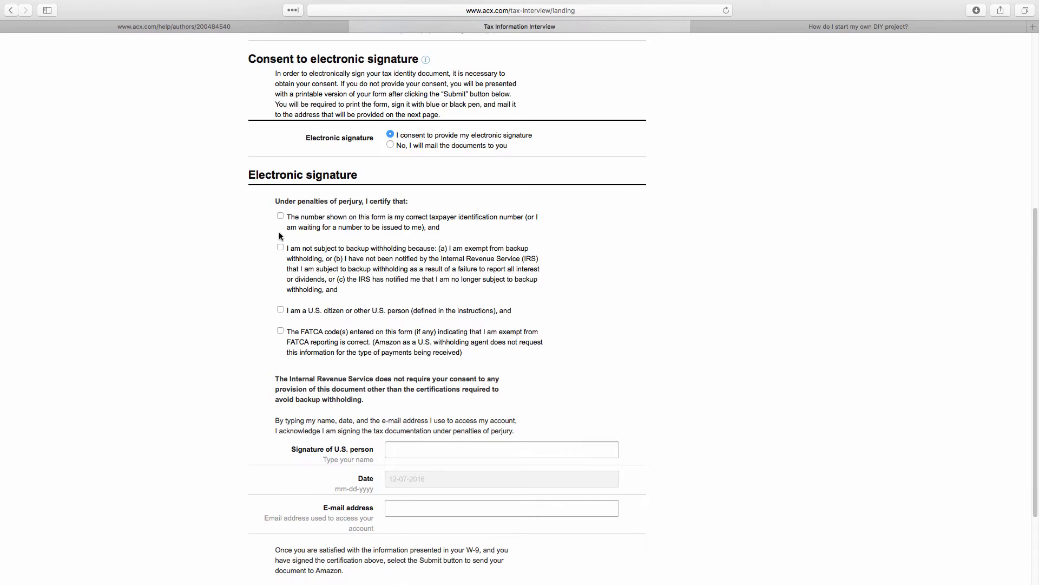
{"action": "left_click", "coordinate": [280, 215]}
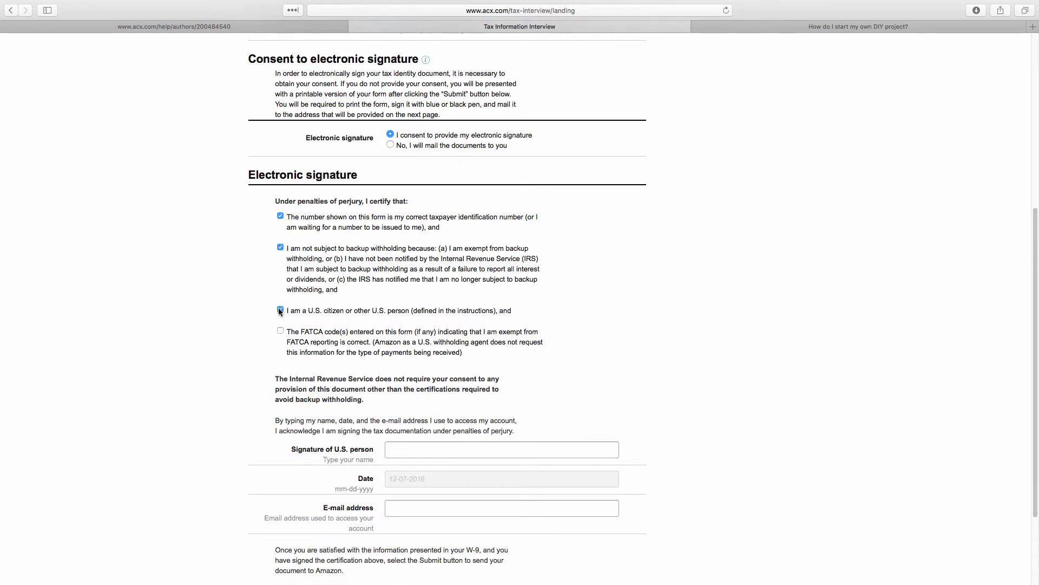
{"action": "left_click", "coordinate": [280, 311]}
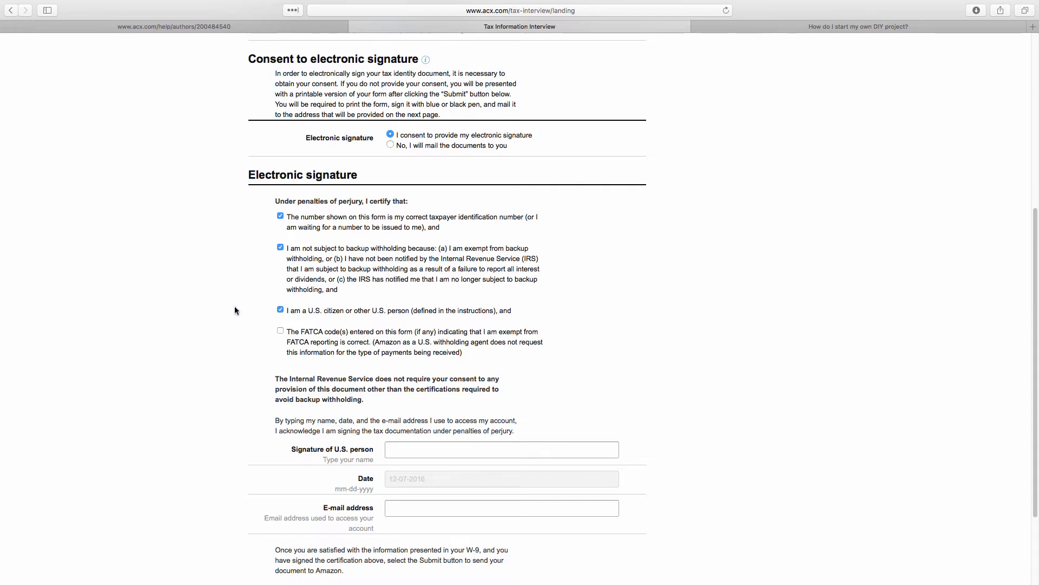
{"action": "mouse_move", "coordinate": [408, 324]}
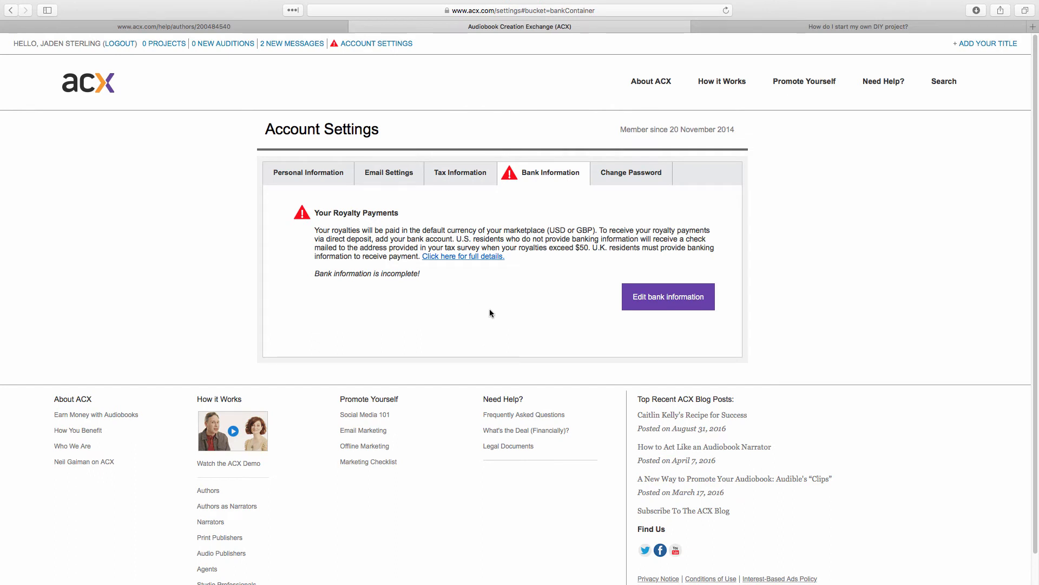
{"action": "mouse_move", "coordinate": [227, 299]}
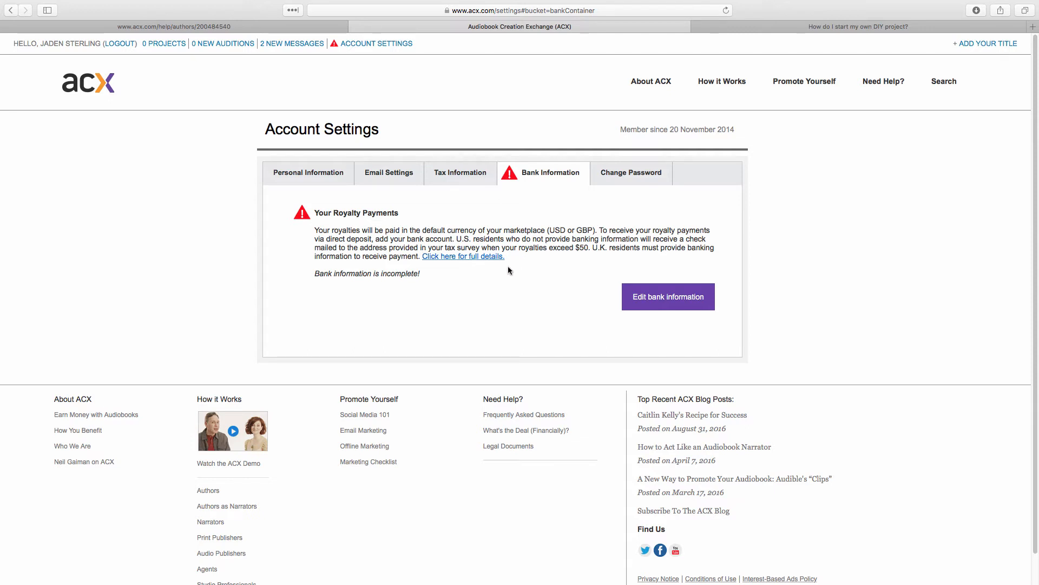
- Enter bank account details with the account type chosen, submit, and return to the dashboard
{"action": "left_click", "coordinate": [667, 296]}
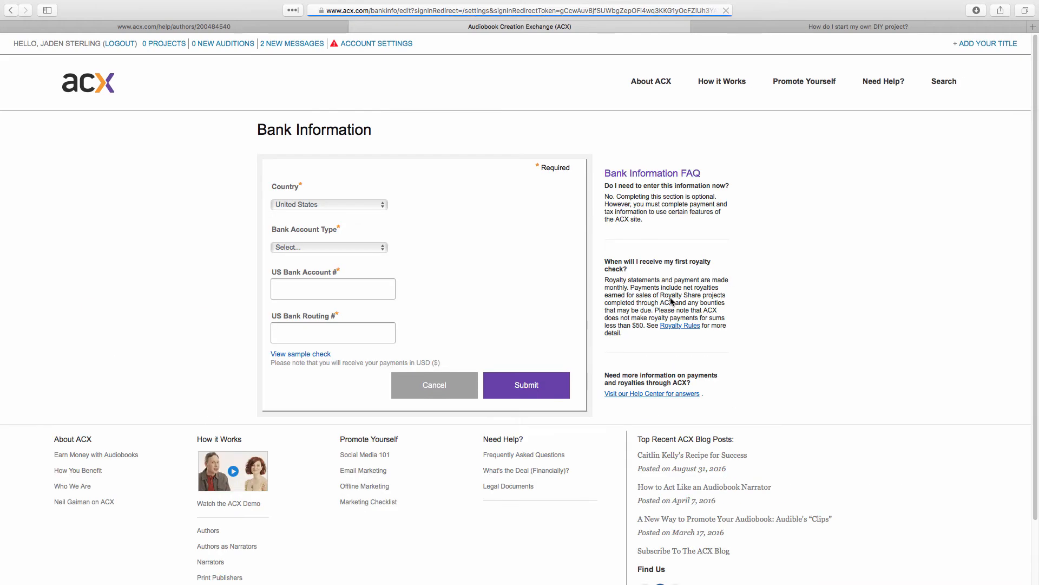
{"action": "left_click", "coordinate": [329, 247]}
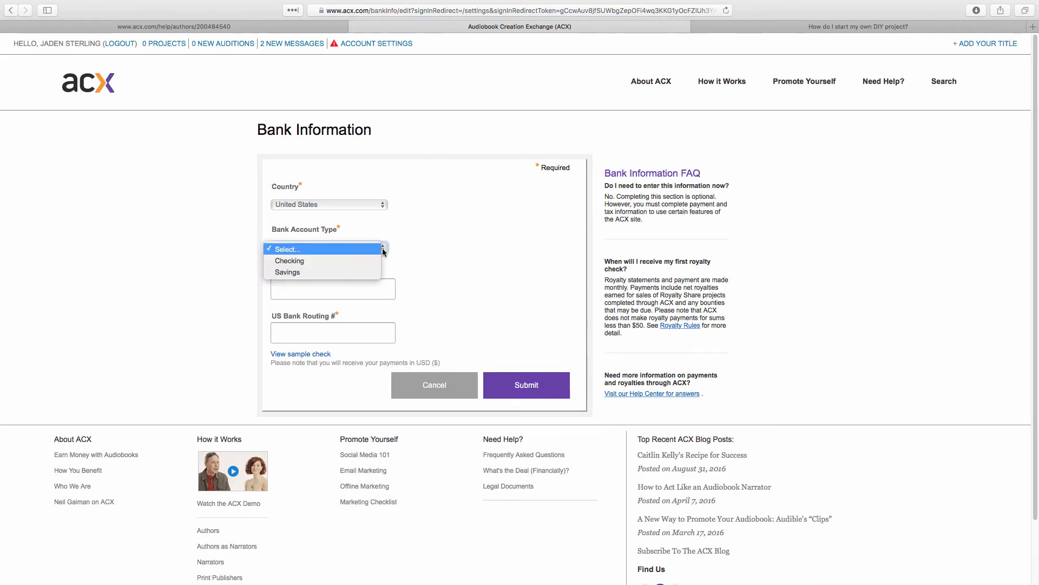
{"action": "left_click", "coordinate": [526, 385]}
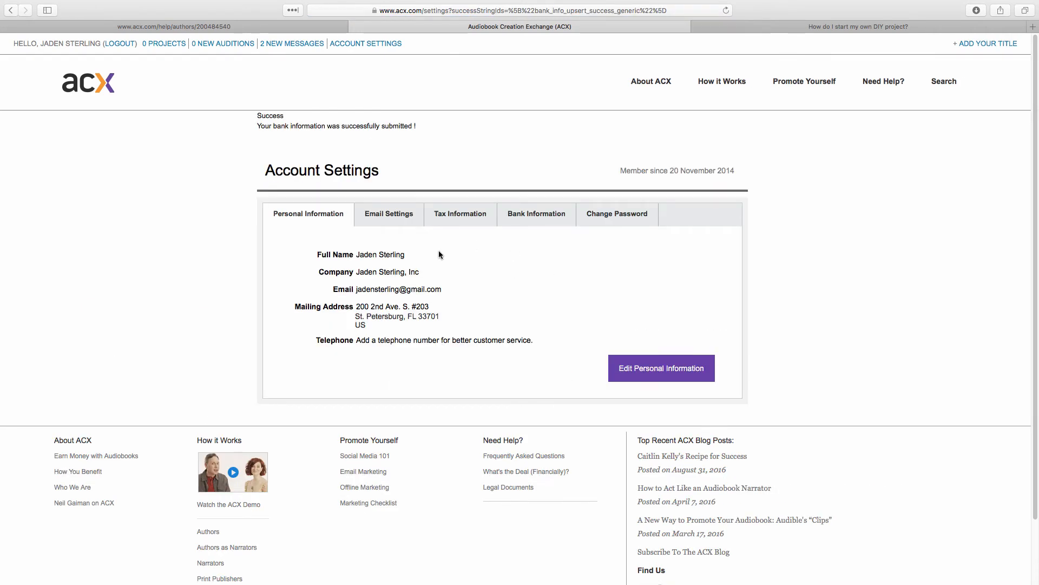
{"action": "mouse_move", "coordinate": [547, 285]}
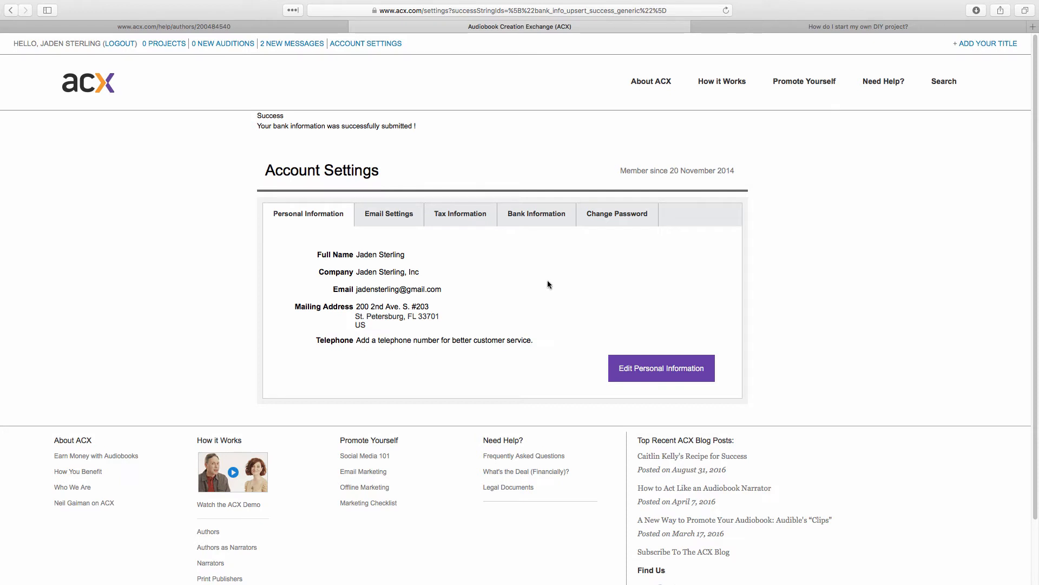
{"action": "left_click", "coordinate": [389, 213]}
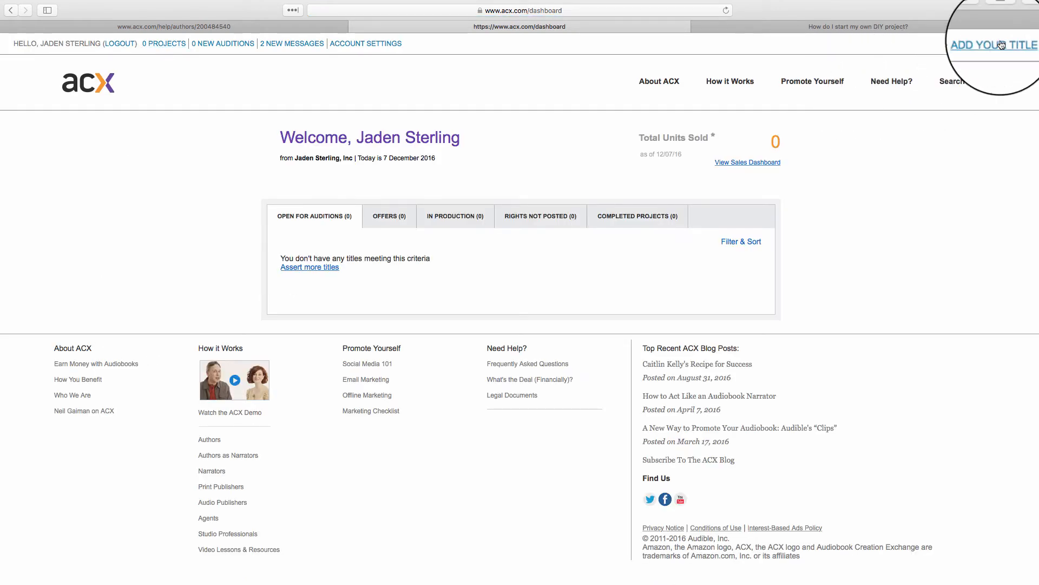
- Add a title and claim the first Alchemy of True SUCCESS listing from the Amazon results
{"action": "left_click", "coordinate": [992, 44]}
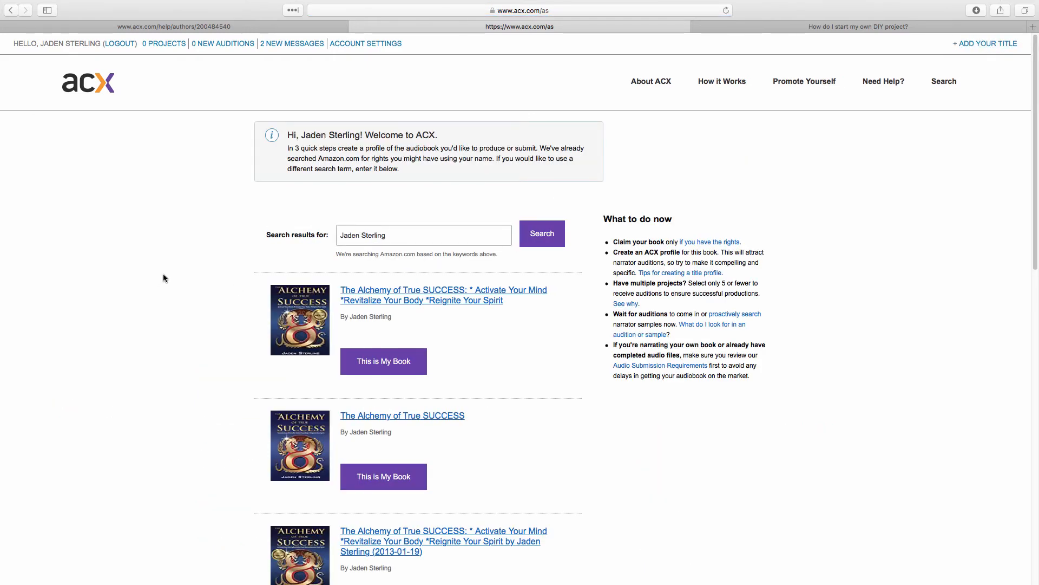
{"action": "scroll", "scroll_direction": "down", "scroll_amount": 3}
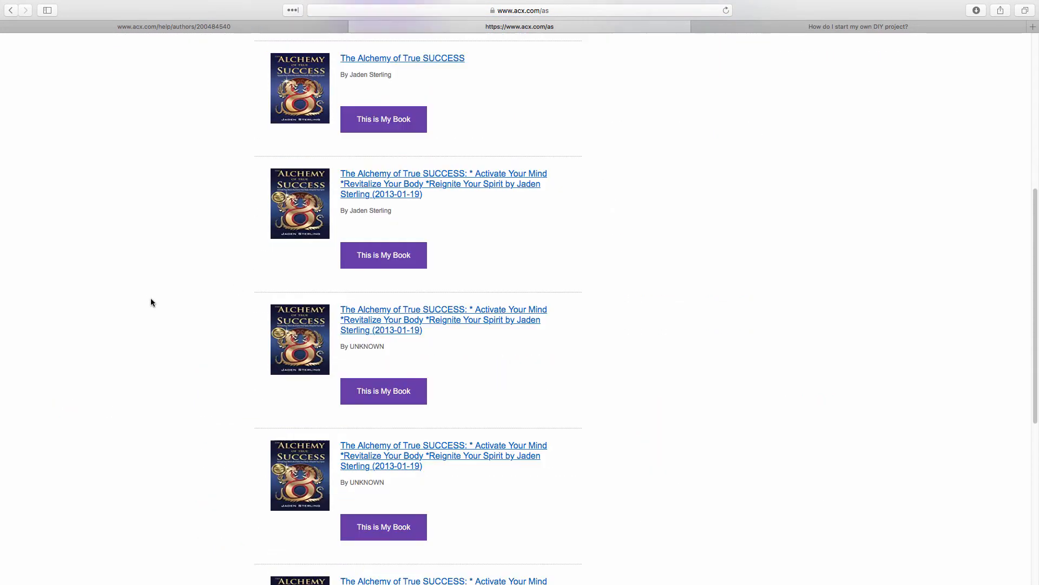
{"action": "scroll", "scroll_direction": "down", "scroll_amount": 3}
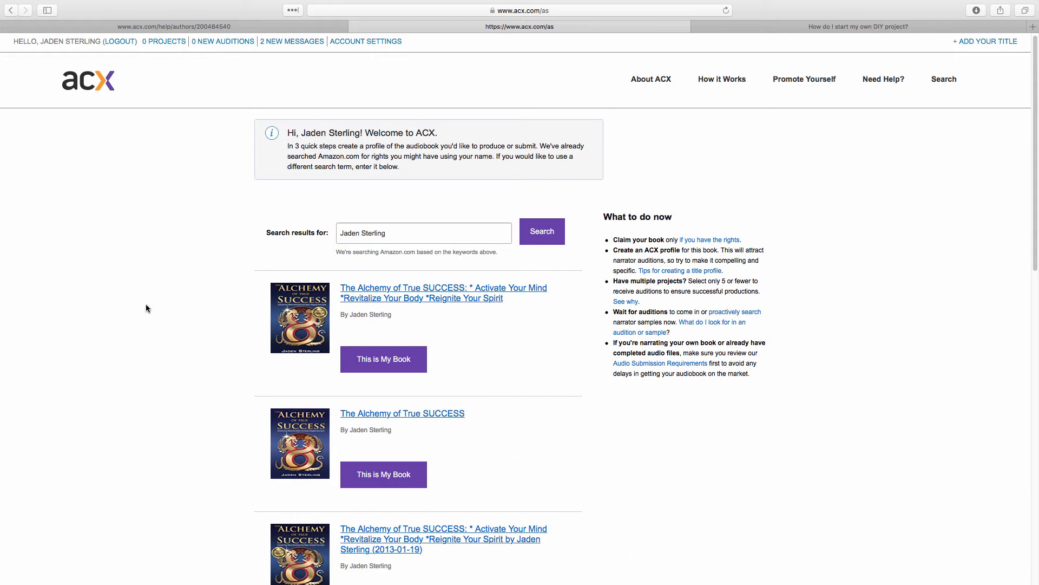
{"action": "scroll", "scroll_direction": "down", "scroll_amount": 3}
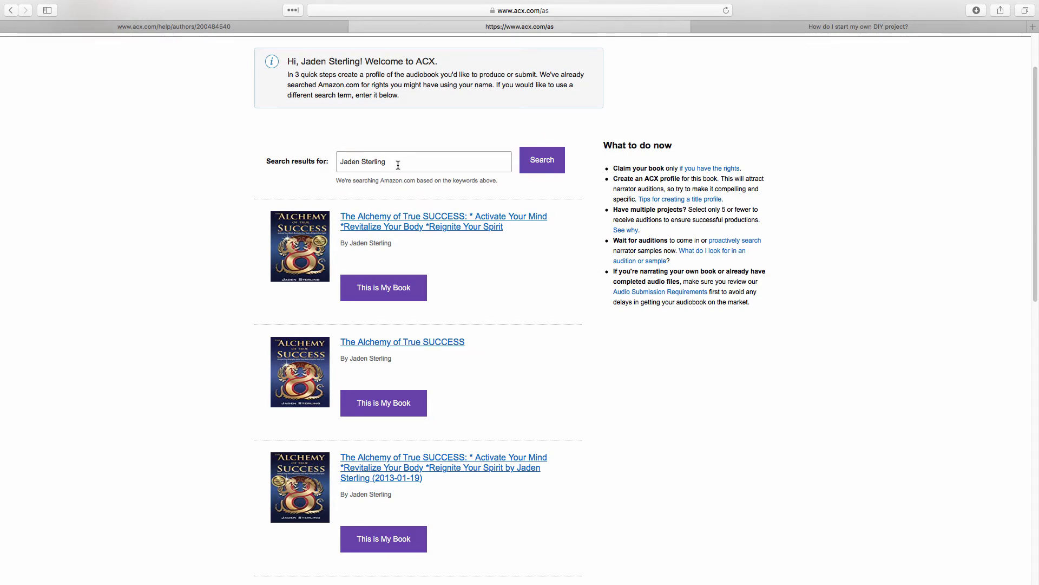
{"action": "scroll", "scroll_direction": "down", "scroll_amount": 3}
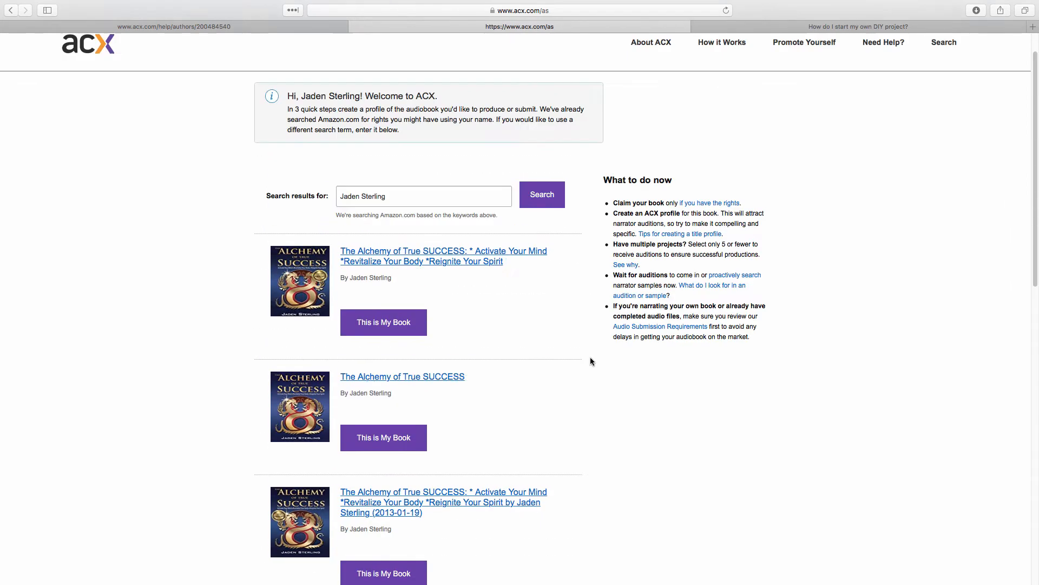
{"action": "scroll", "scroll_direction": "down", "scroll_amount": 3}
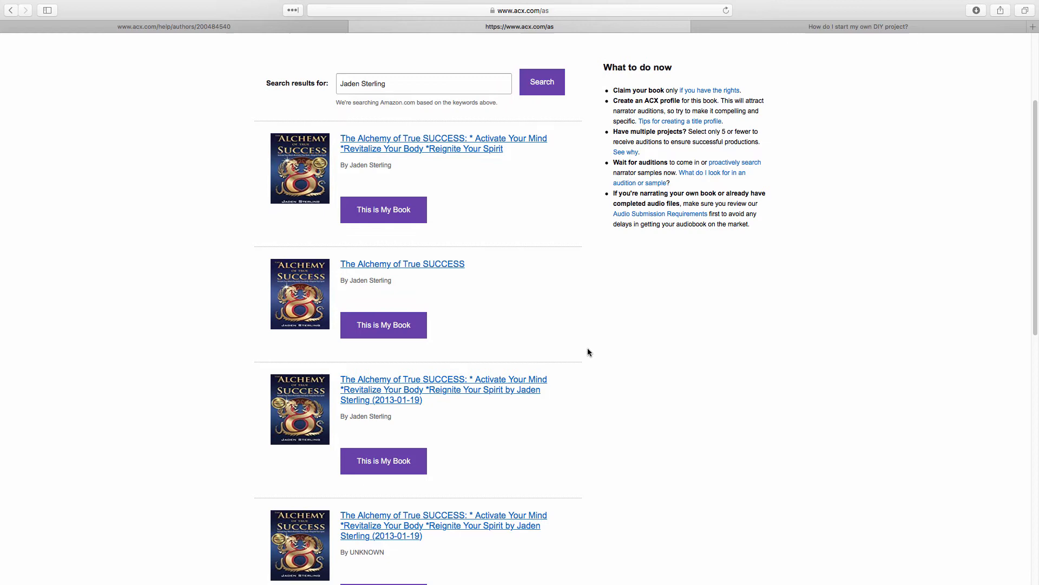
{"action": "scroll", "scroll_direction": "down", "scroll_amount": 3}
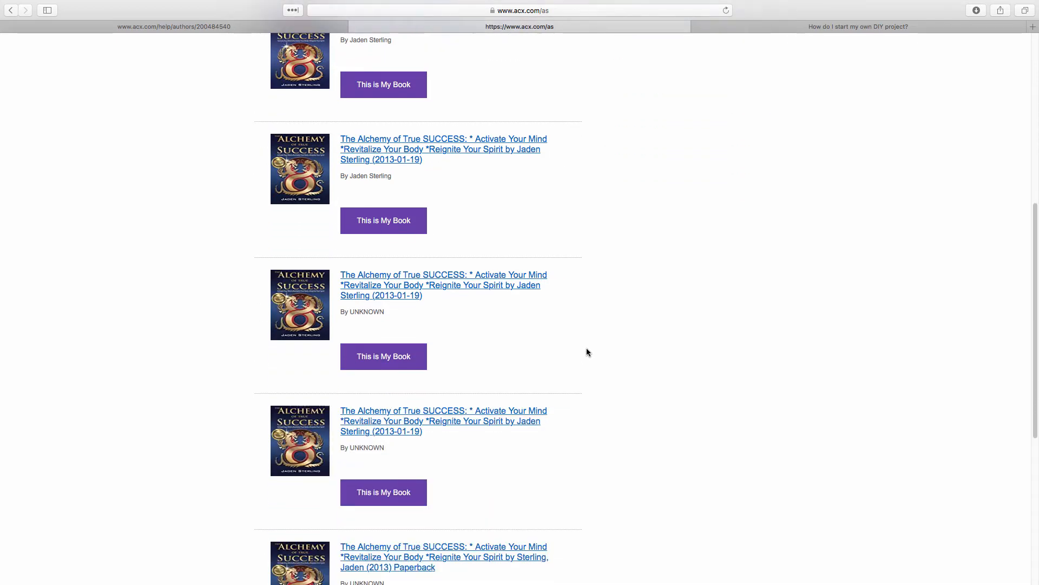
{"action": "scroll", "scroll_direction": "down", "scroll_amount": 3}
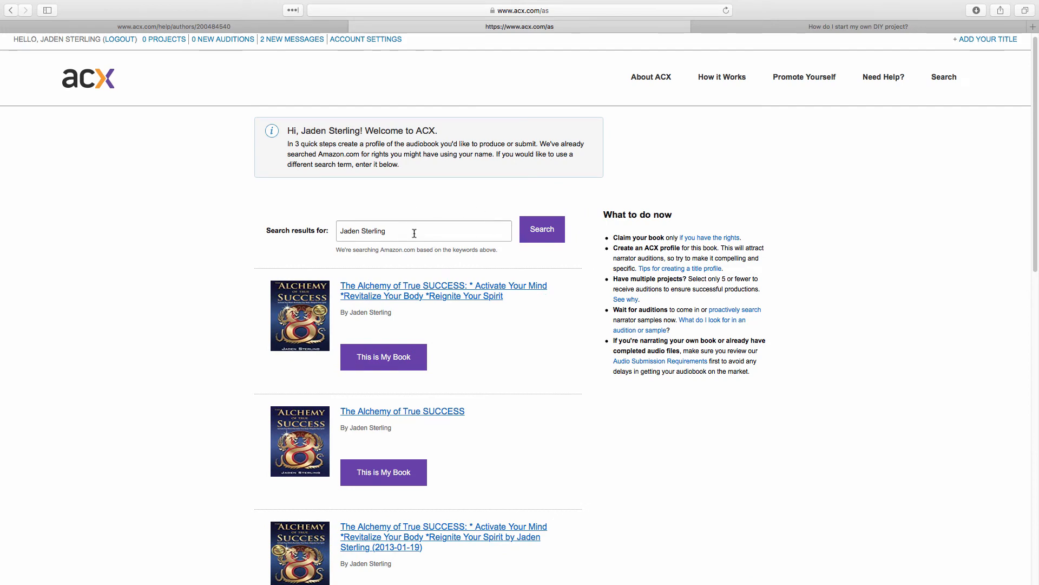
{"action": "left_click", "coordinate": [383, 356]}
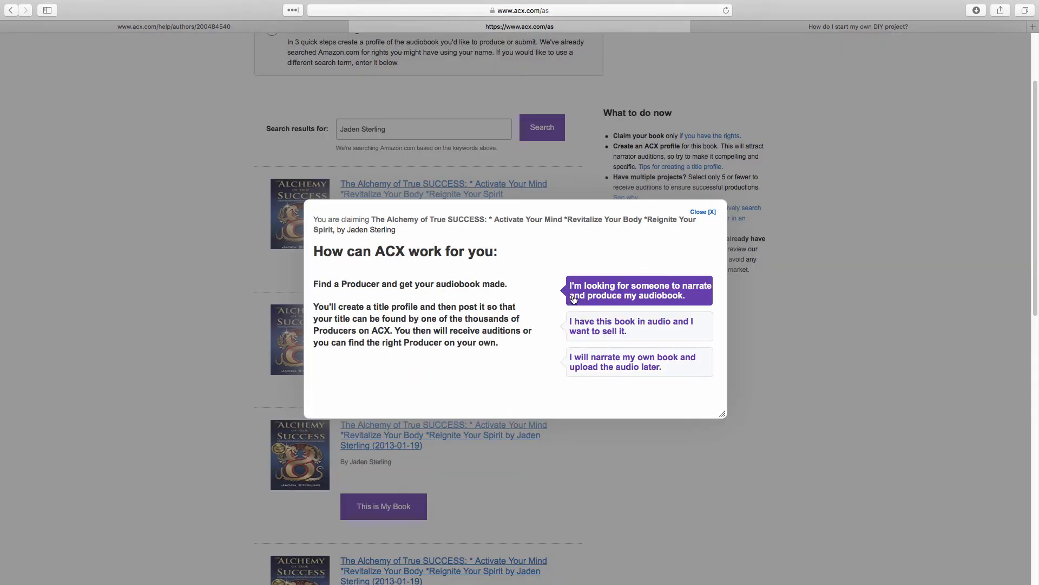
- Choose how ACX should help produce The Alchemy of True SUCCESS audiobook
{"action": "left_click", "coordinate": [630, 325]}
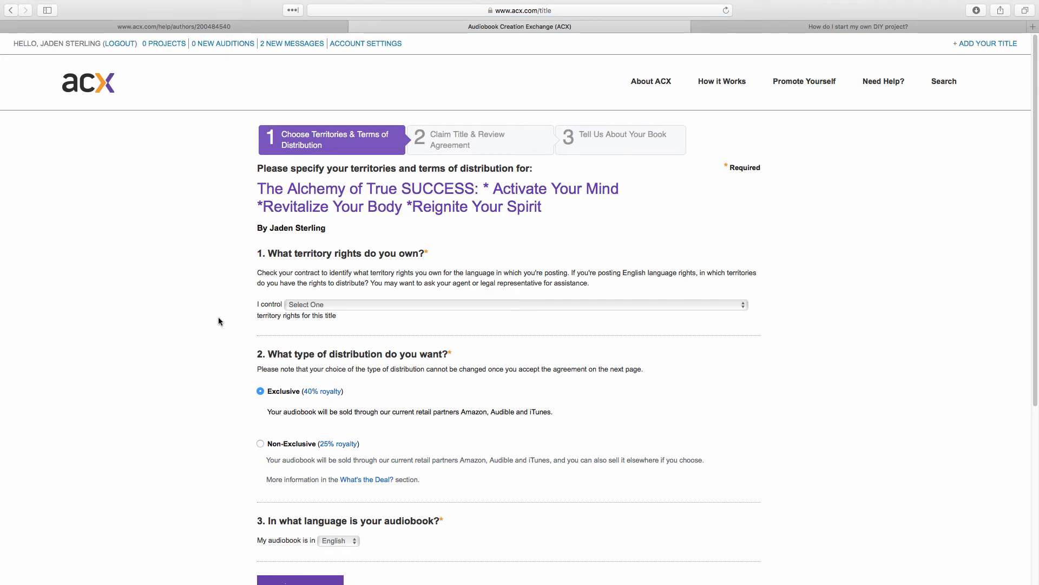
{"action": "mouse_move", "coordinate": [232, 204]}
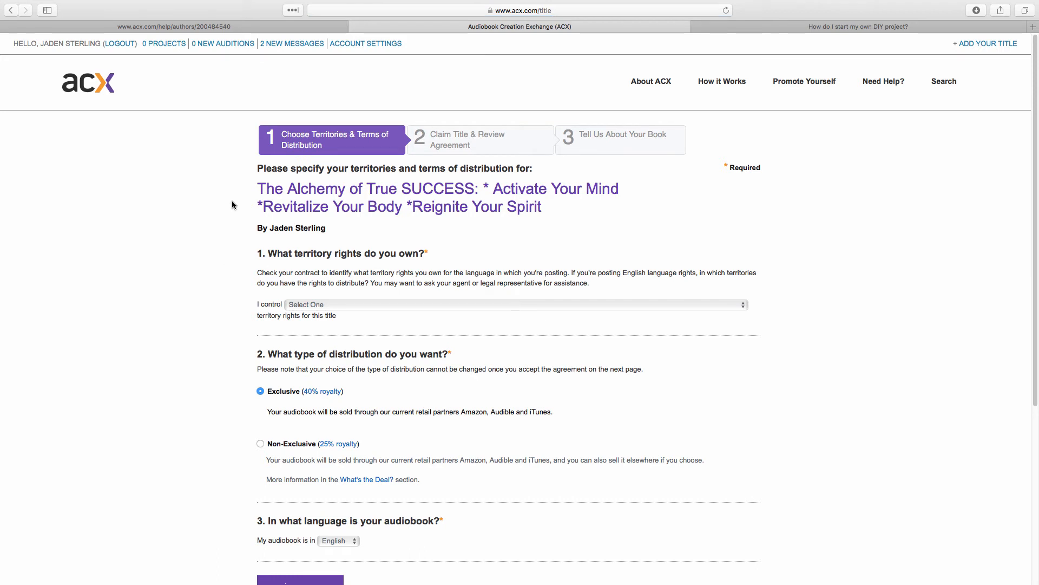
{"action": "mouse_move", "coordinate": [424, 174]}
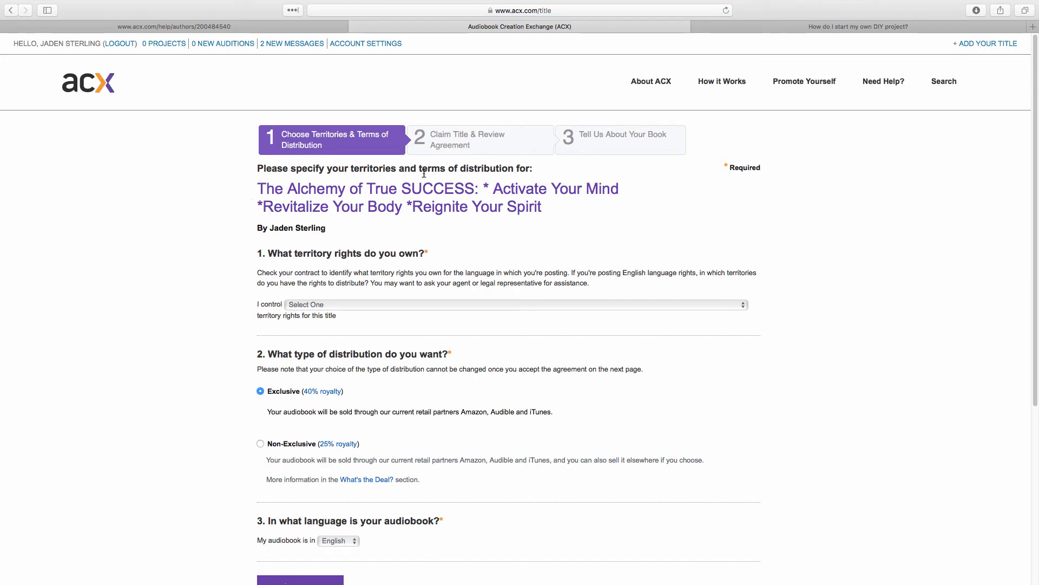
{"action": "mouse_move", "coordinate": [457, 214]}
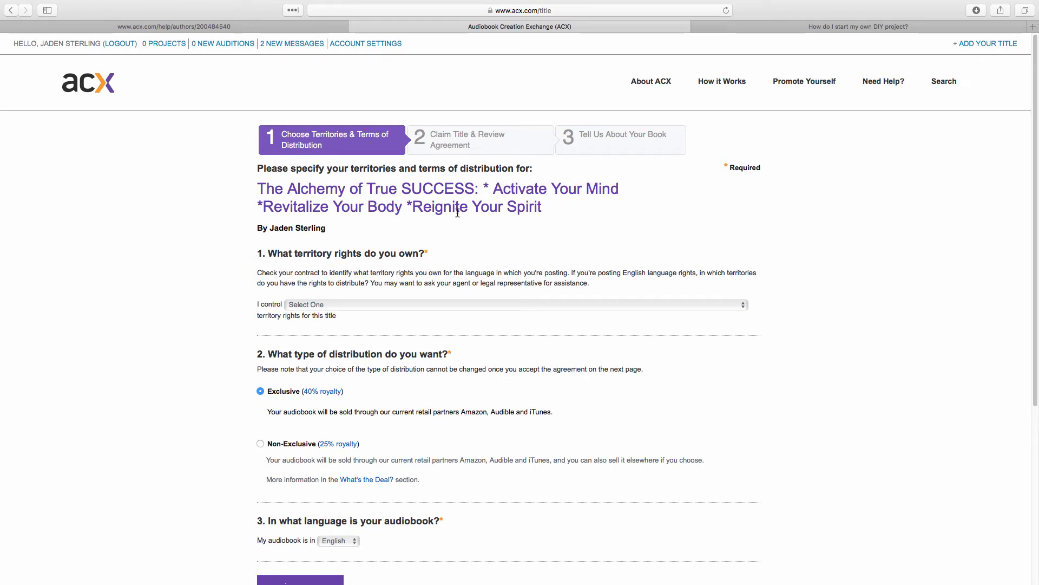
- Claim World territory rights with exclusive English-language distribution and continue
{"action": "scroll", "scroll_direction": "down", "scroll_amount": 3}
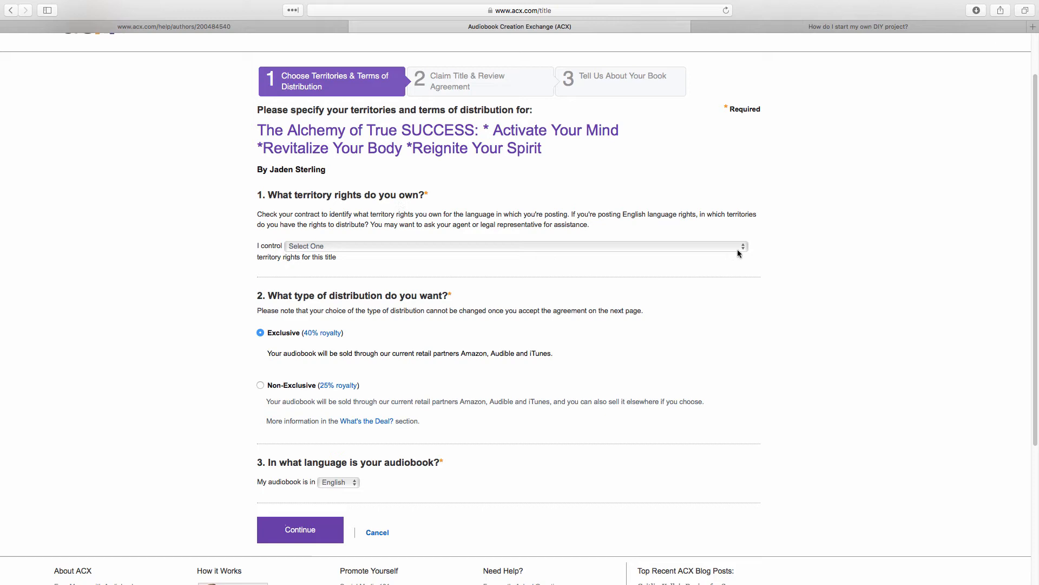
{"action": "left_click", "coordinate": [511, 246]}
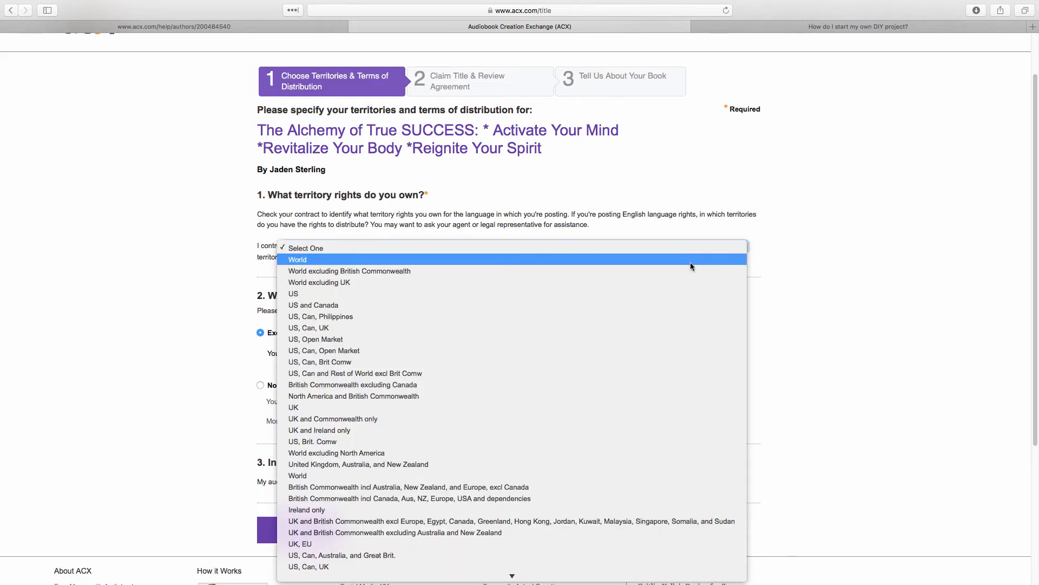
{"action": "left_click", "coordinate": [297, 259]}
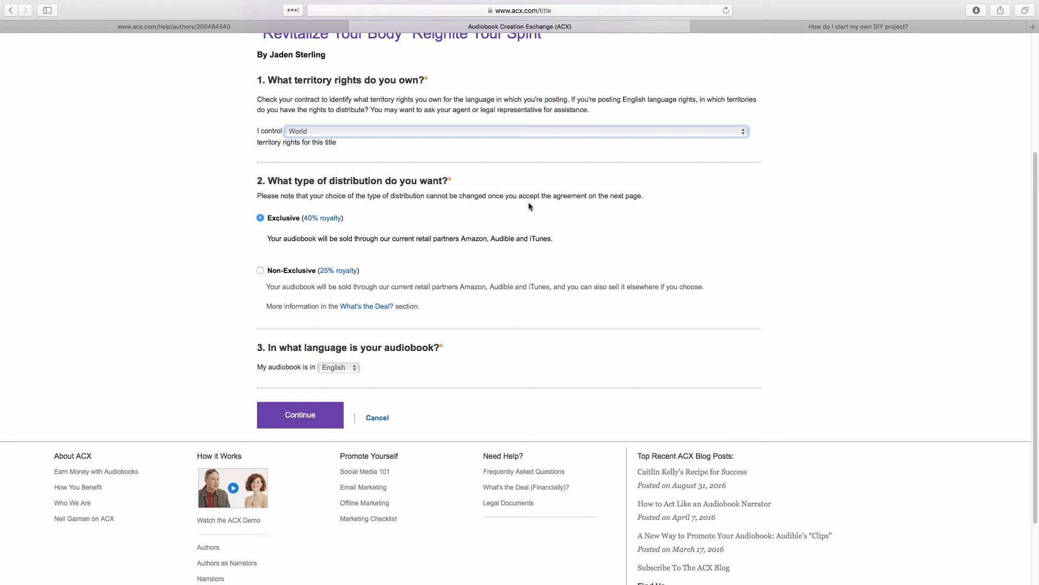
{"action": "mouse_move", "coordinate": [341, 225]}
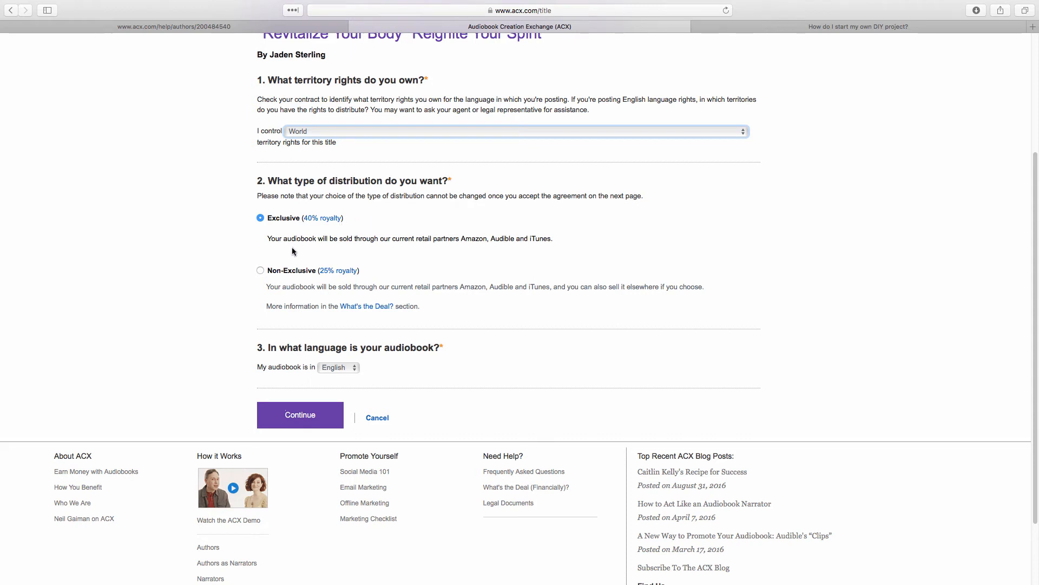
{"action": "mouse_move", "coordinate": [421, 254]}
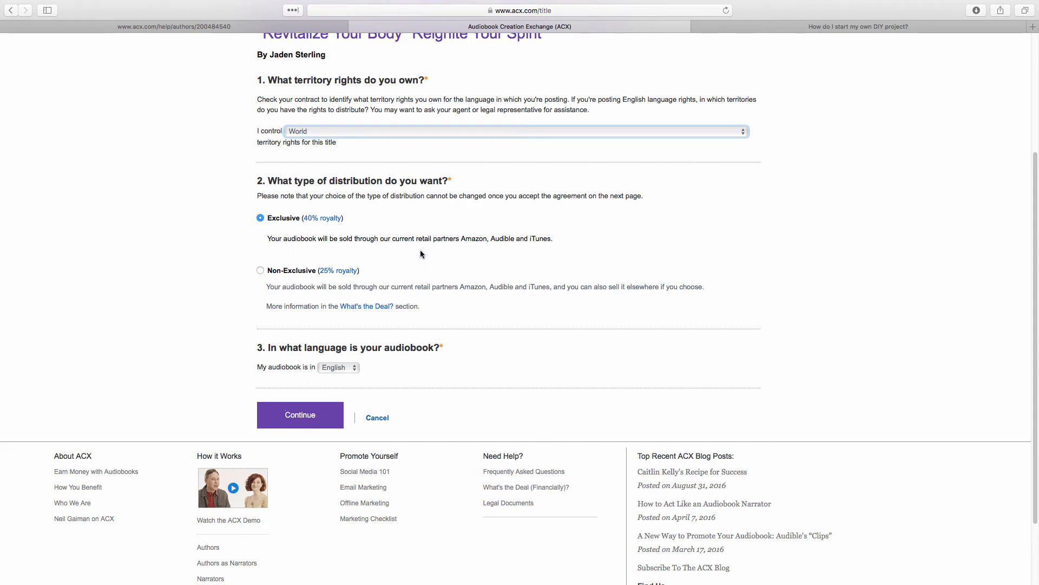
{"action": "mouse_move", "coordinate": [538, 248]}
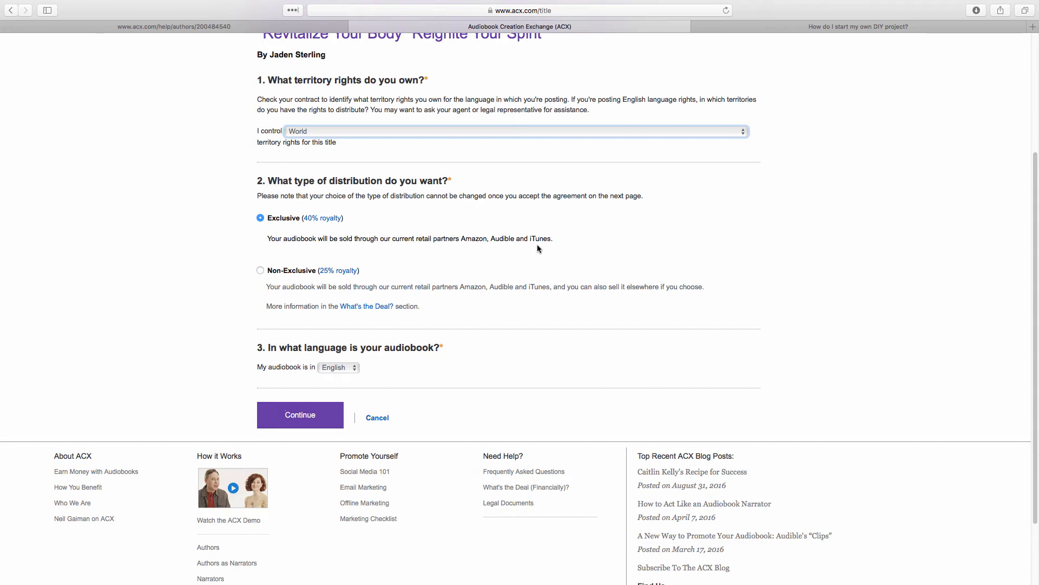
{"action": "mouse_move", "coordinate": [341, 300]}
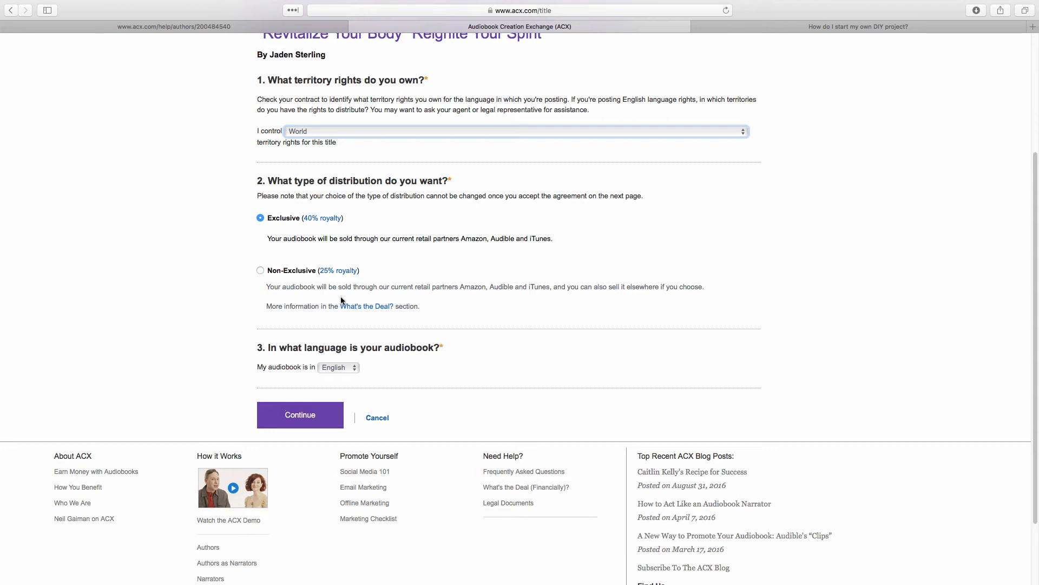
{"action": "mouse_move", "coordinate": [513, 301]}
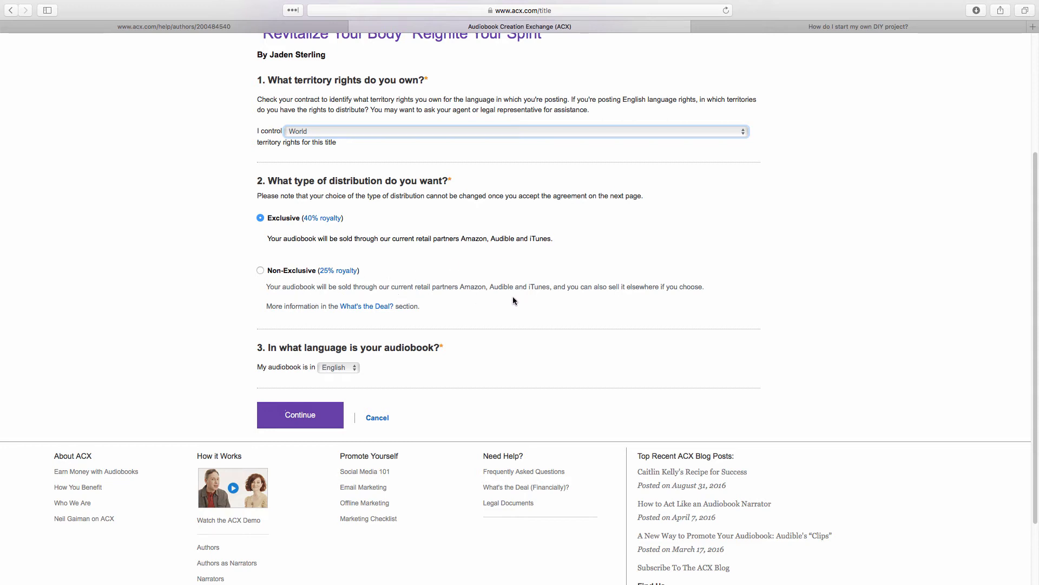
{"action": "mouse_move", "coordinate": [663, 282]}
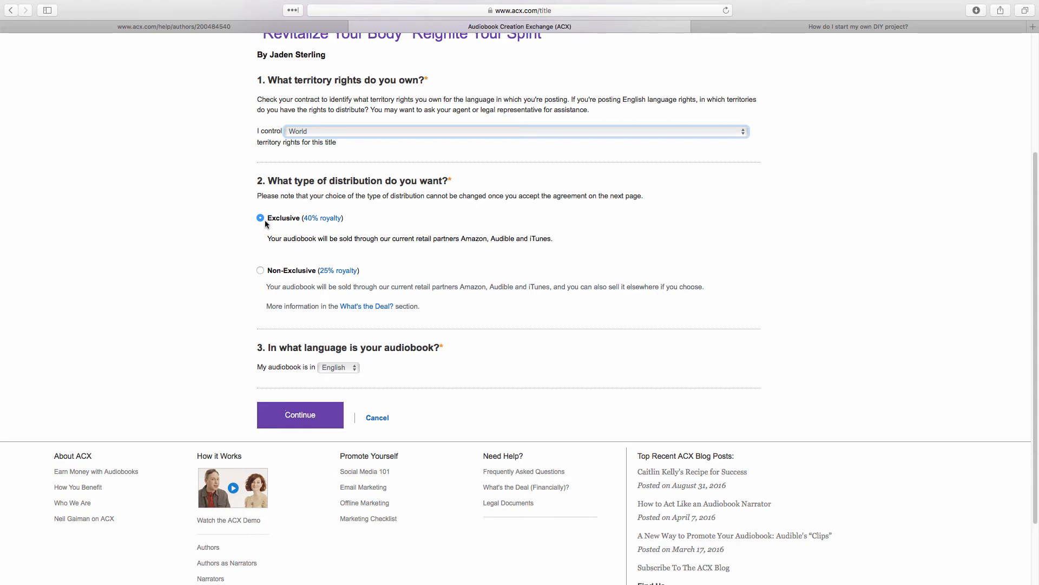
{"action": "left_click", "coordinate": [299, 414]}
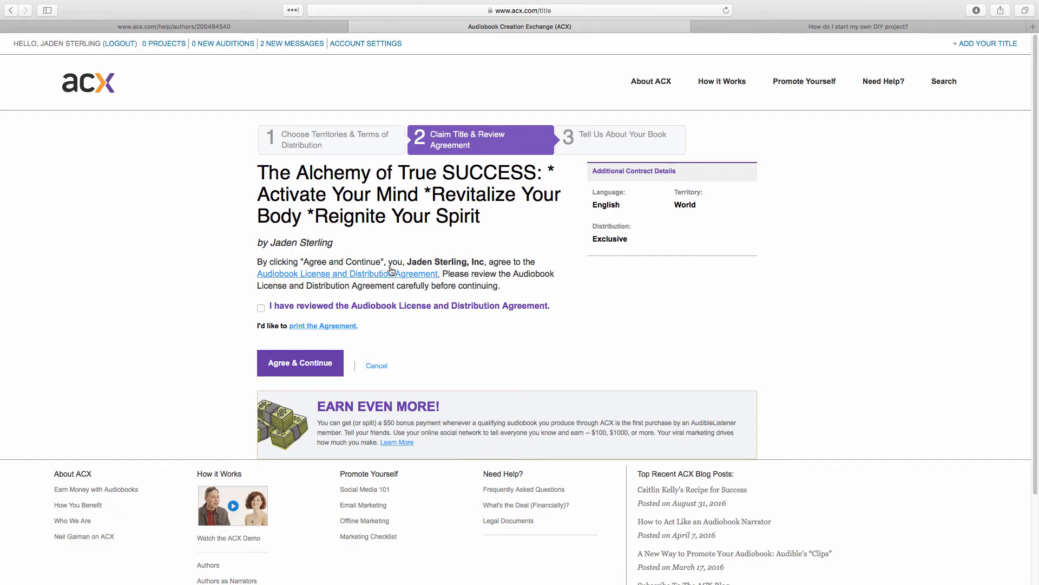
- Review the audiobook license and distribution agreement, then agree and continue
{"action": "left_click", "coordinate": [348, 273]}
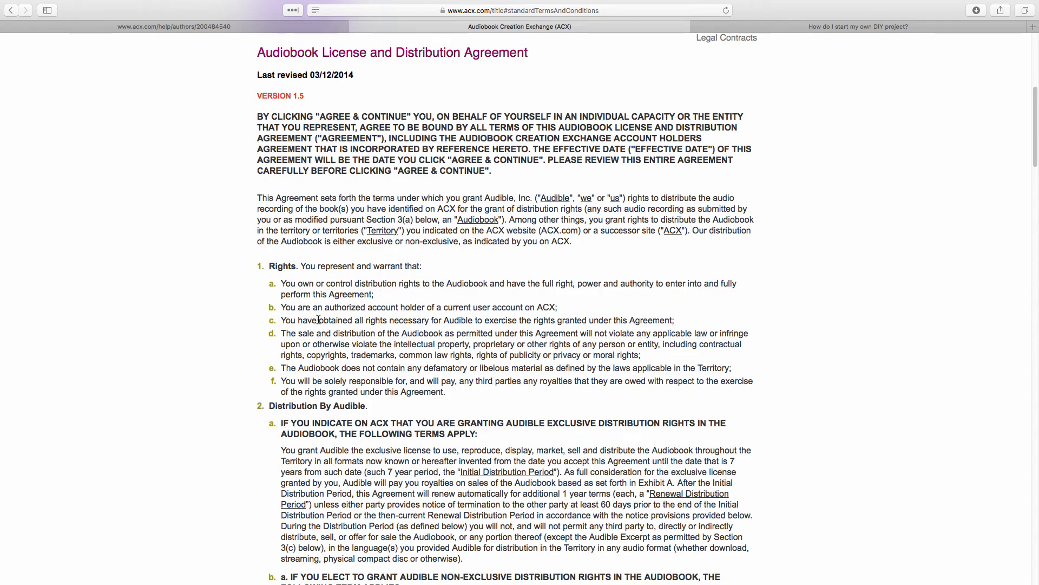
{"action": "scroll", "scroll_direction": "down", "scroll_amount": 3}
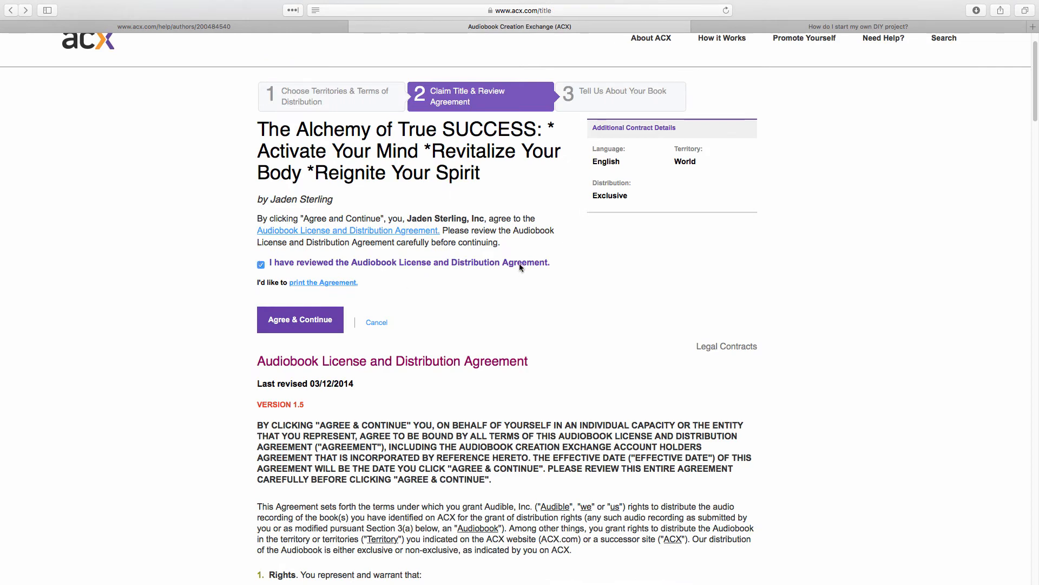
{"action": "left_click", "coordinate": [299, 320]}
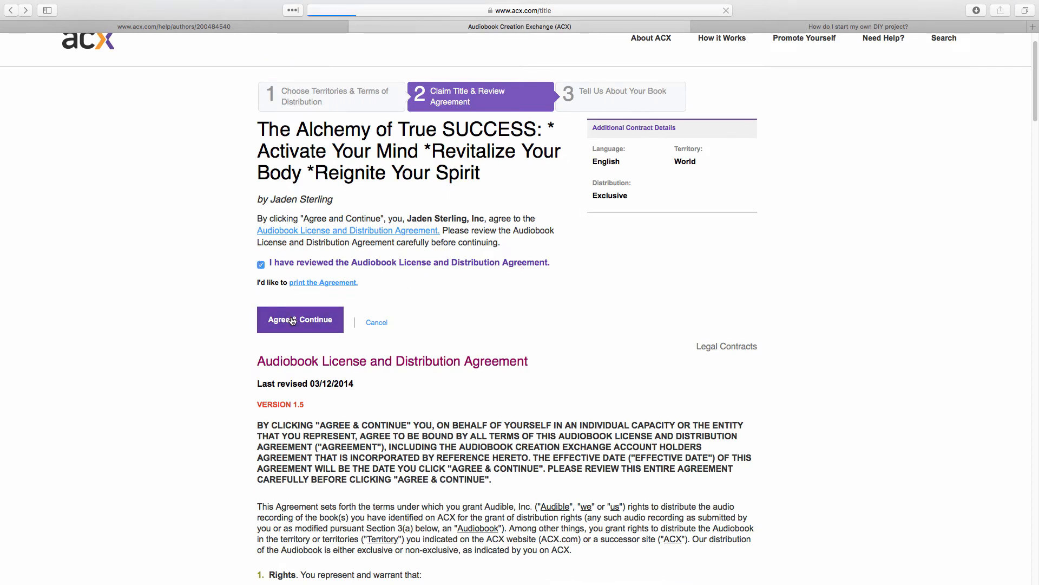
{"action": "left_click", "coordinate": [299, 319]}
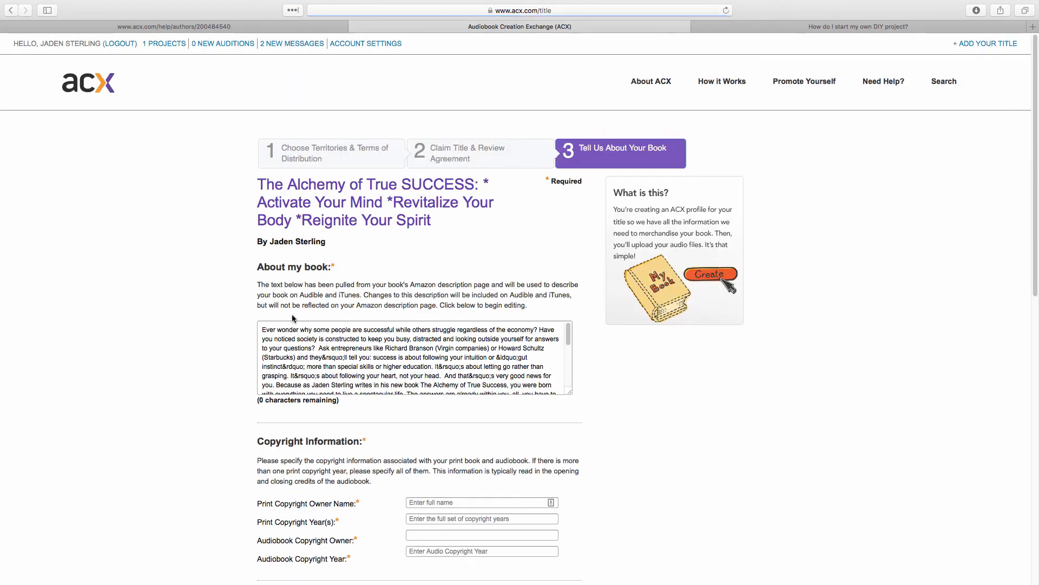
{"action": "scroll", "scroll_direction": "down", "scroll_amount": 3}
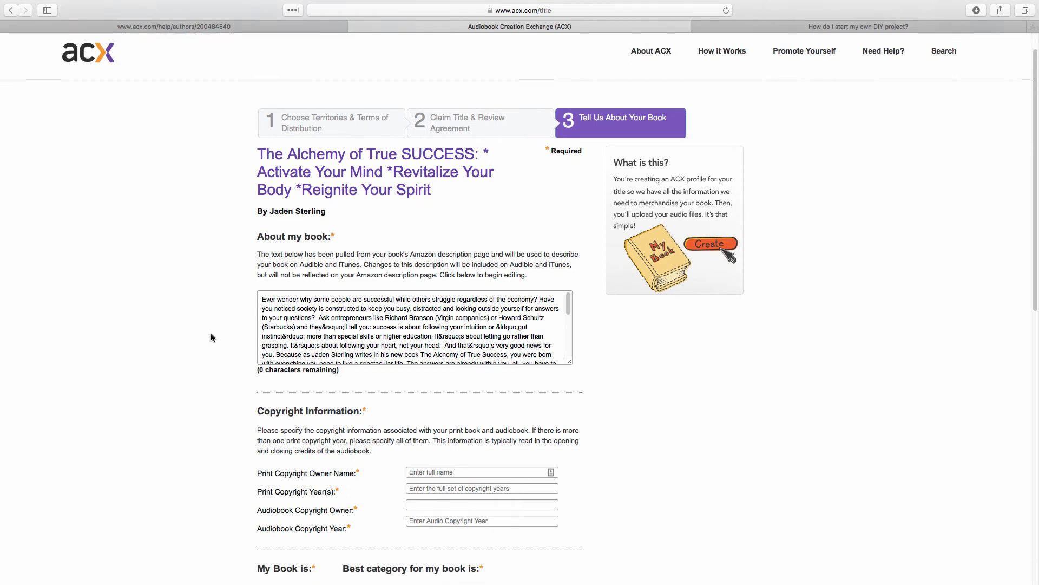
{"action": "scroll", "scroll_direction": "down", "scroll_amount": 3}
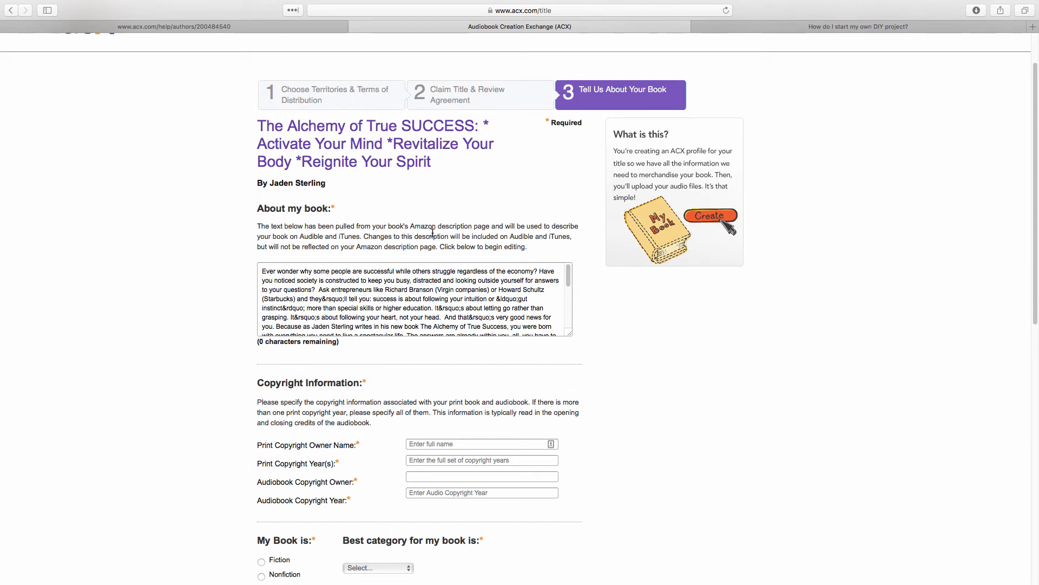
{"action": "mouse_move", "coordinate": [338, 249]}
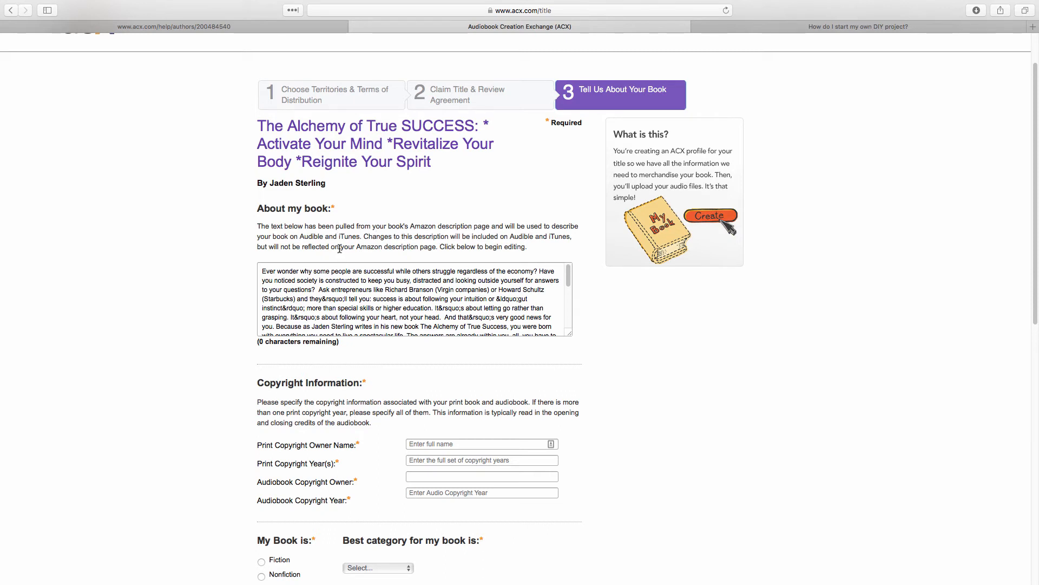
{"action": "mouse_move", "coordinate": [215, 284]}
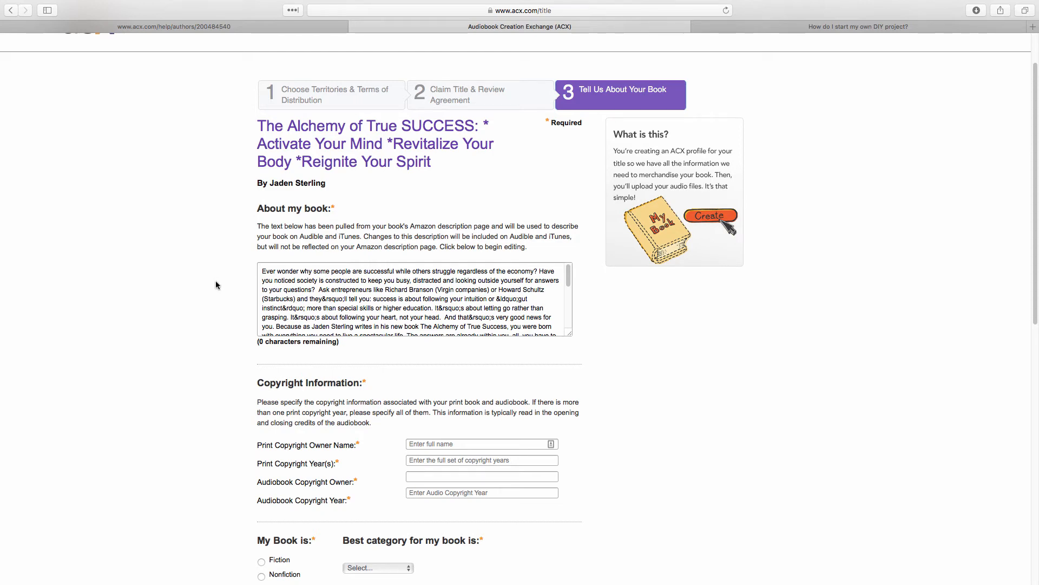
{"action": "mouse_move", "coordinate": [219, 285]}
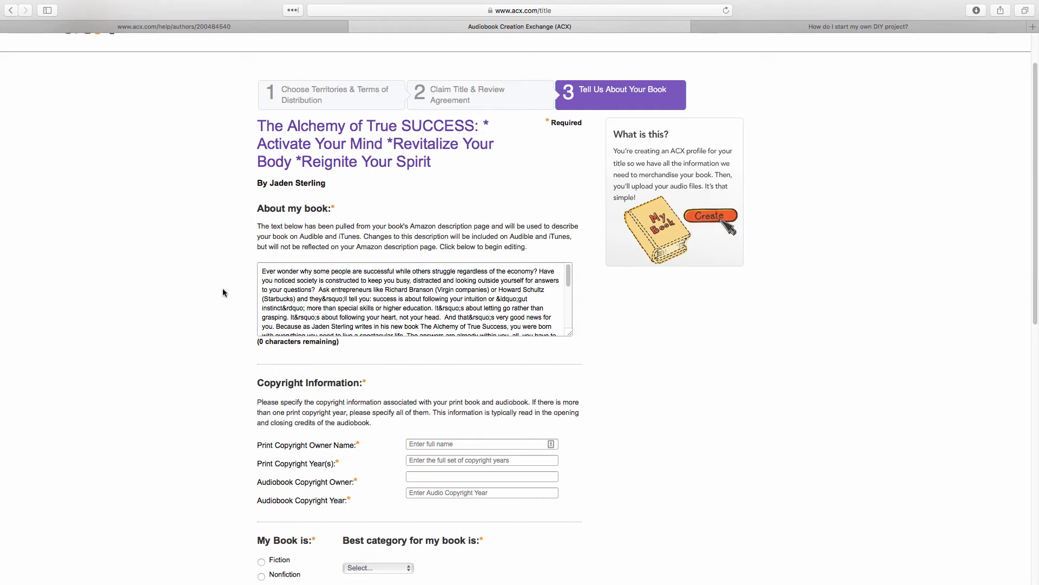
{"action": "scroll", "scroll_direction": "down", "scroll_amount": 3}
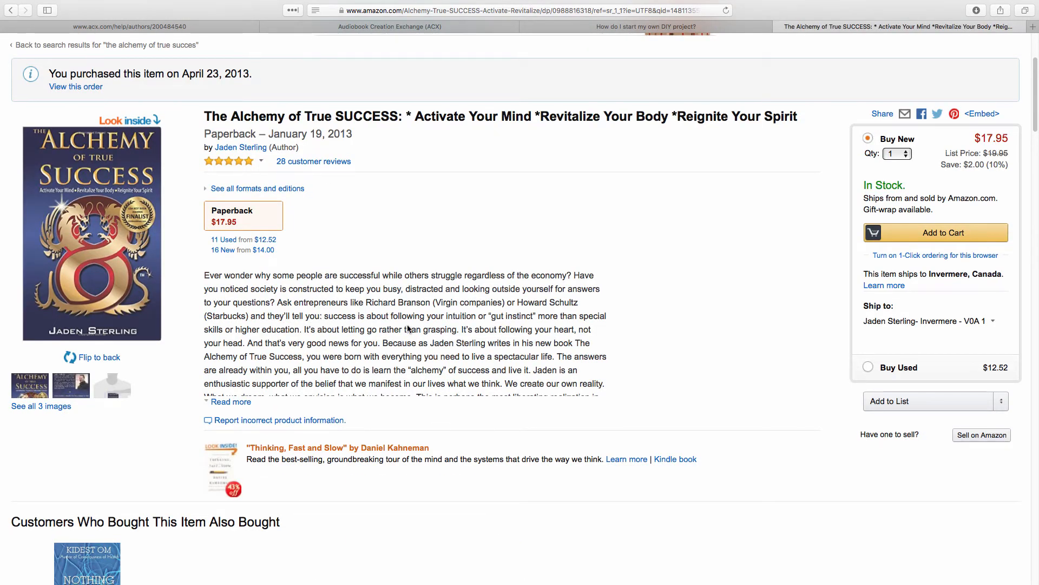
{"action": "scroll", "scroll_direction": "down", "scroll_amount": 3}
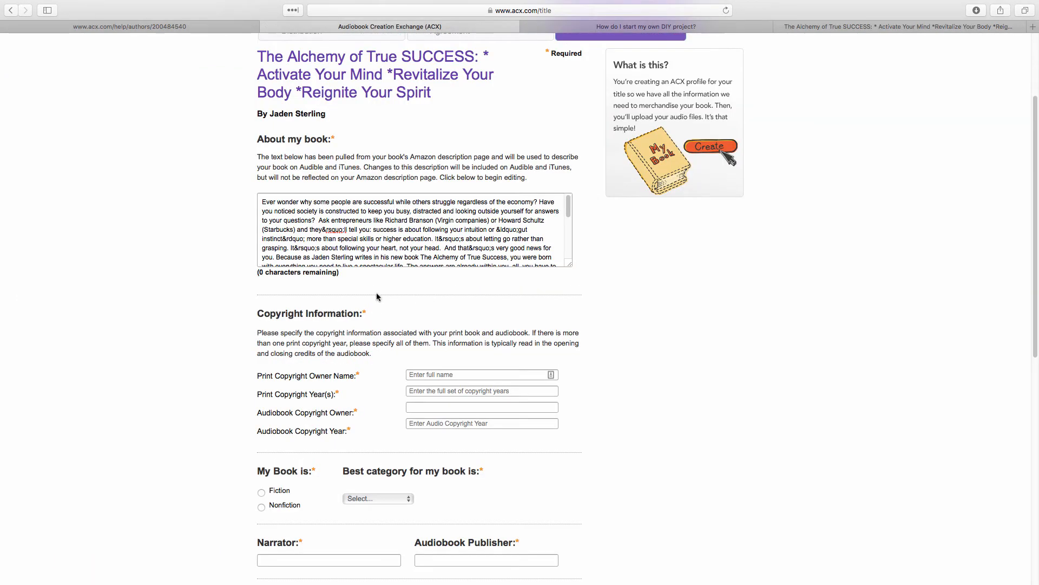
- Enter Jaden Sterling as copyright owner, print year 2013 and audiobook year 2016
{"action": "scroll", "scroll_direction": "down", "scroll_amount": 3}
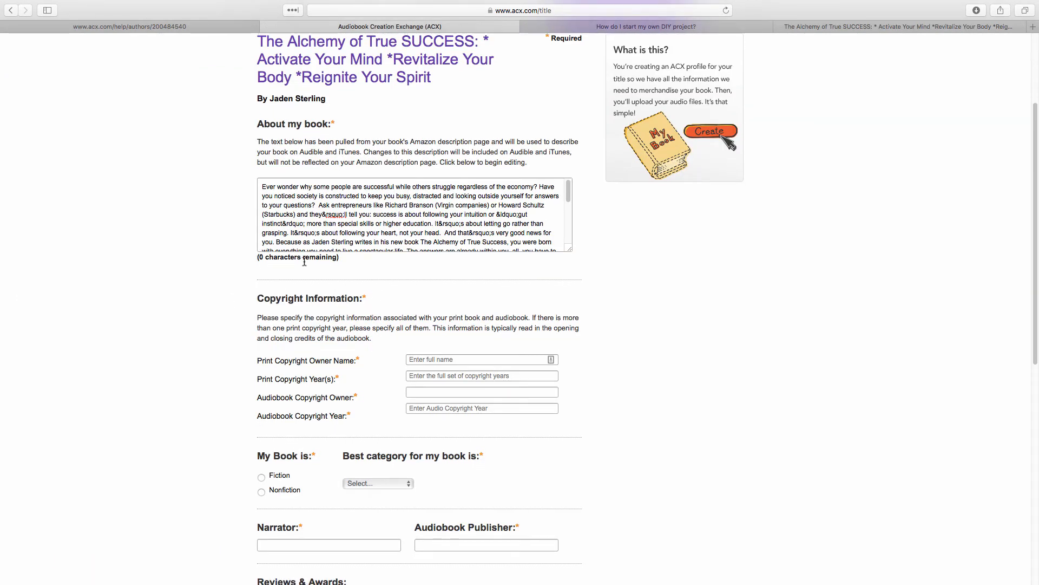
{"action": "type", "text": "Jaden"}
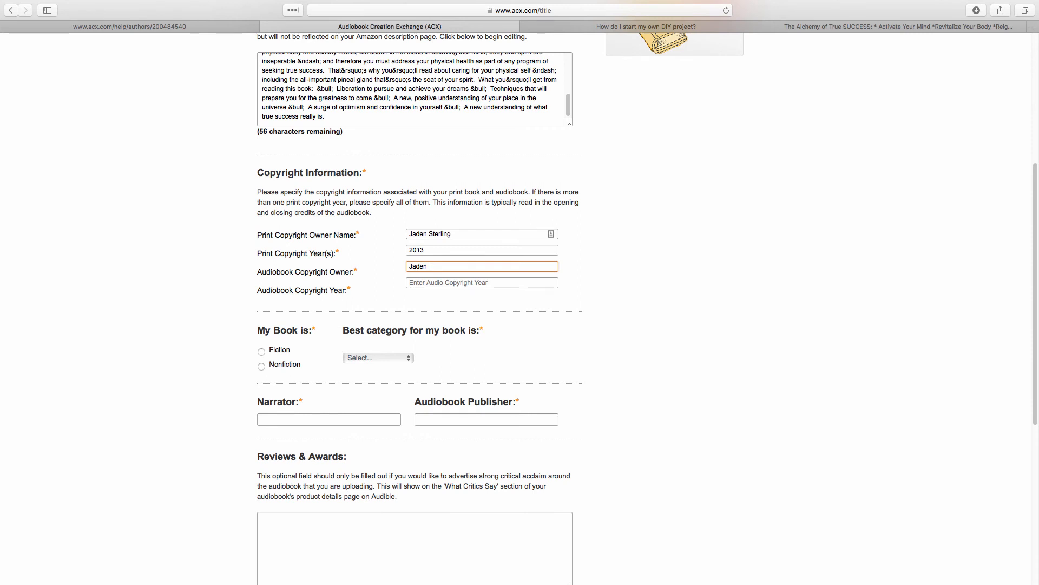
{"action": "type", "text": "Sterling"}
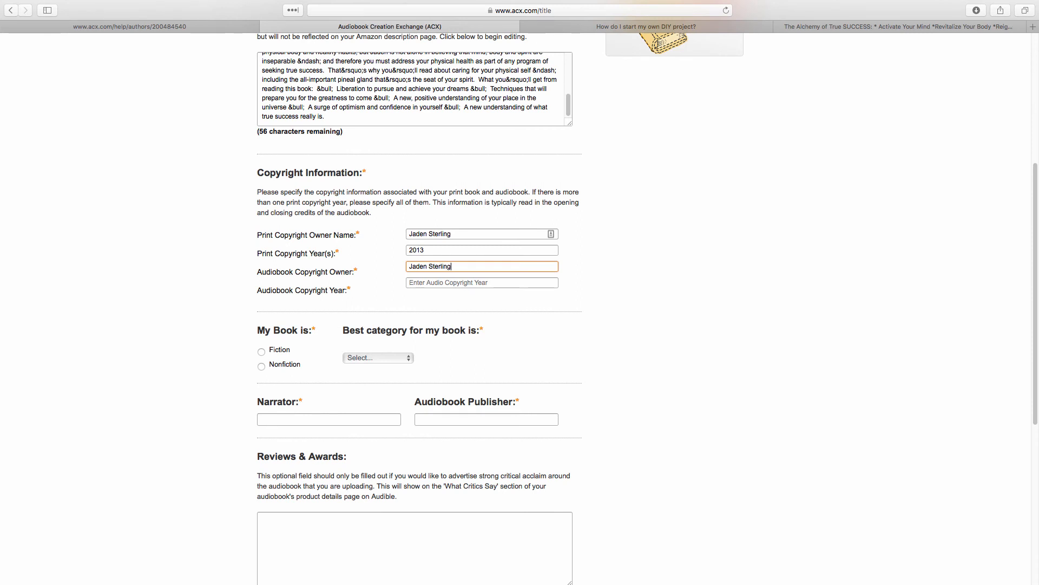
{"action": "left_click", "coordinate": [482, 283]}
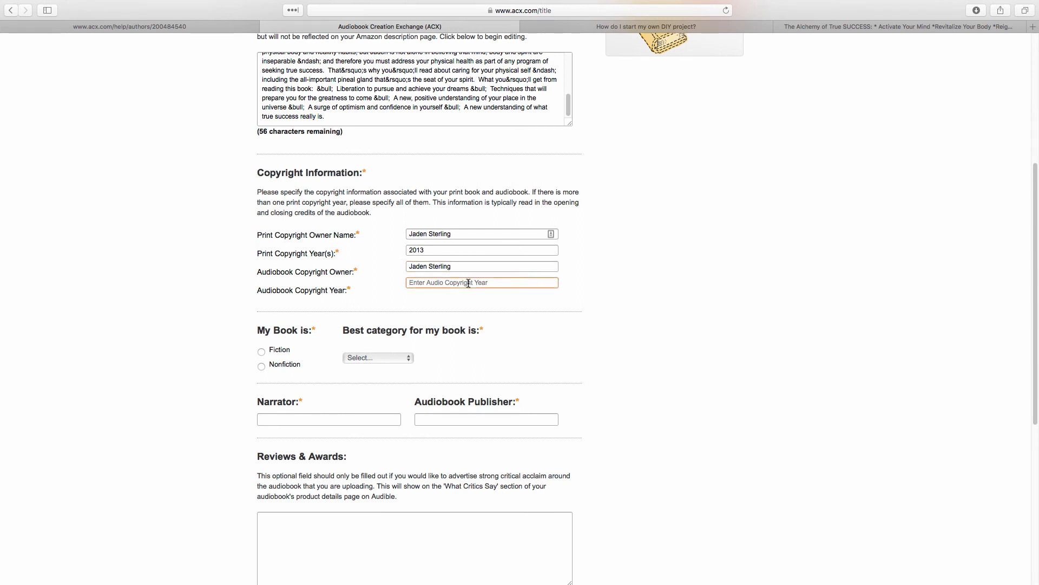
{"action": "type", "text": "2016"}
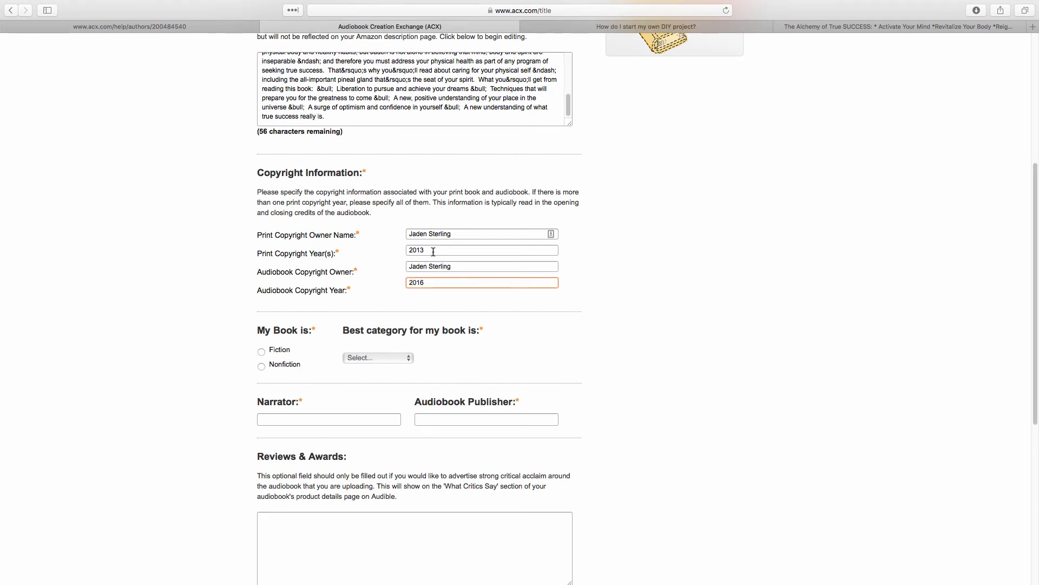
{"action": "mouse_move", "coordinate": [351, 297]}
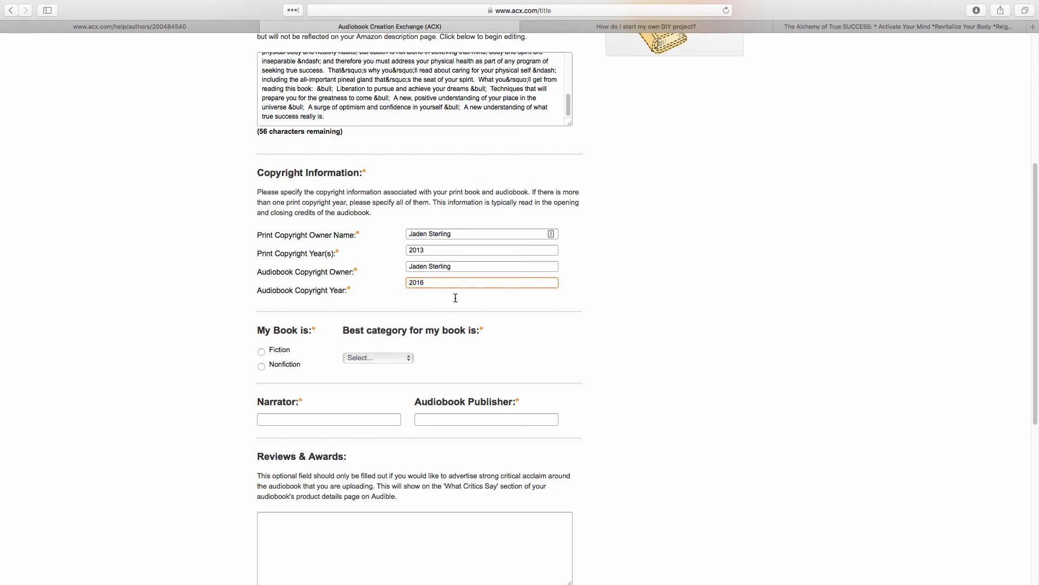
- Select Nonfiction and pick Self Development from the best category list
{"action": "scroll", "scroll_direction": "down", "scroll_amount": 3}
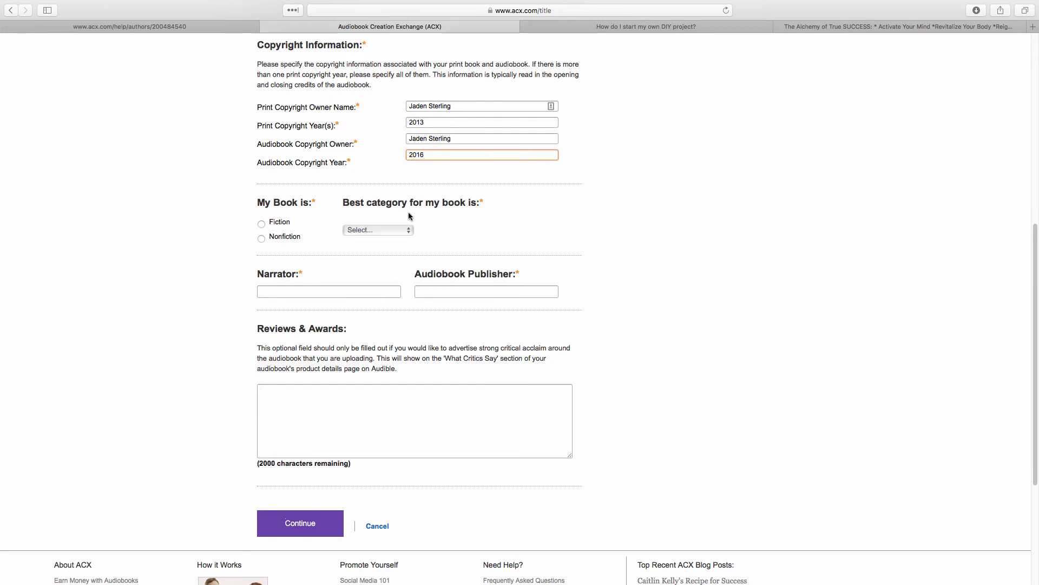
{"action": "left_click", "coordinate": [260, 237]}
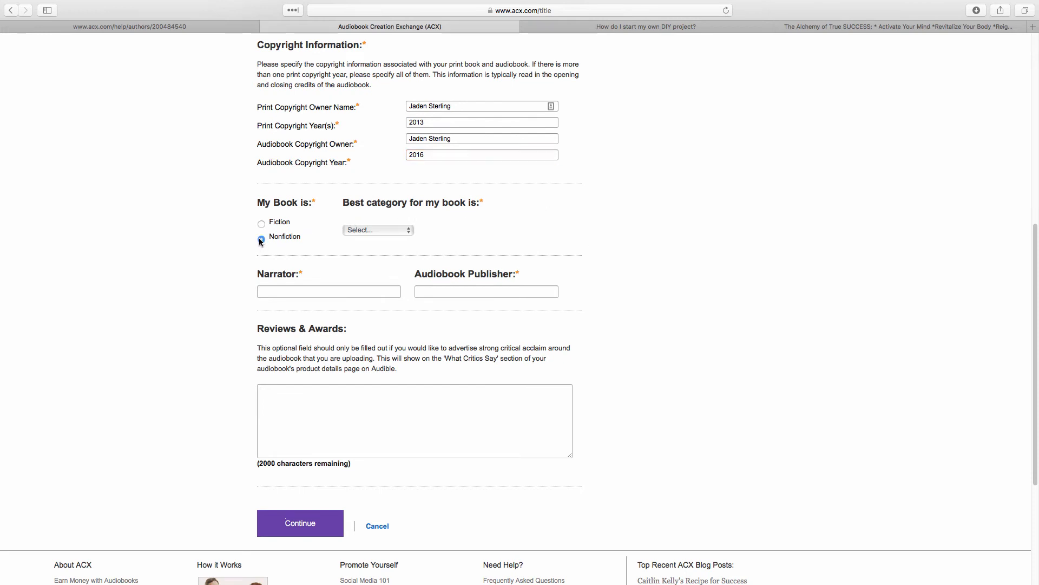
{"action": "left_click", "coordinate": [378, 230]}
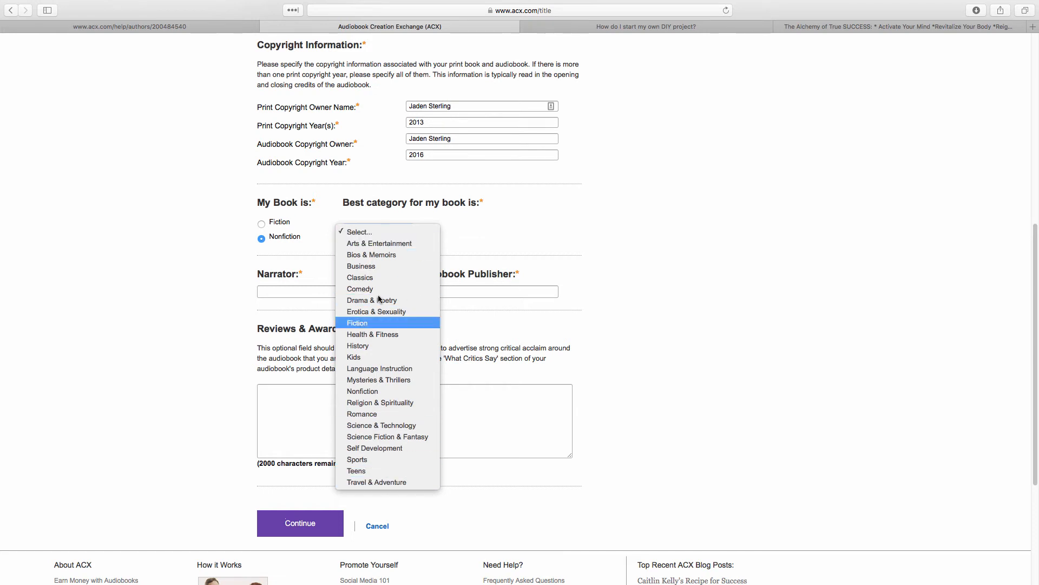
{"action": "mouse_move", "coordinate": [372, 255]}
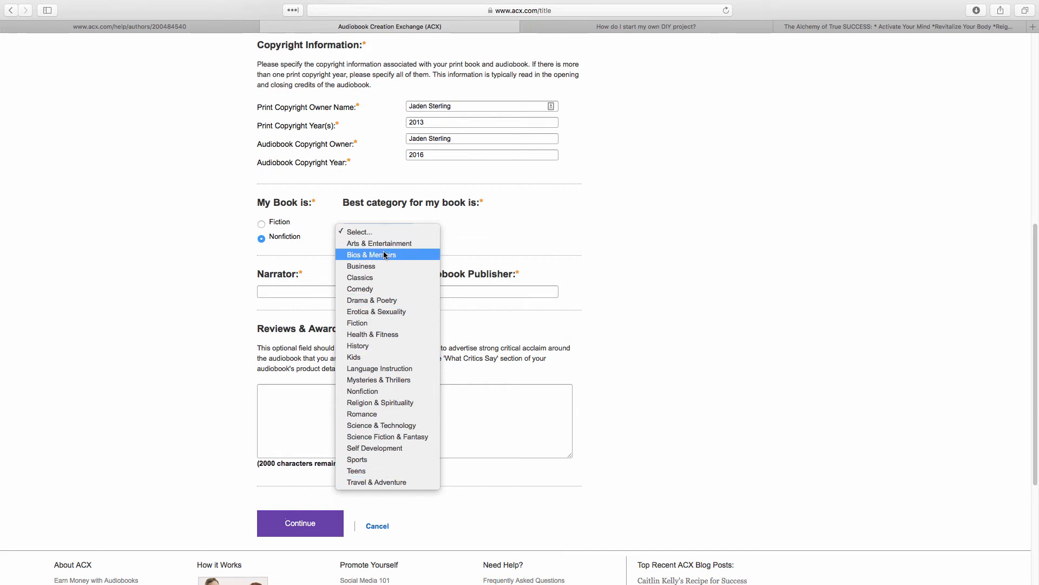
{"action": "mouse_move", "coordinate": [372, 300]}
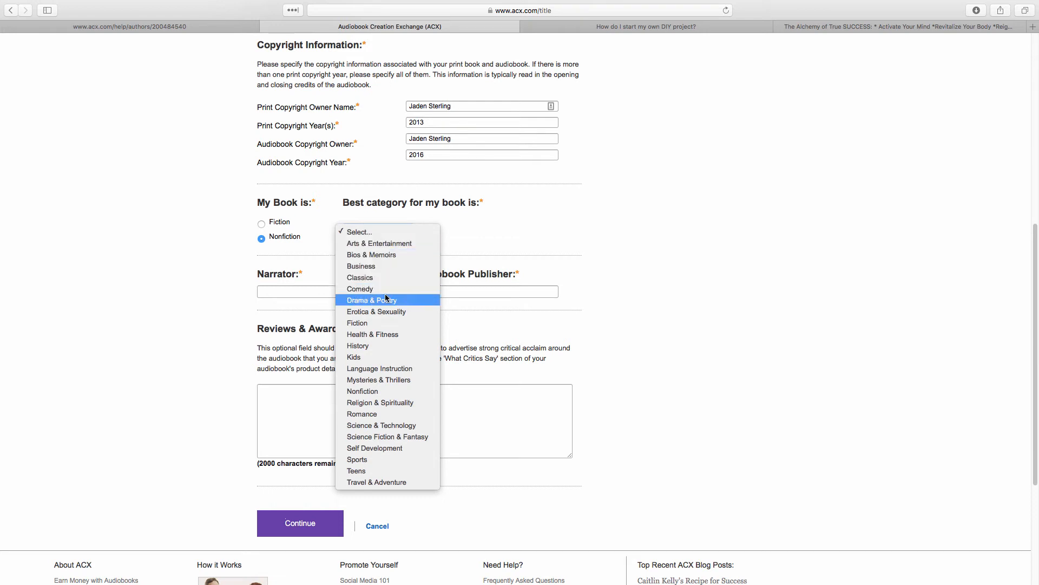
{"action": "mouse_move", "coordinate": [379, 369]}
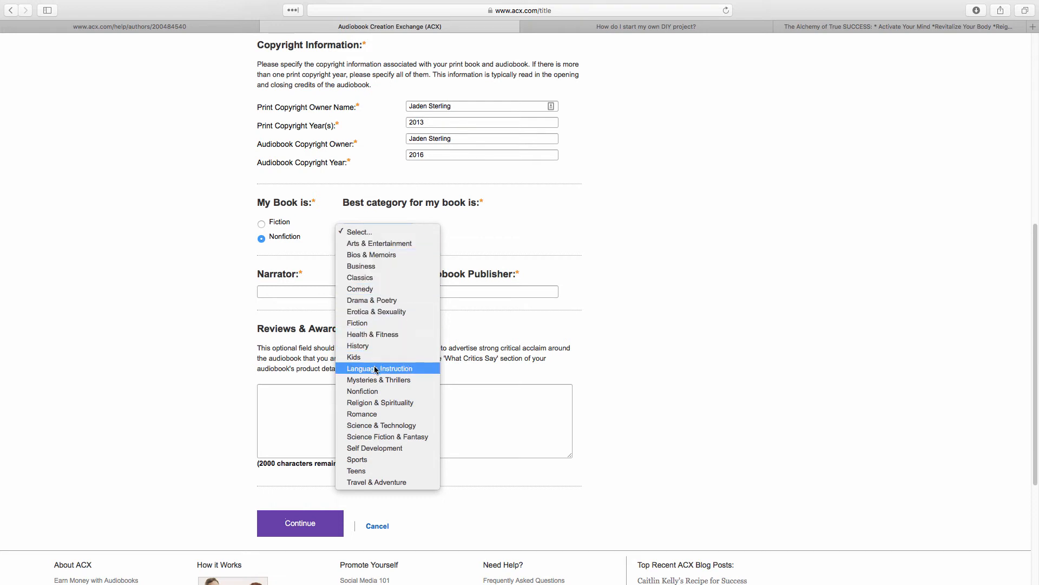
{"action": "mouse_move", "coordinate": [361, 414]}
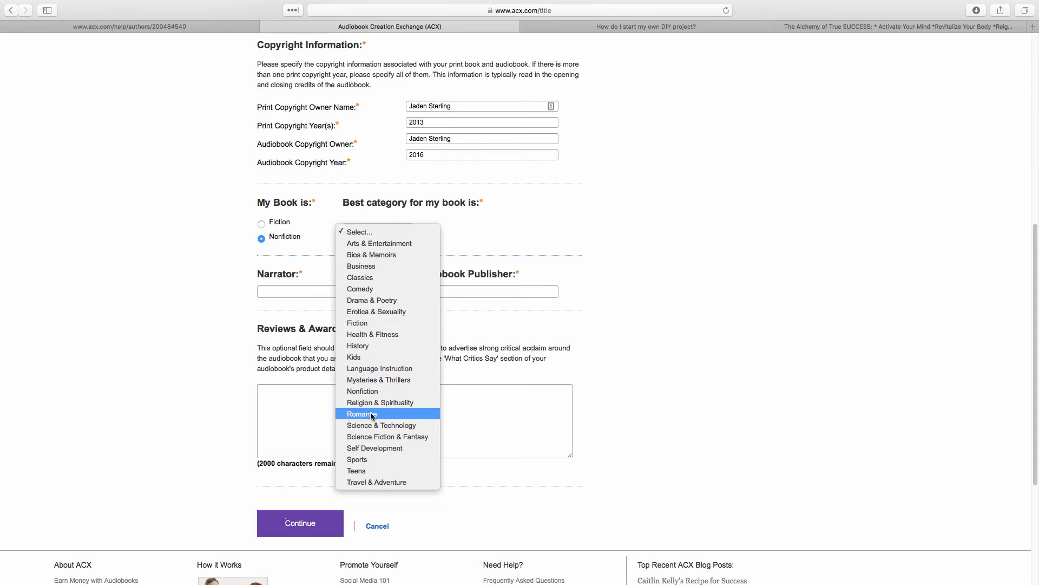
{"action": "mouse_move", "coordinate": [374, 447]}
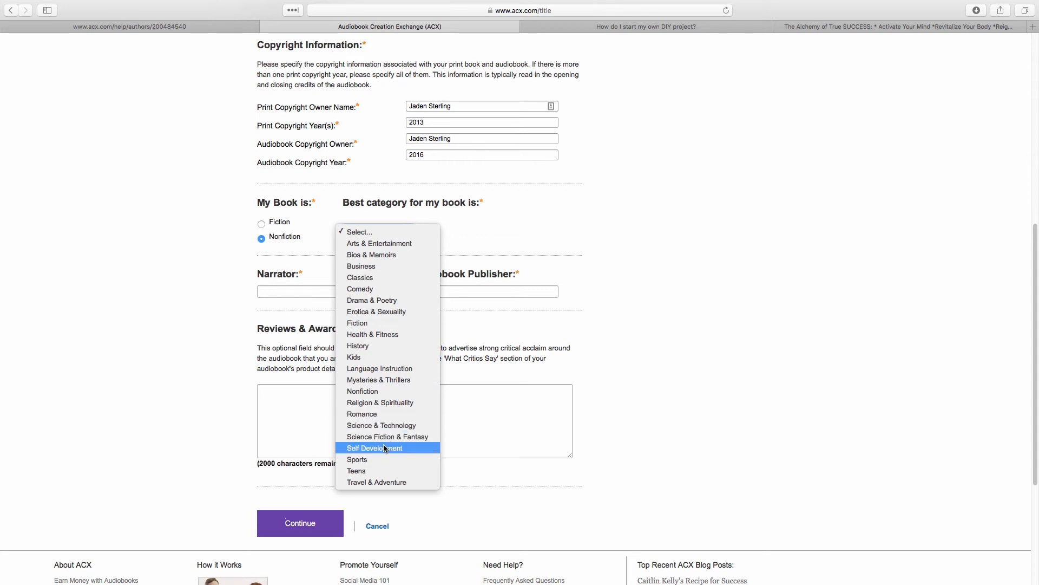
{"action": "left_click", "coordinate": [375, 448]}
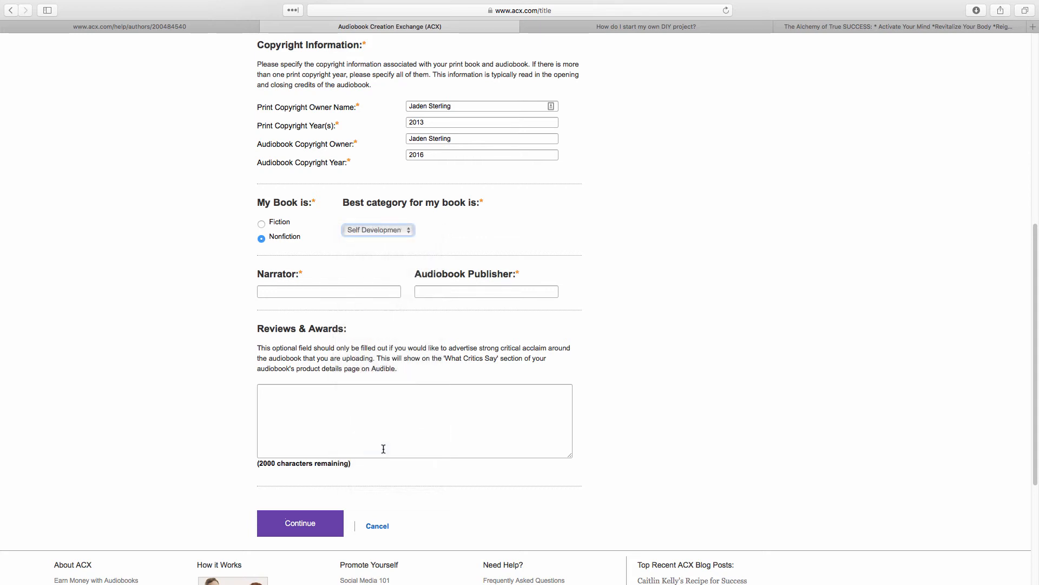
{"action": "left_click", "coordinate": [328, 291]}
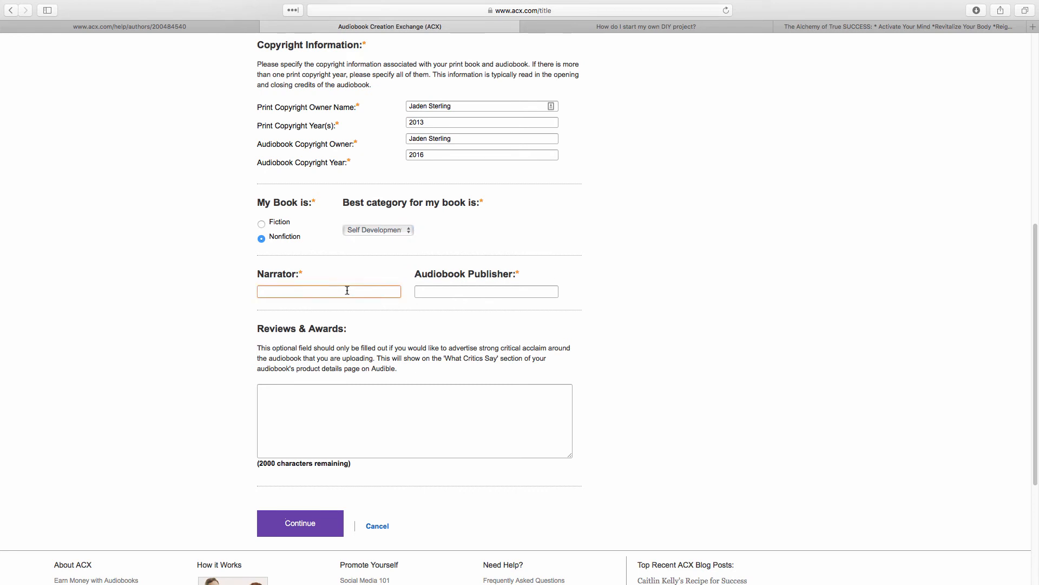
- Enter Jaden Sterling as narrator and Wealth & Wisdom Publishing as audiobook publisher
{"action": "left_click", "coordinate": [328, 291]}
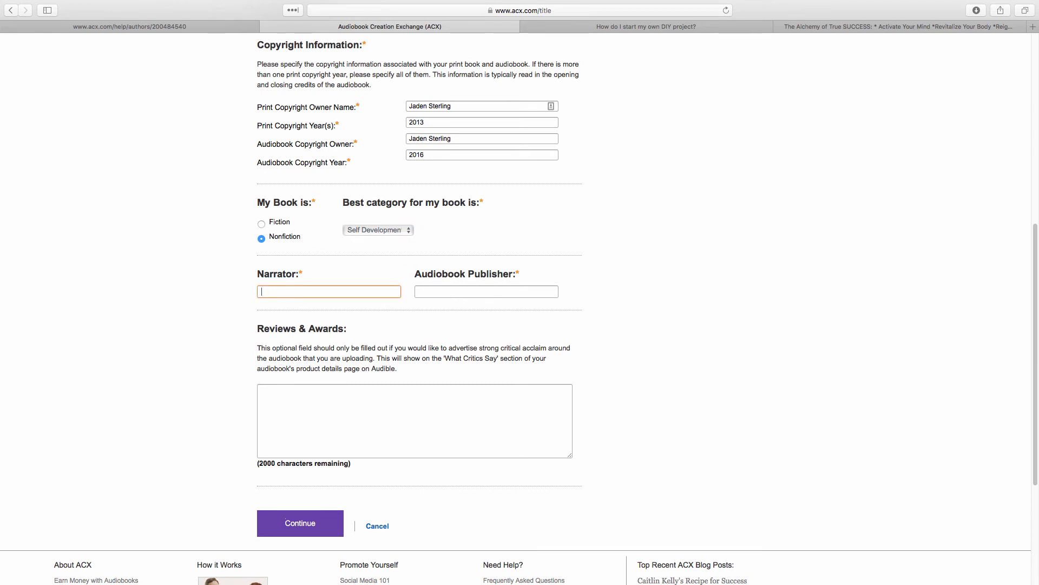
{"action": "type", "text": "Jaden St"}
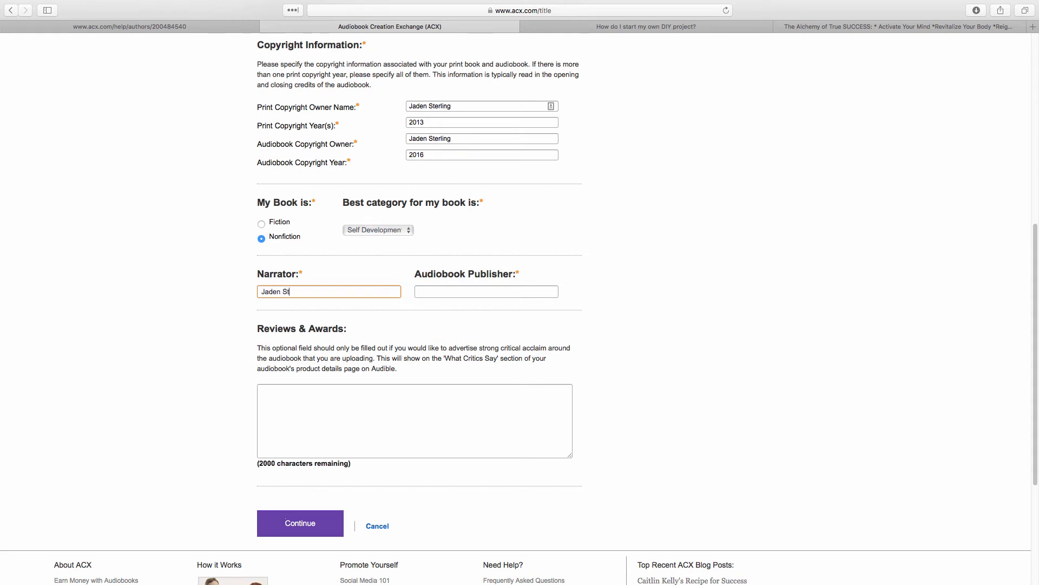
{"action": "left_click", "coordinate": [486, 291]}
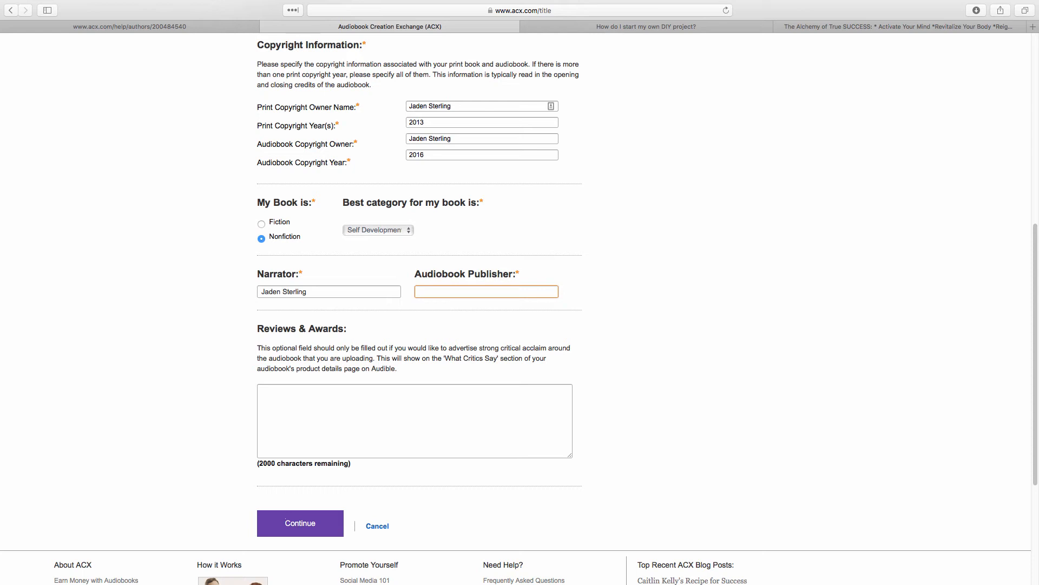
{"action": "type", "text": "Wealth & Wisdom Publish"}
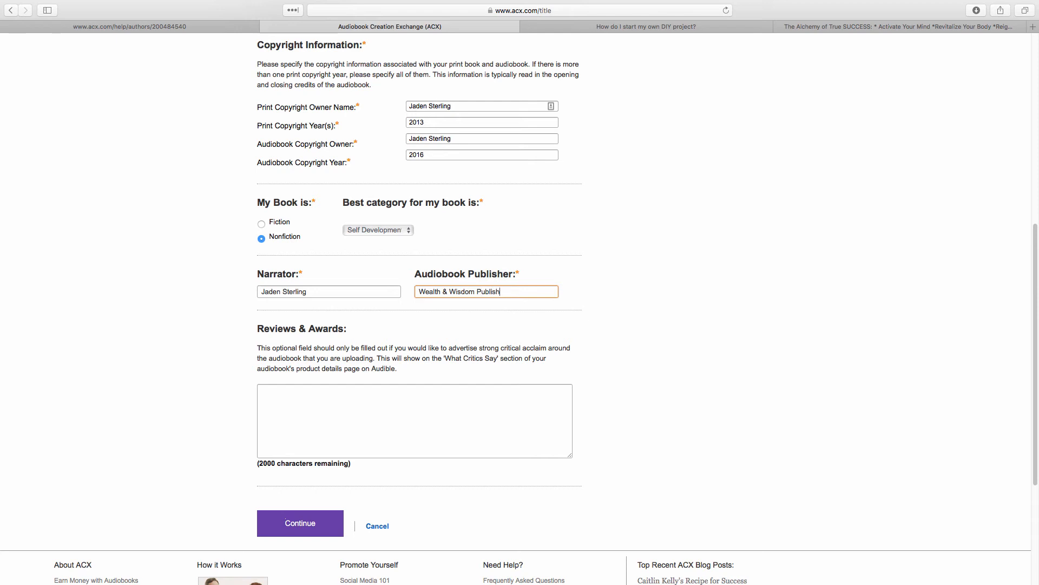
{"action": "type", "text": "ing"}
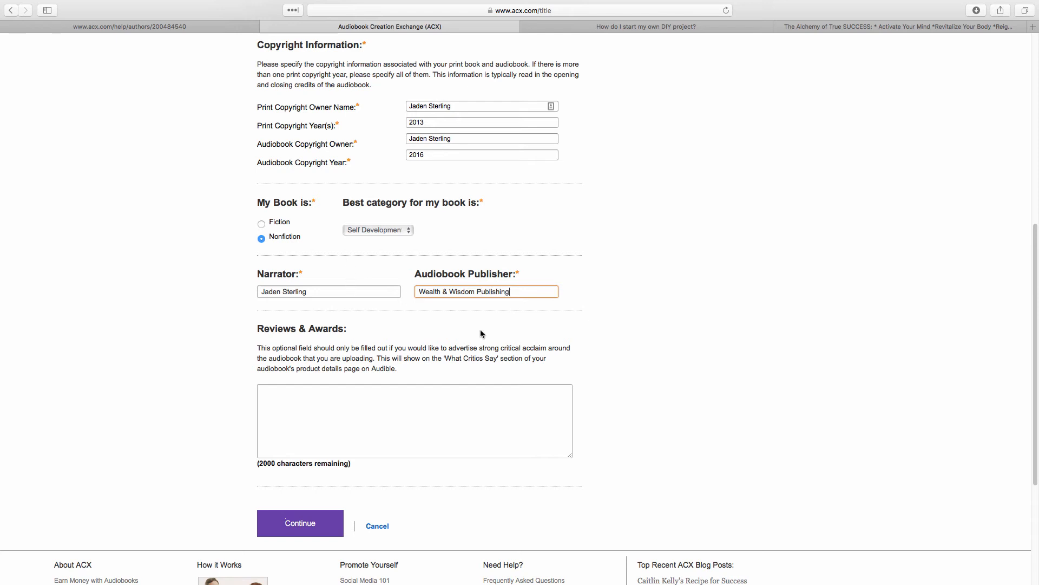
{"action": "scroll", "scroll_direction": "down", "scroll_amount": 3}
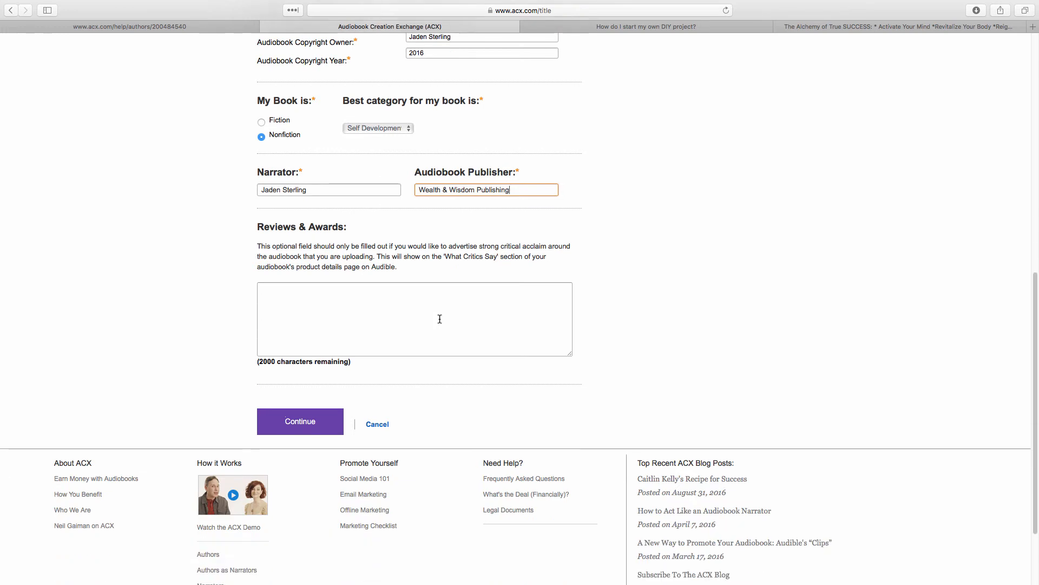
{"action": "mouse_move", "coordinate": [433, 239]}
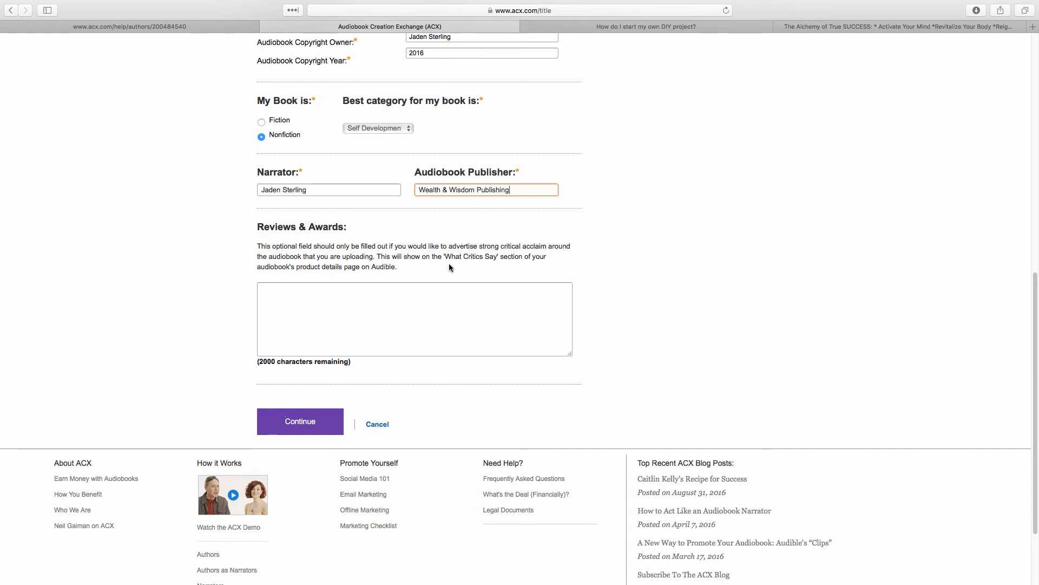
{"action": "mouse_move", "coordinate": [442, 272]}
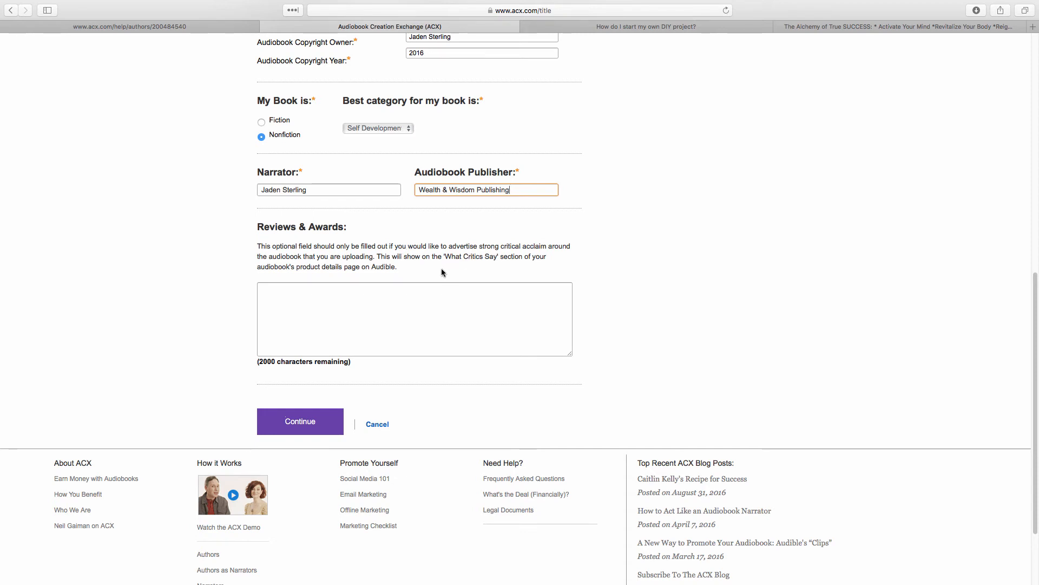
- Add 'USA Best Book Award Finalist' under Reviews & Awards and save the title details
{"action": "left_click", "coordinate": [415, 319]}
{"action": "type", "text": "USA Best Book Award Finalist"}
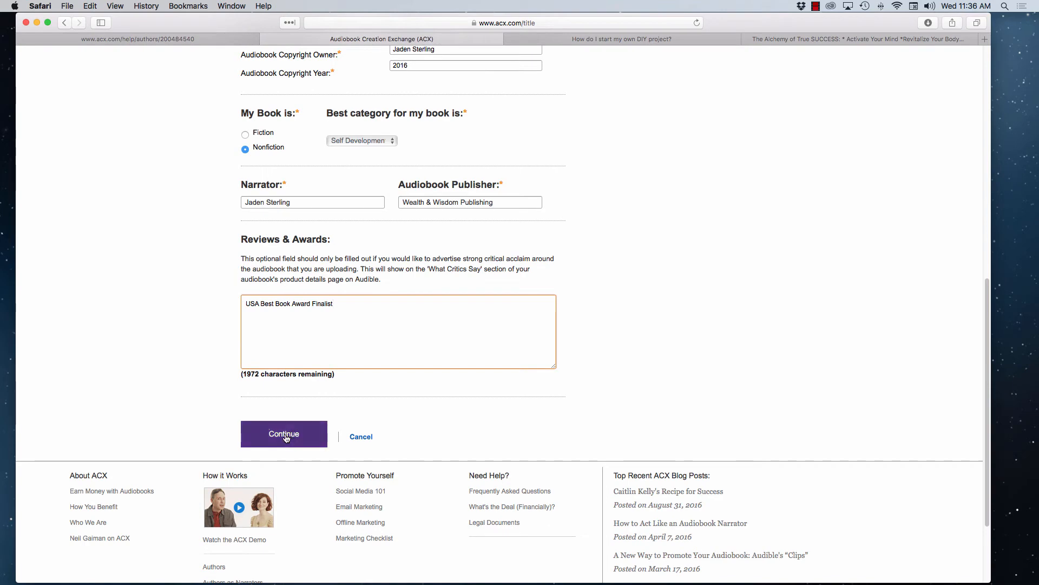
{"action": "left_click", "coordinate": [284, 433]}
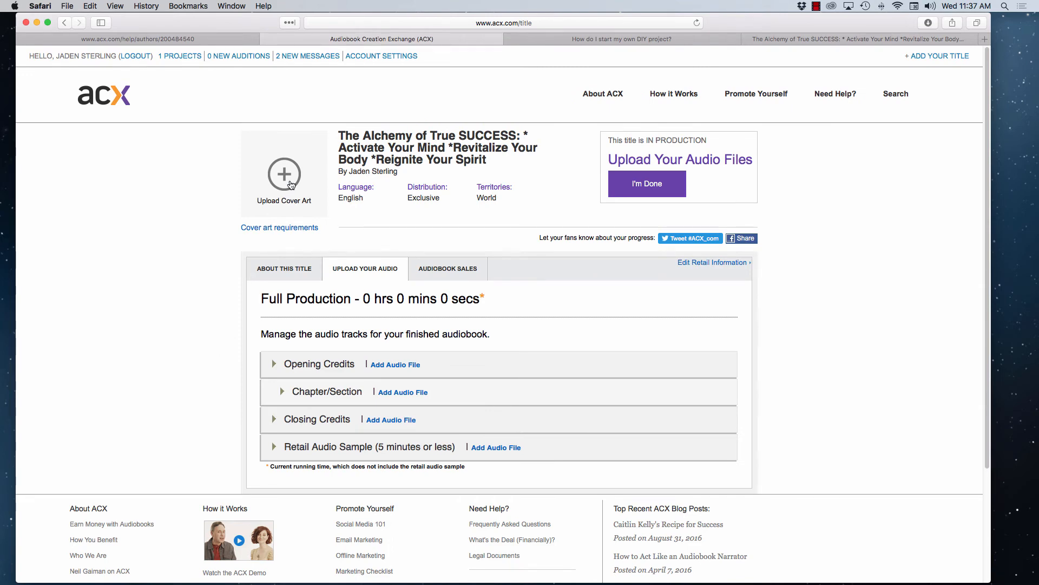
- Resize the cover image in Preview to 2400 pixels tall, scaled proportionally
{"action": "left_click", "coordinate": [171, 6]}
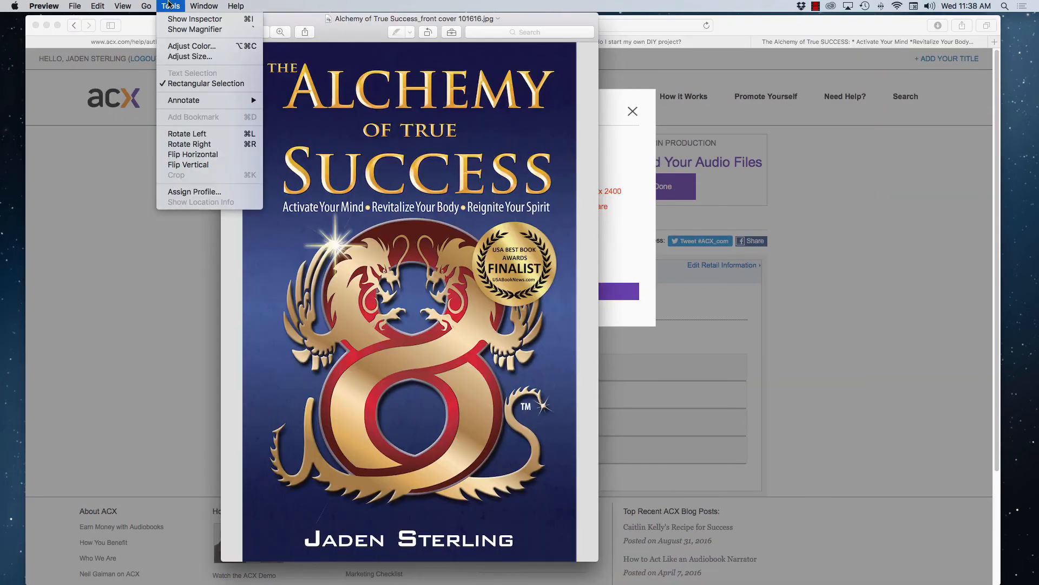
{"action": "left_click", "coordinate": [190, 57]}
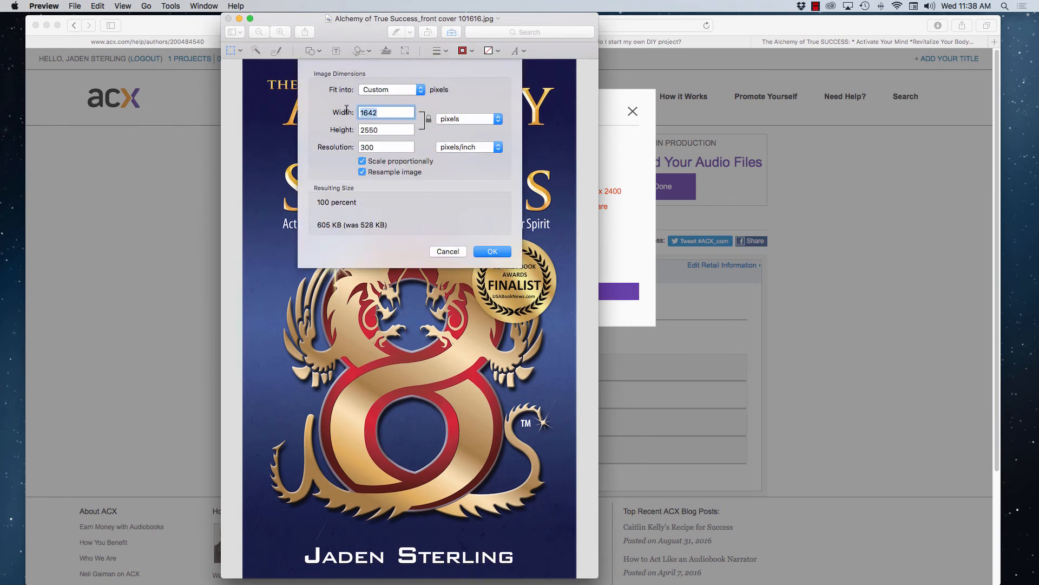
{"action": "type", "text": "2400"}
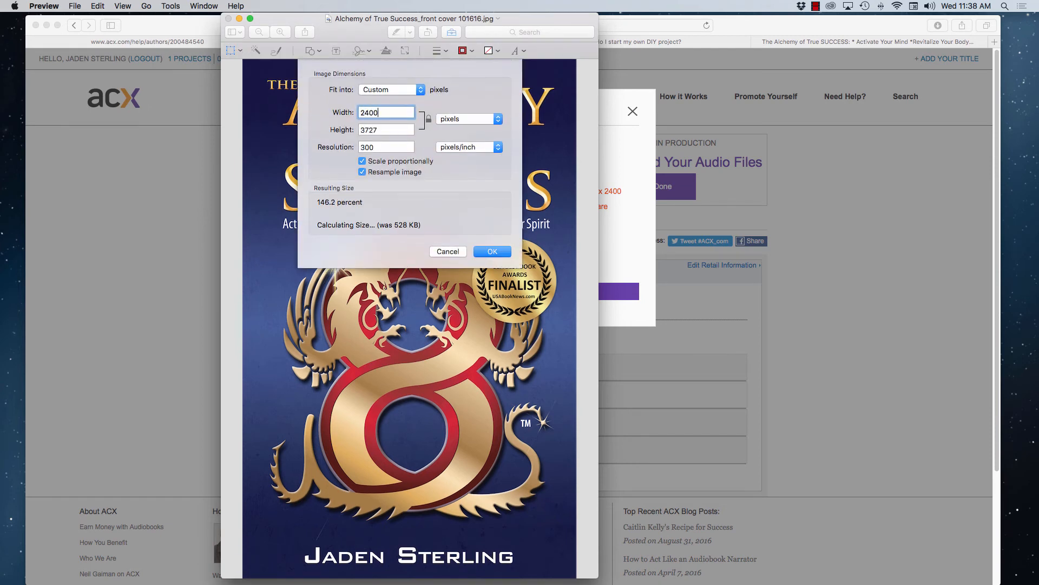
{"action": "type", "text": "2"}
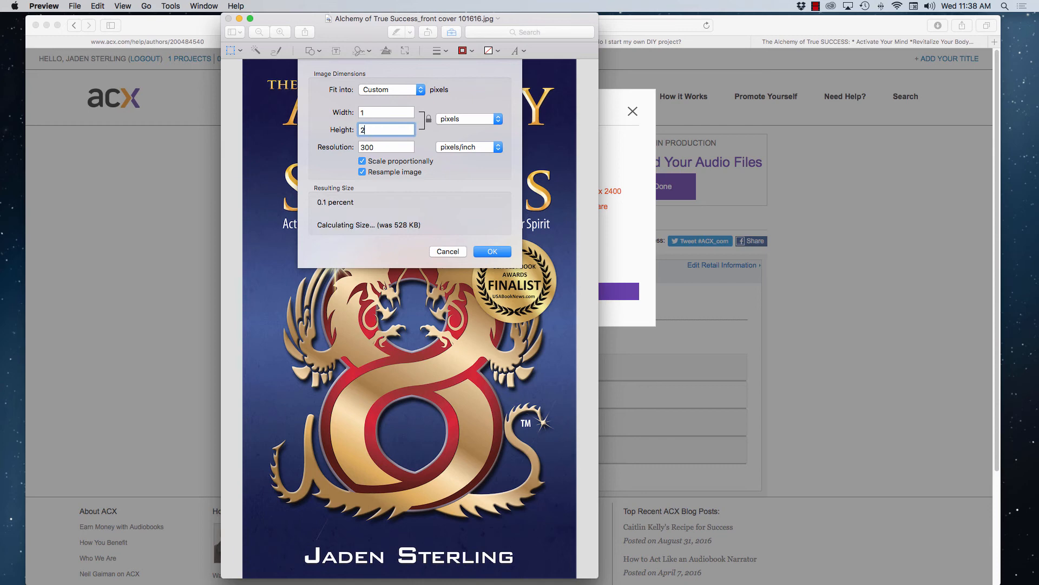
{"action": "type", "text": "400"}
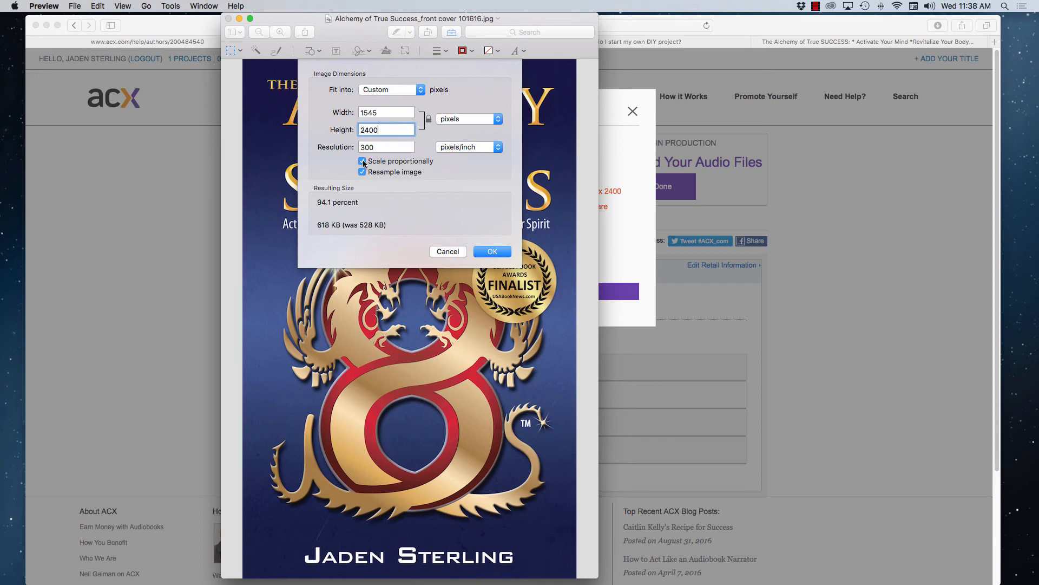
{"action": "left_click", "coordinate": [363, 161]}
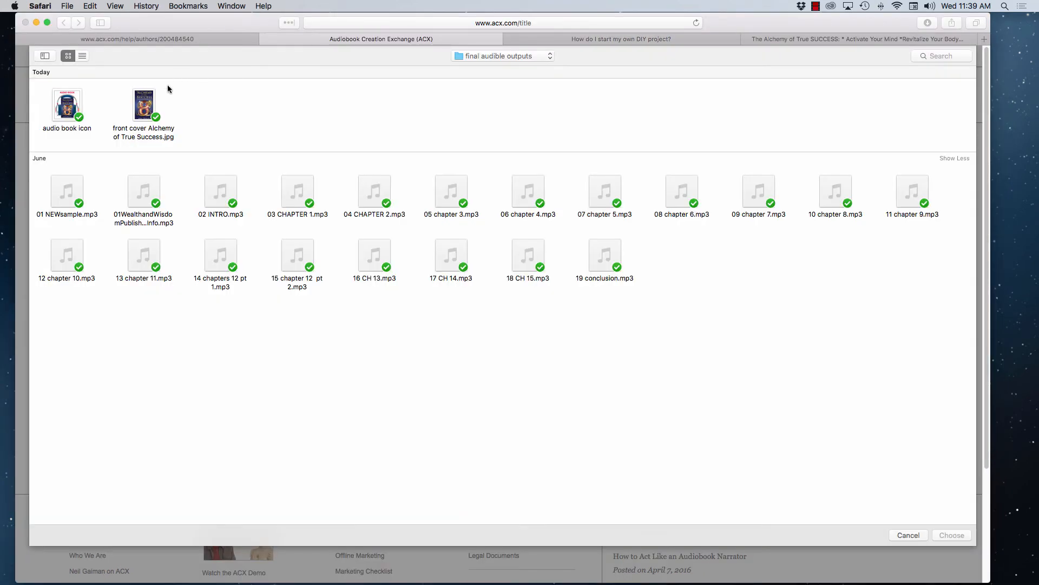
- Upload the Alchemy of True Success front cover JPG as cover art
{"action": "left_click", "coordinate": [143, 106]}
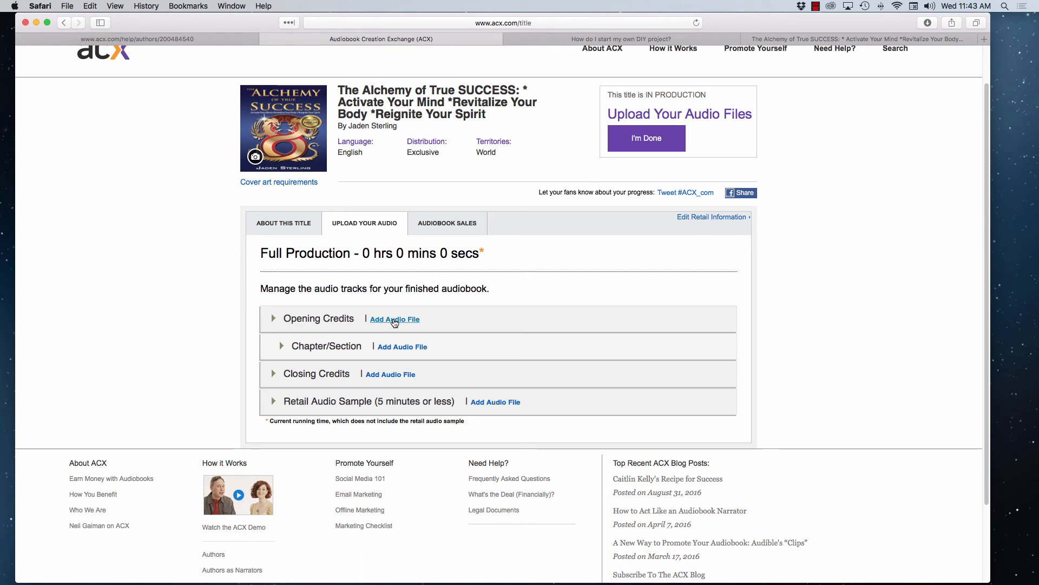
{"action": "mouse_move", "coordinate": [407, 302]}
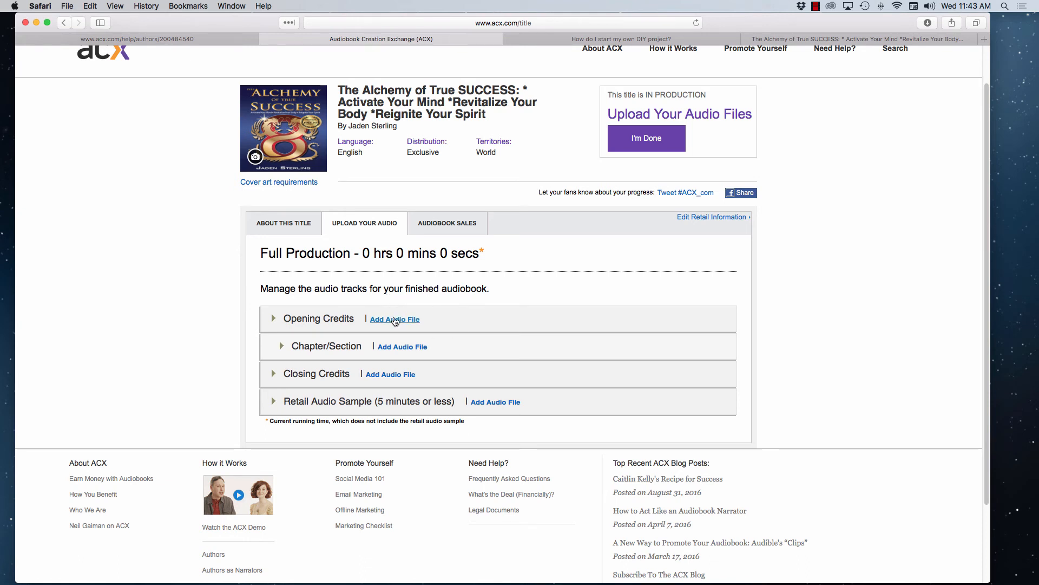
- Upload audio for the opening credits and 02 INTRO.mp3 for the introduction
{"action": "left_click", "coordinate": [393, 318]}
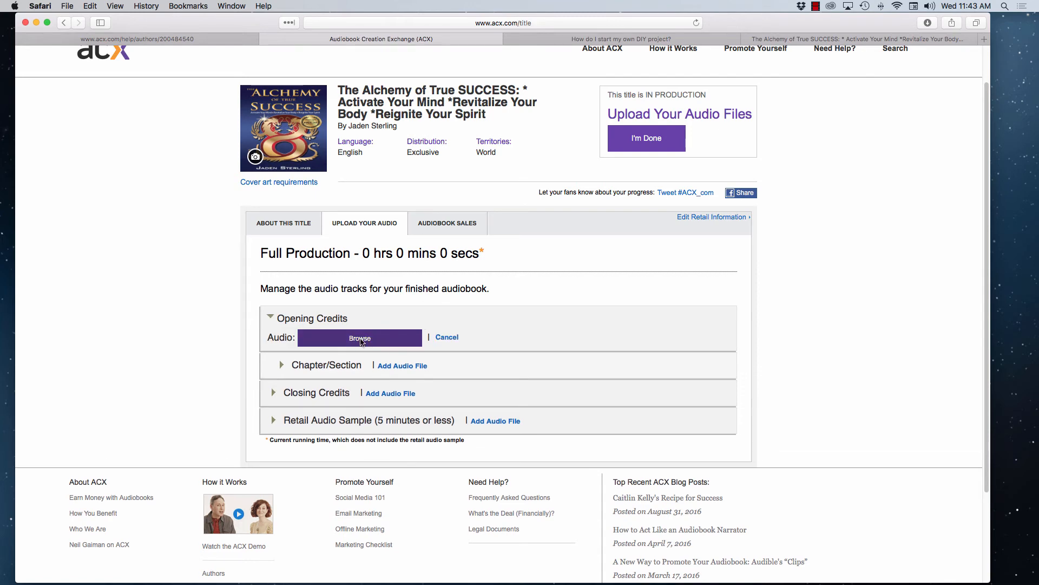
{"action": "left_click", "coordinate": [359, 338]}
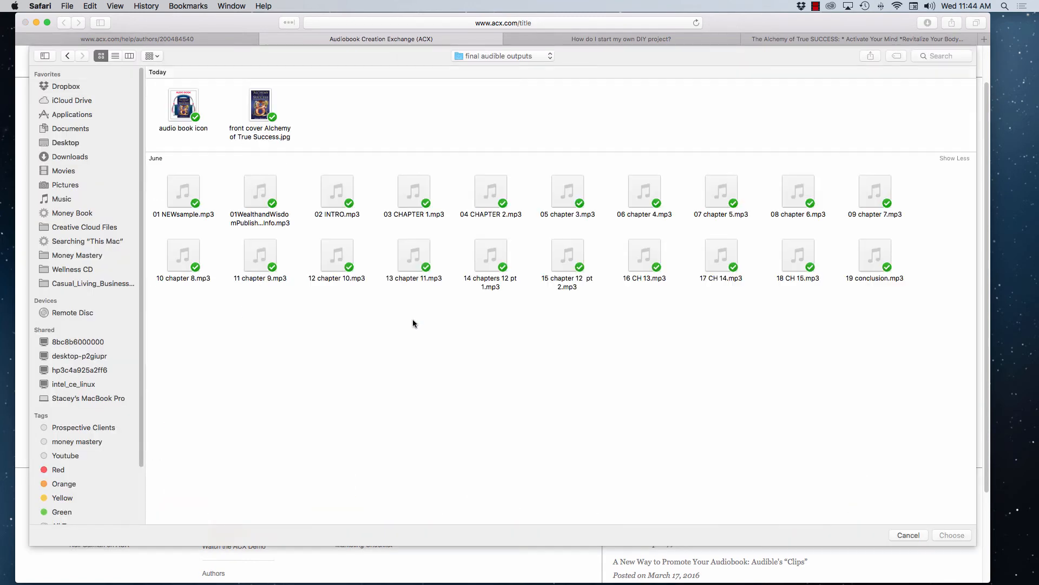
{"action": "mouse_move", "coordinate": [257, 166]}
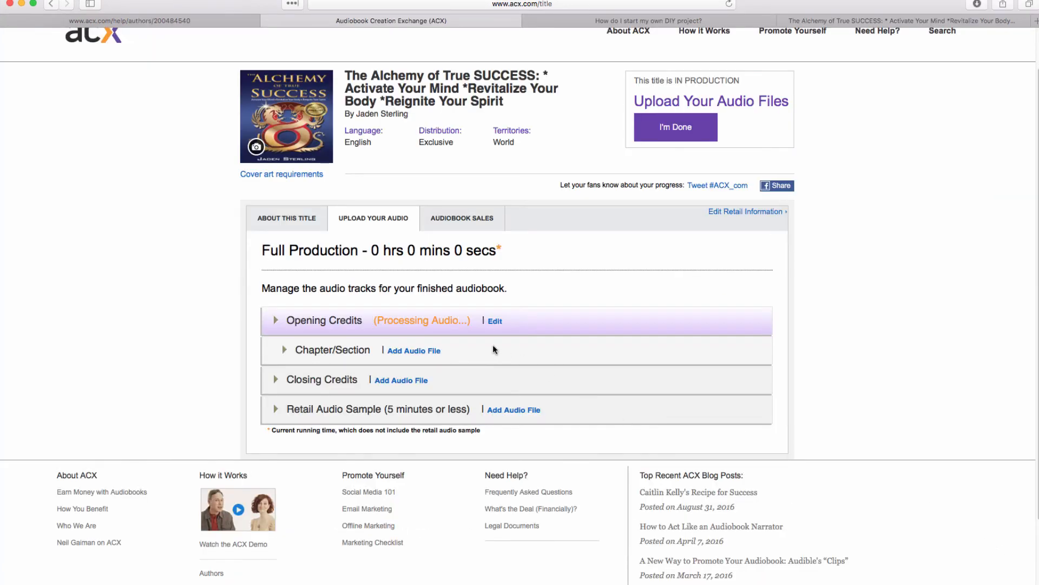
{"action": "mouse_move", "coordinate": [336, 351]}
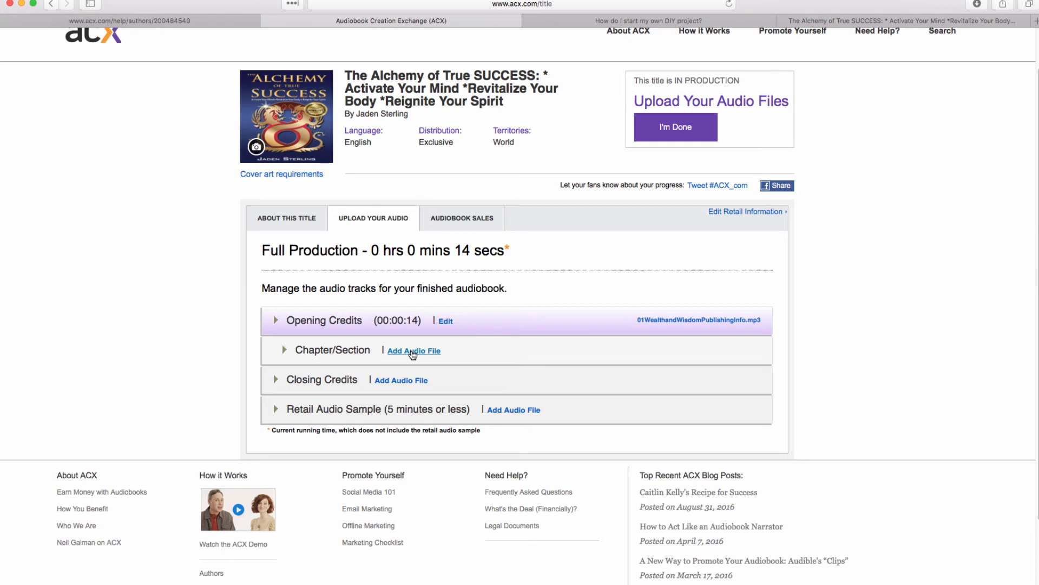
{"action": "left_click", "coordinate": [414, 351]}
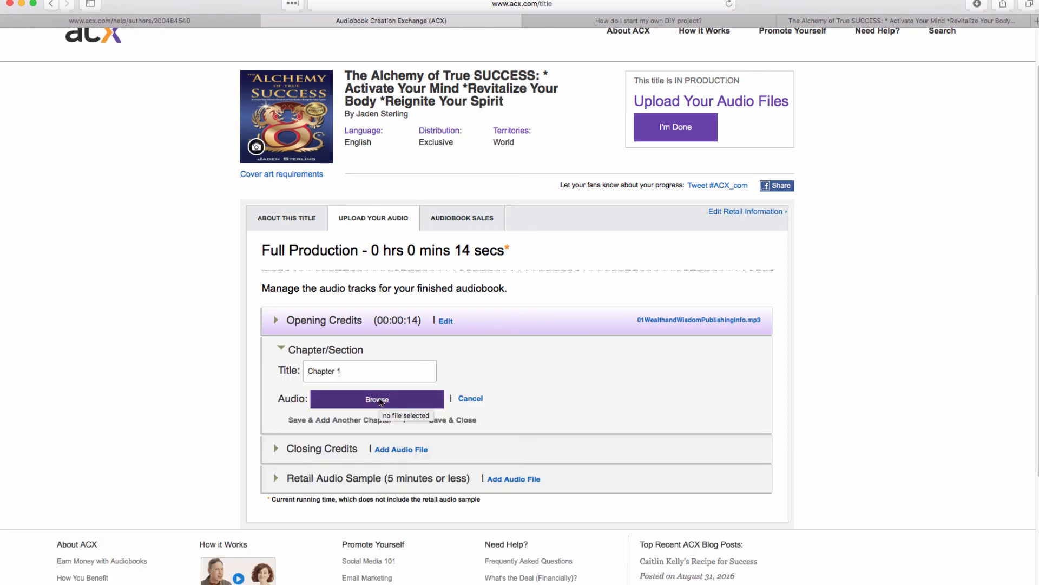
{"action": "left_click", "coordinate": [377, 399]}
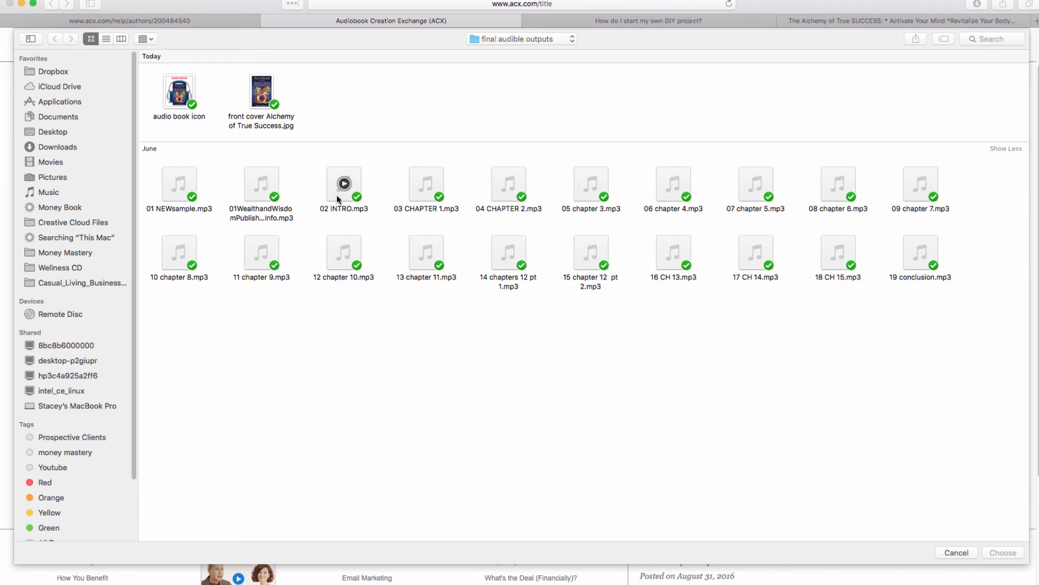
{"action": "left_click", "coordinate": [343, 184]}
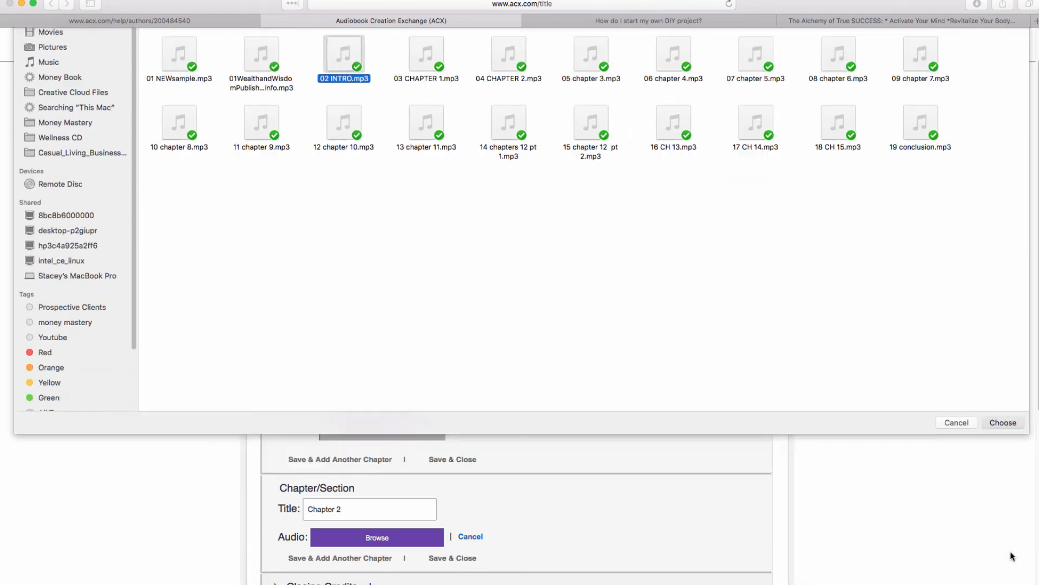
{"action": "left_click", "coordinate": [1004, 422]}
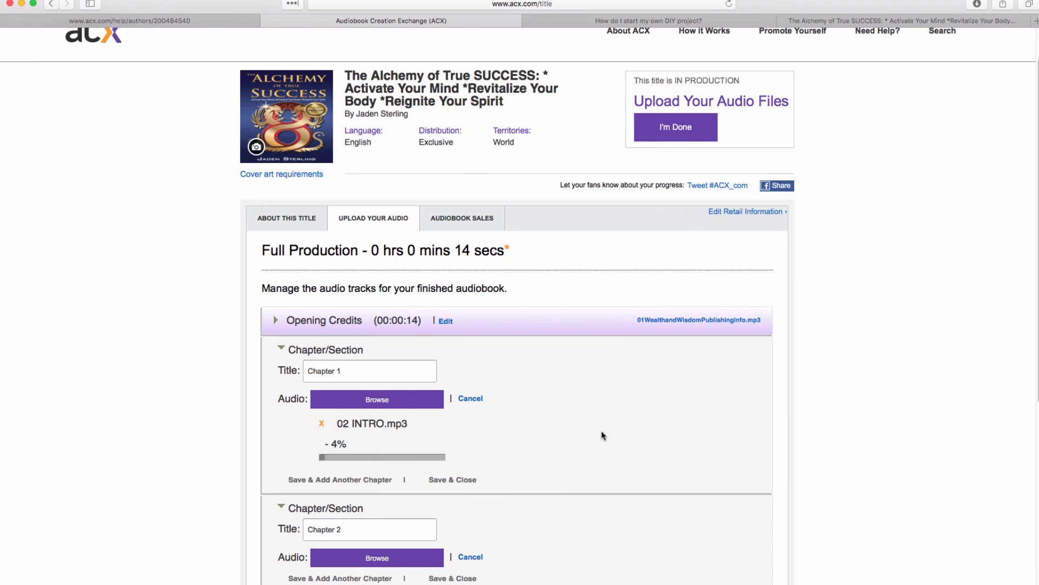
- Queue 07 chapter 5.mp3 for Chapter 5 and 19 conclusion.mp3 for closing credits
{"action": "scroll", "scroll_direction": "down", "scroll_amount": 3}
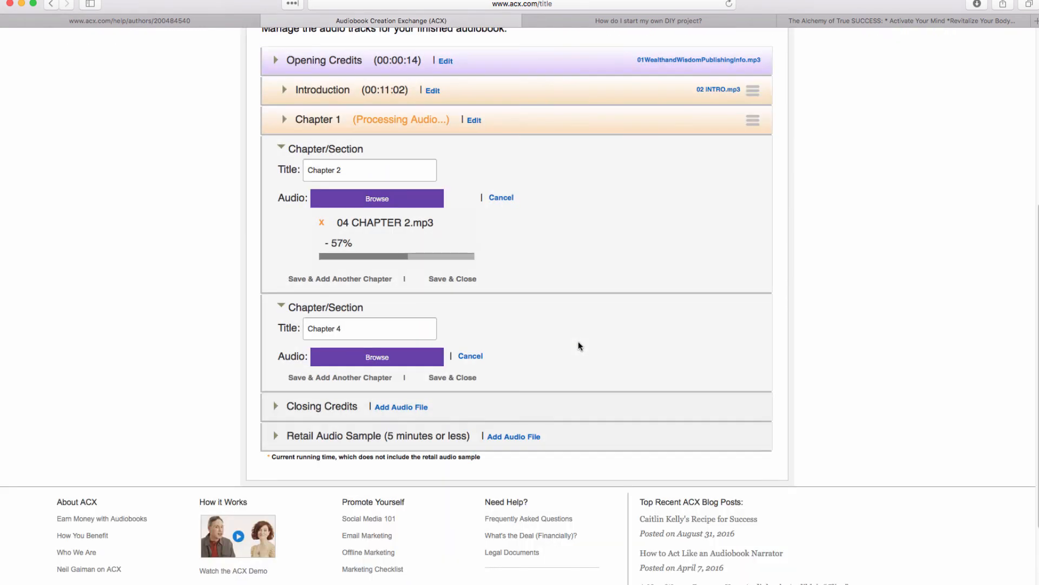
{"action": "mouse_move", "coordinate": [572, 228]}
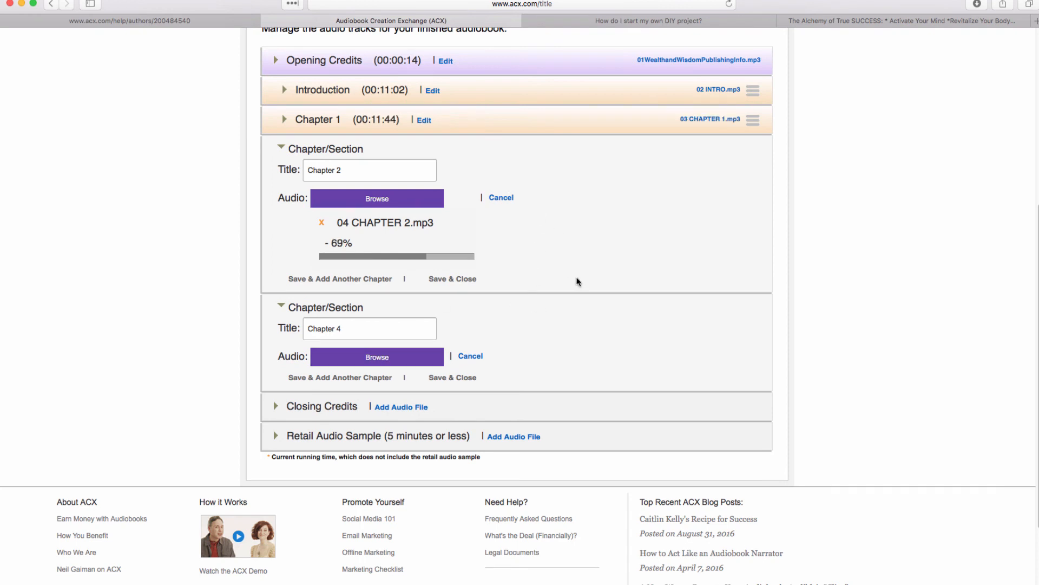
{"action": "left_click", "coordinate": [377, 357]}
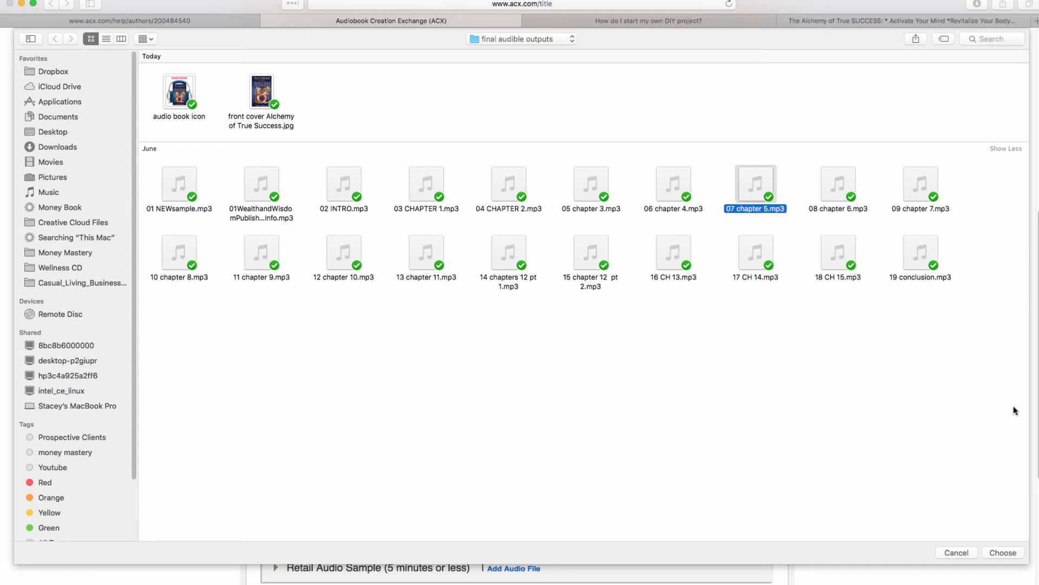
{"action": "left_click", "coordinate": [1003, 552]}
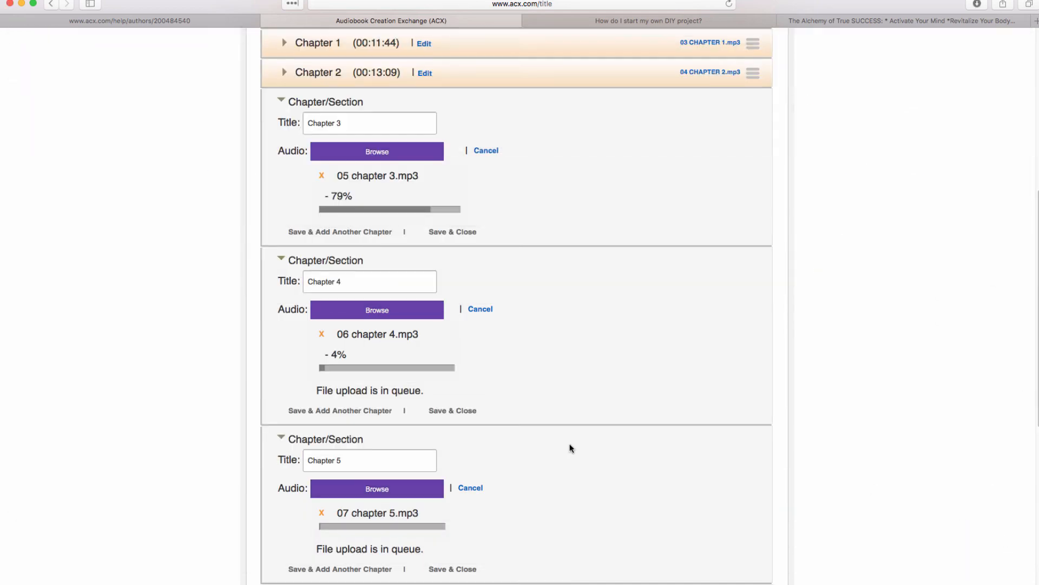
{"action": "mouse_move", "coordinate": [209, 330]}
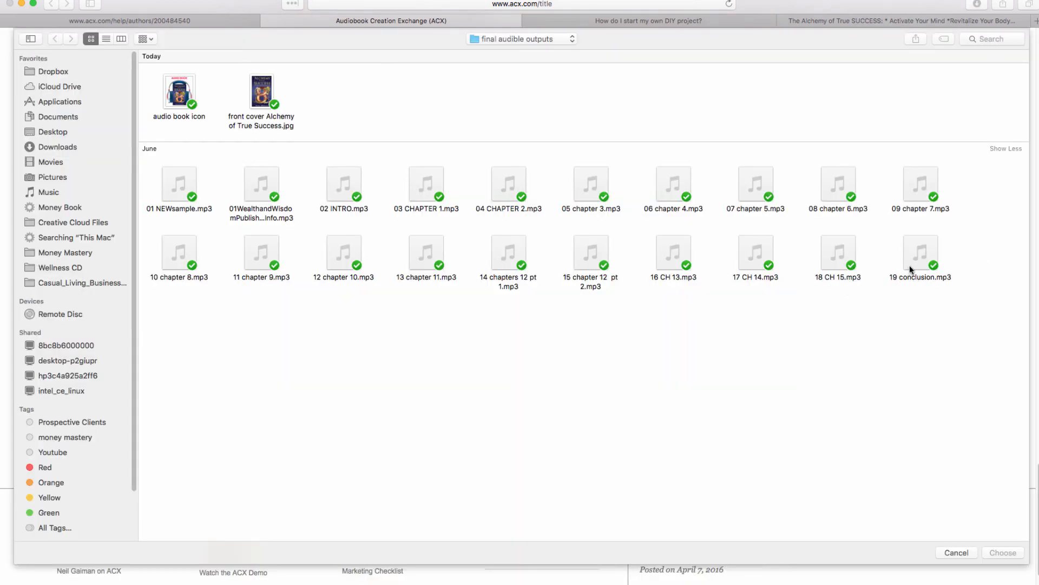
{"action": "left_click", "coordinate": [921, 254]}
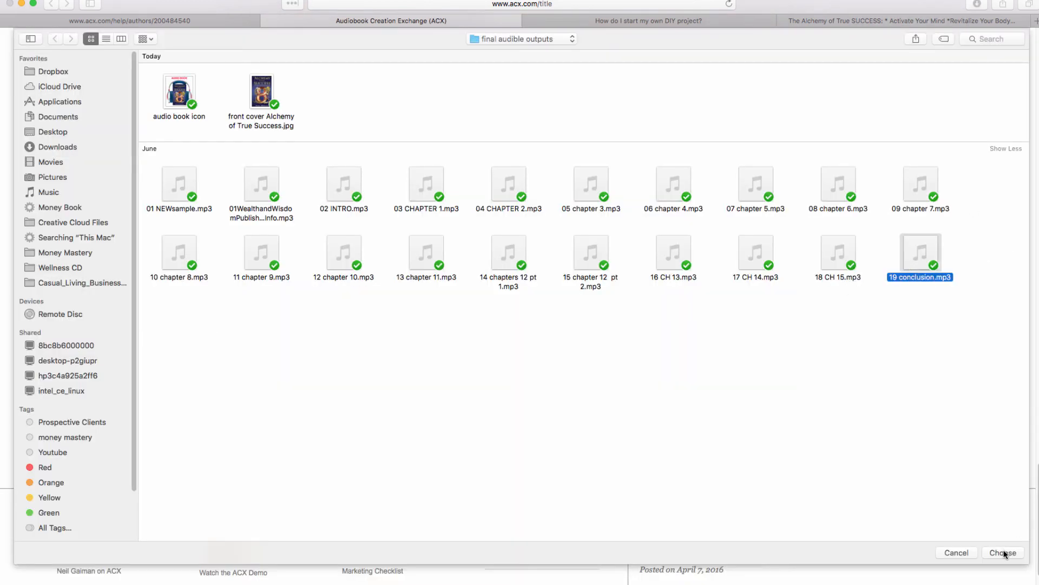
{"action": "left_click", "coordinate": [1003, 552]}
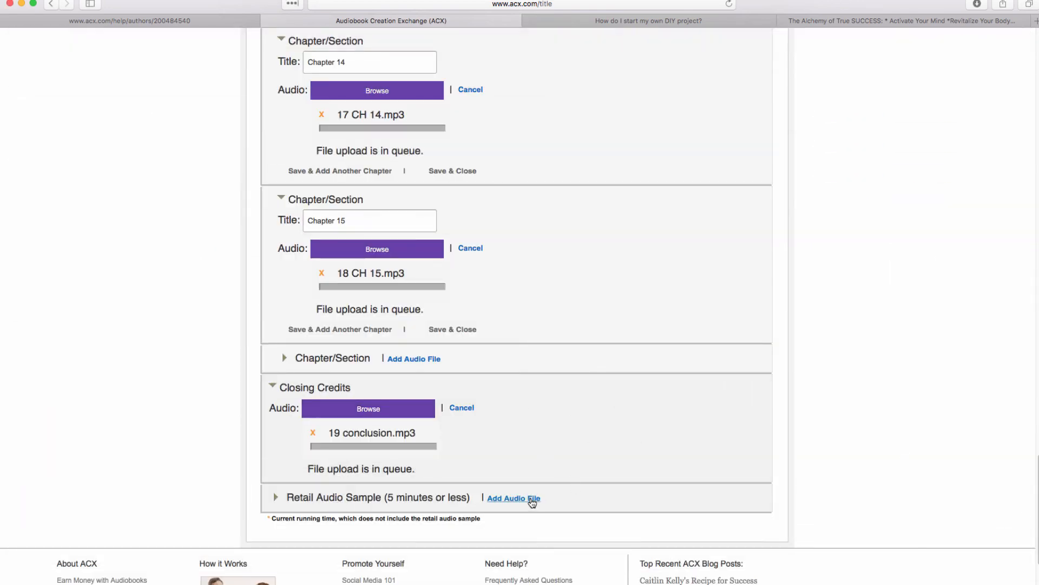
- Add 01 NEWsample.mp3 as the retail audio sample
{"action": "left_click", "coordinate": [514, 498]}
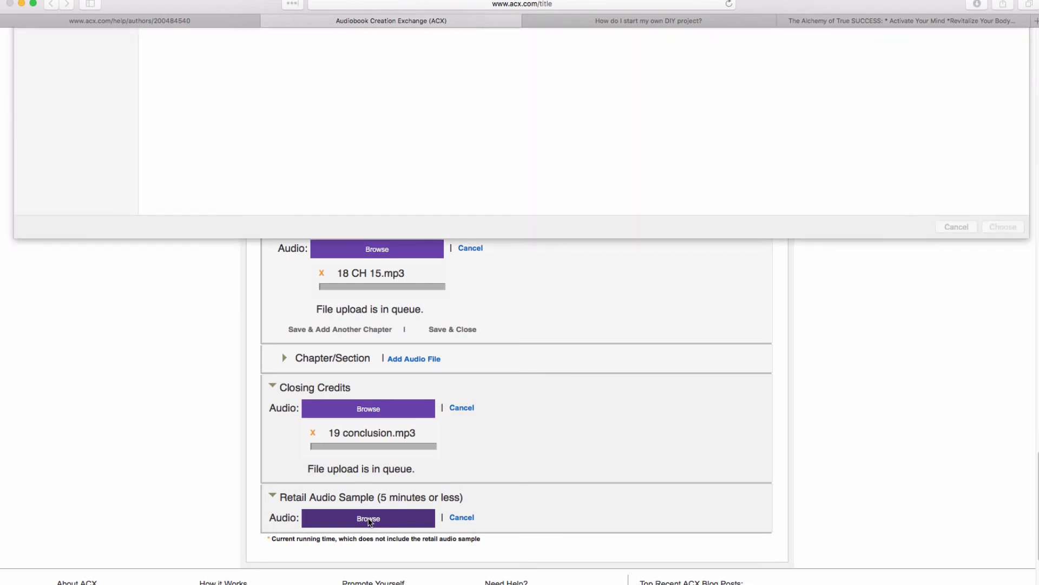
{"action": "left_click", "coordinate": [368, 518]}
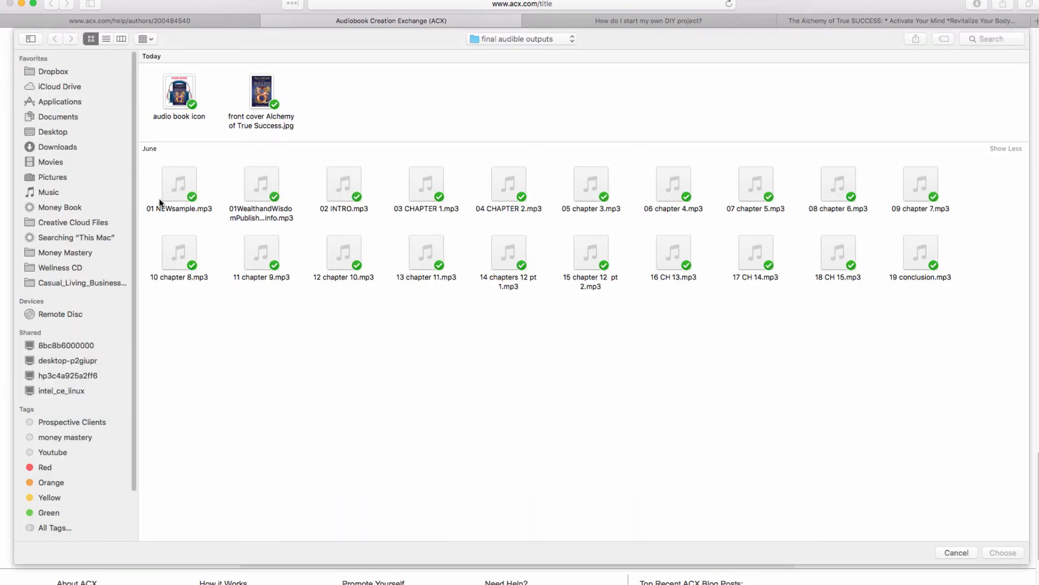
{"action": "left_click", "coordinate": [179, 183]}
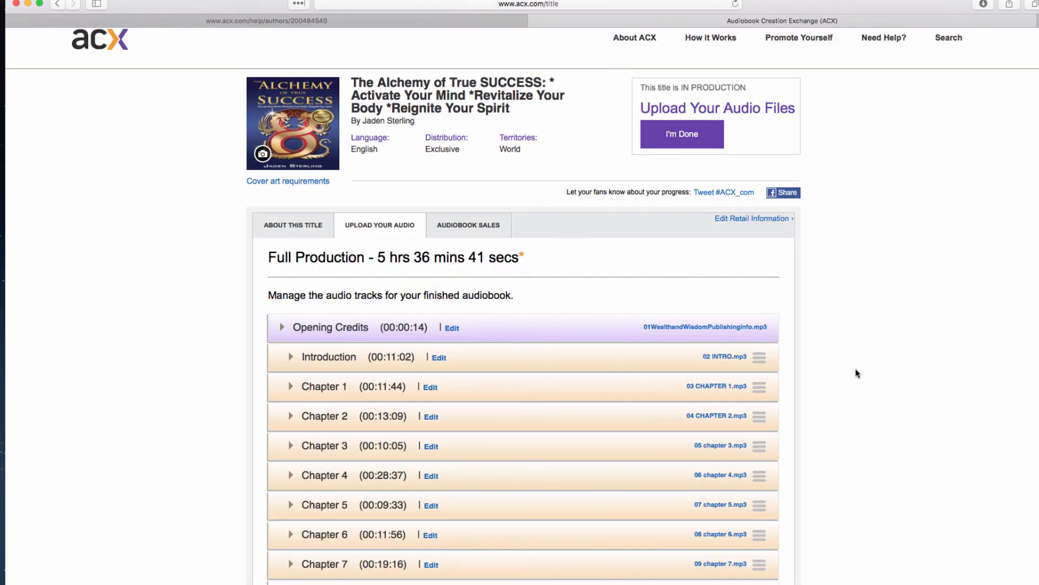
{"action": "scroll", "scroll_direction": "down", "scroll_amount": 3}
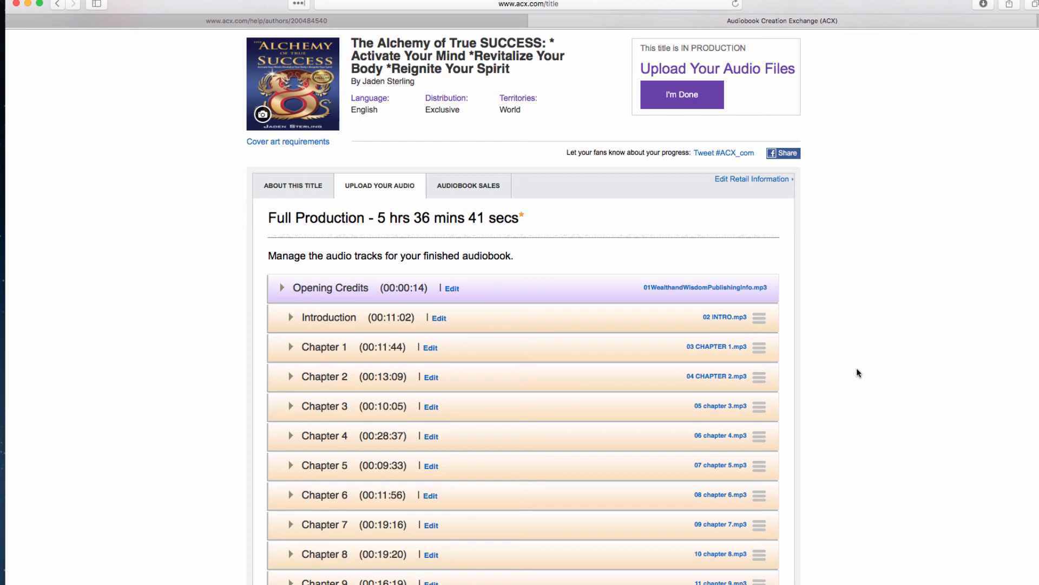
{"action": "mouse_move", "coordinate": [387, 245]}
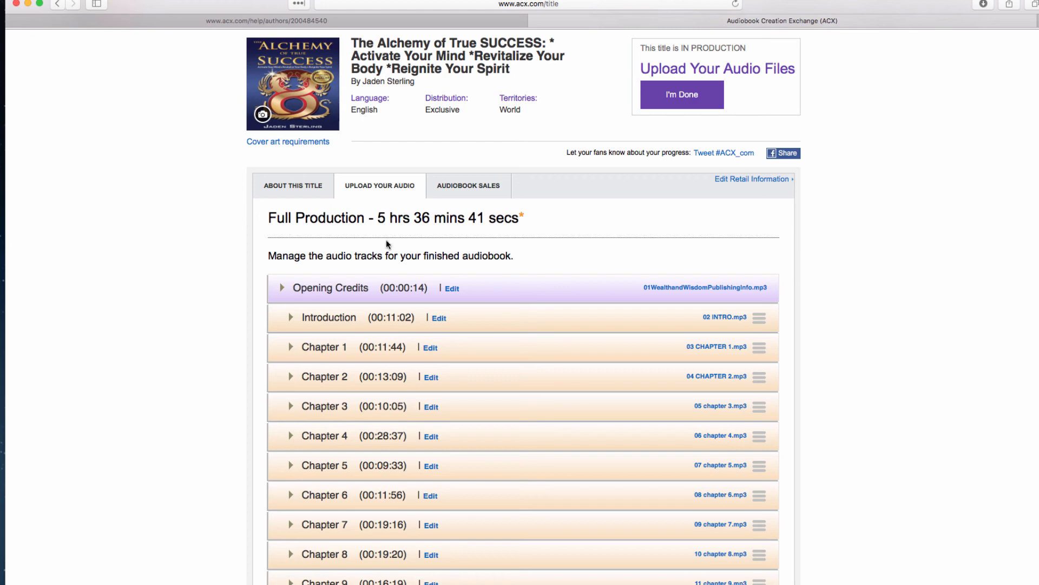
{"action": "mouse_move", "coordinate": [857, 281]}
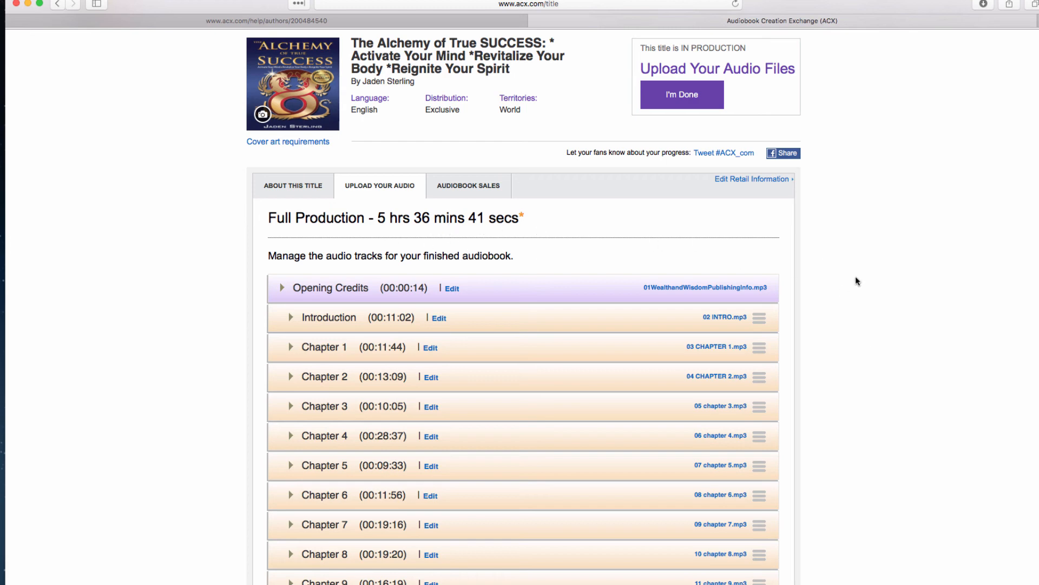
{"action": "scroll", "scroll_direction": "down", "scroll_amount": 3}
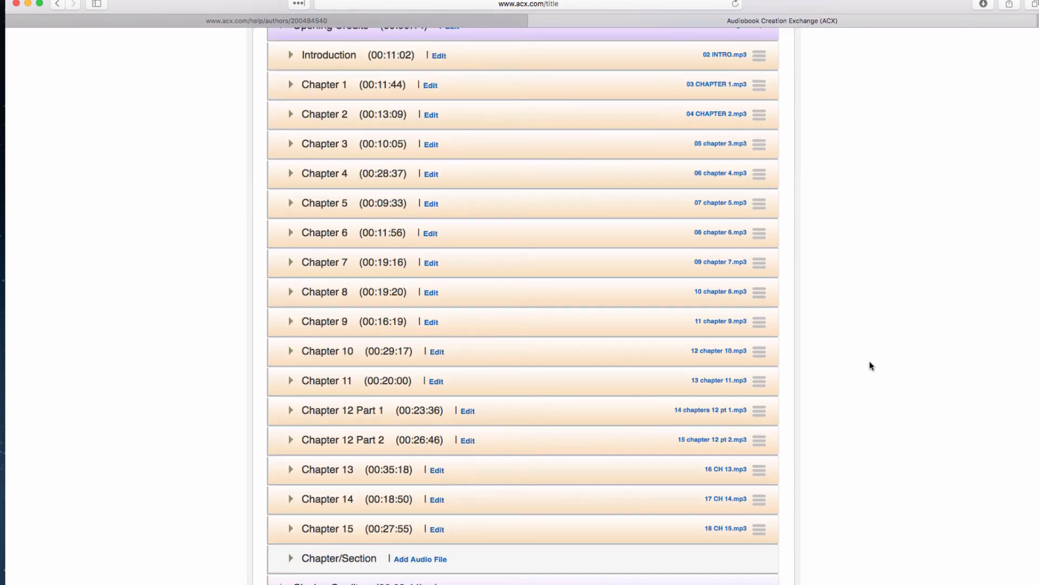
{"action": "scroll", "scroll_direction": "down", "scroll_amount": 3}
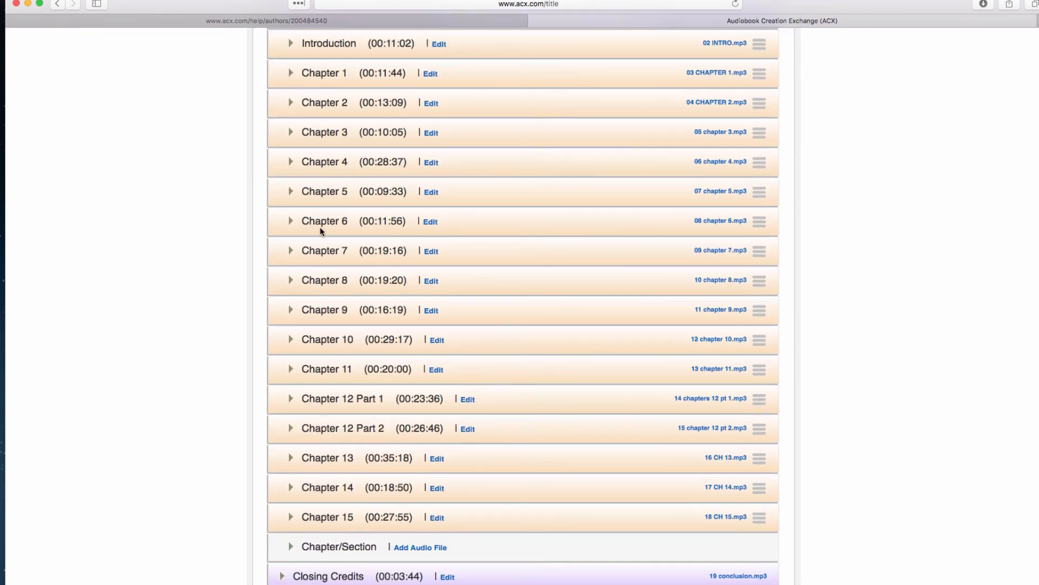
{"action": "mouse_move", "coordinate": [338, 225]}
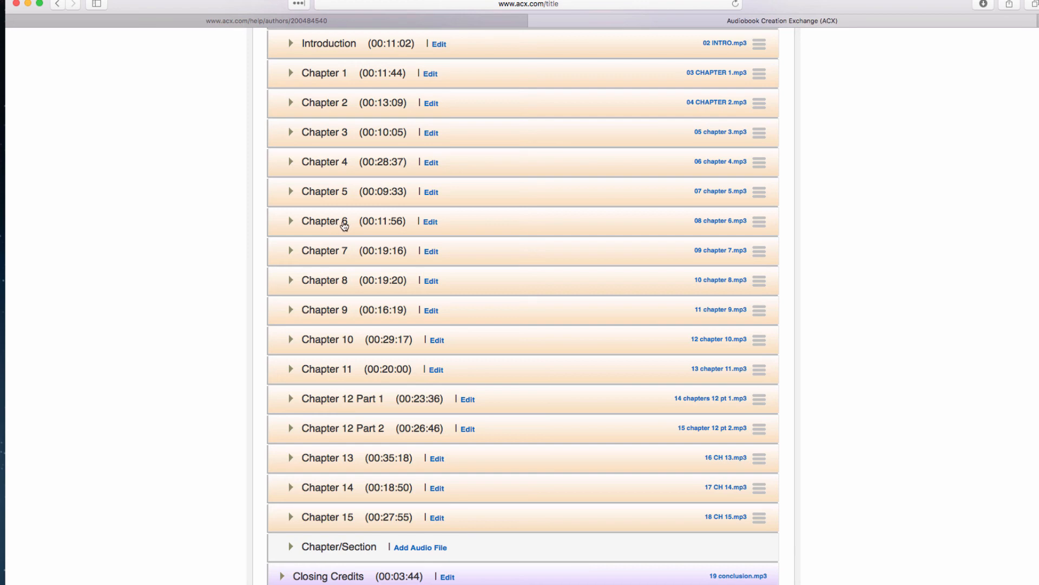
{"action": "mouse_move", "coordinate": [321, 224]}
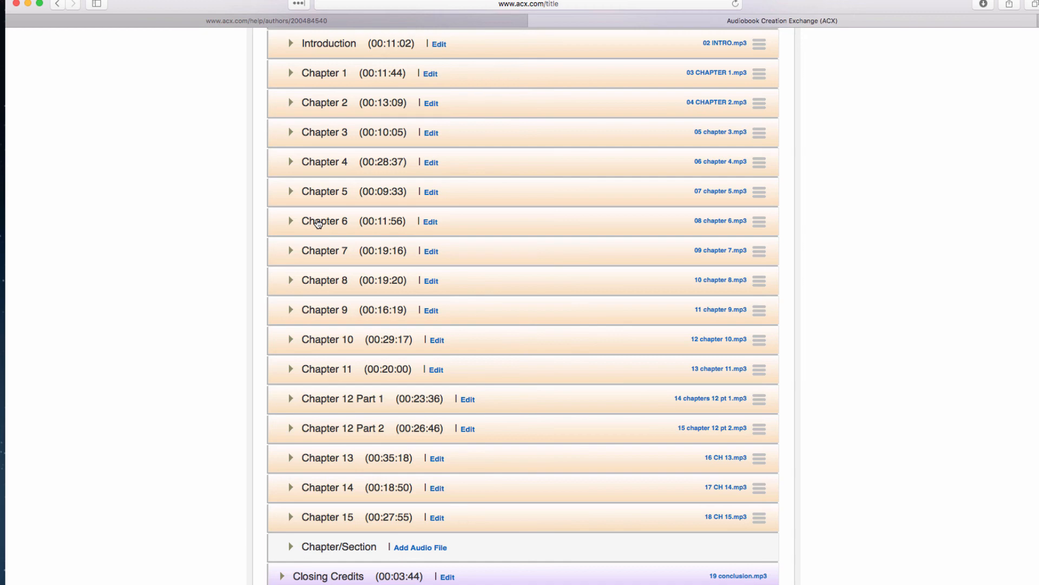
{"action": "mouse_move", "coordinate": [541, 271]}
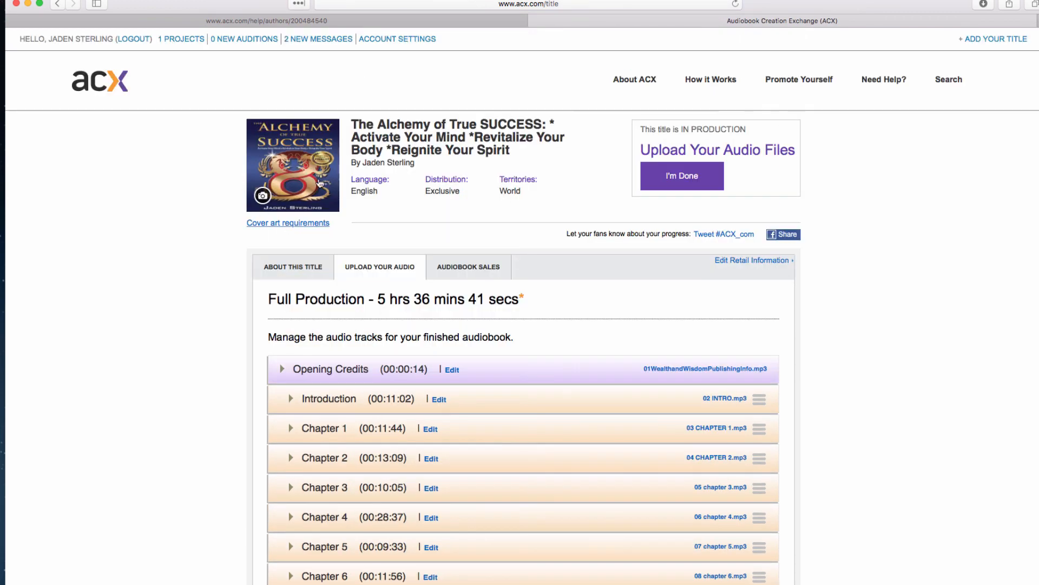
{"action": "mouse_move", "coordinate": [242, 169]}
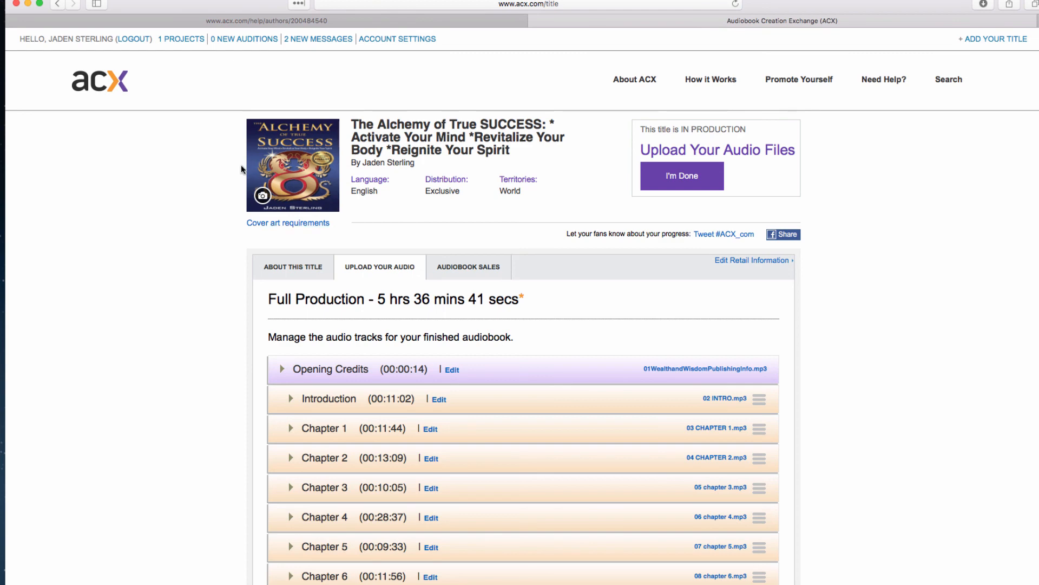
{"action": "mouse_move", "coordinate": [227, 175]}
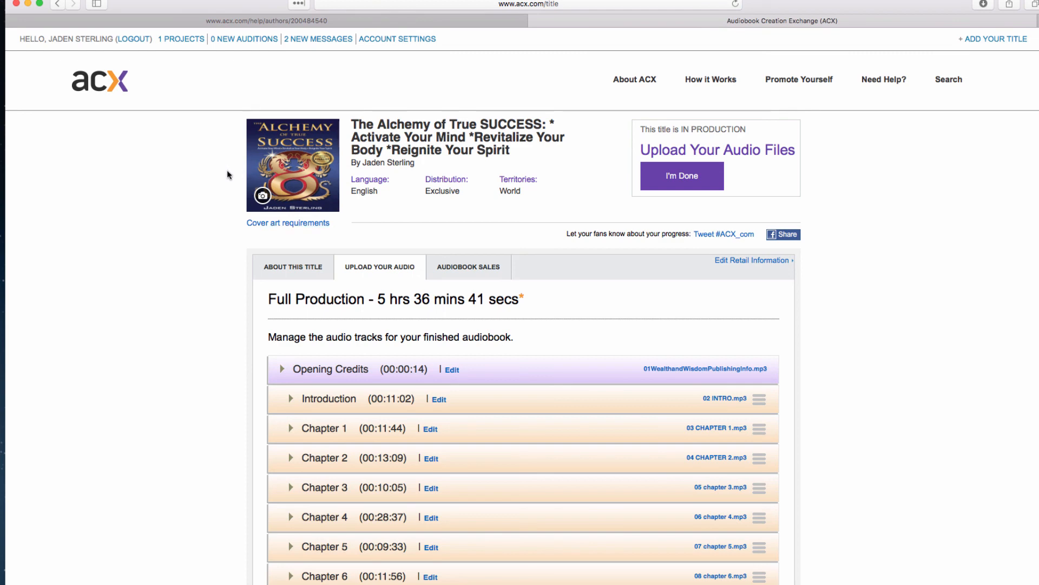
{"action": "mouse_move", "coordinate": [213, 167]}
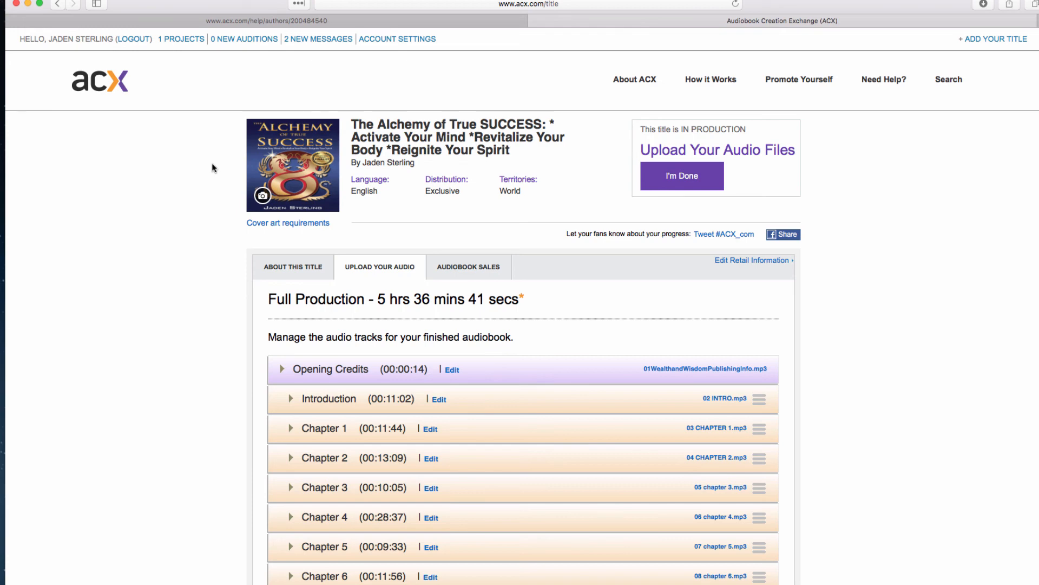
{"action": "mouse_move", "coordinate": [302, 162]}
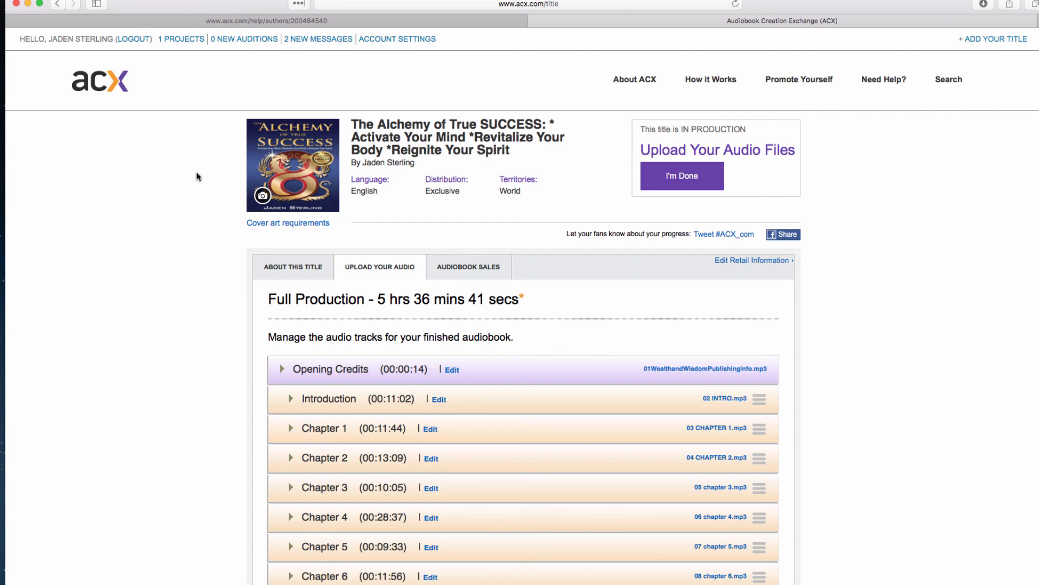
{"action": "mouse_move", "coordinate": [200, 181]}
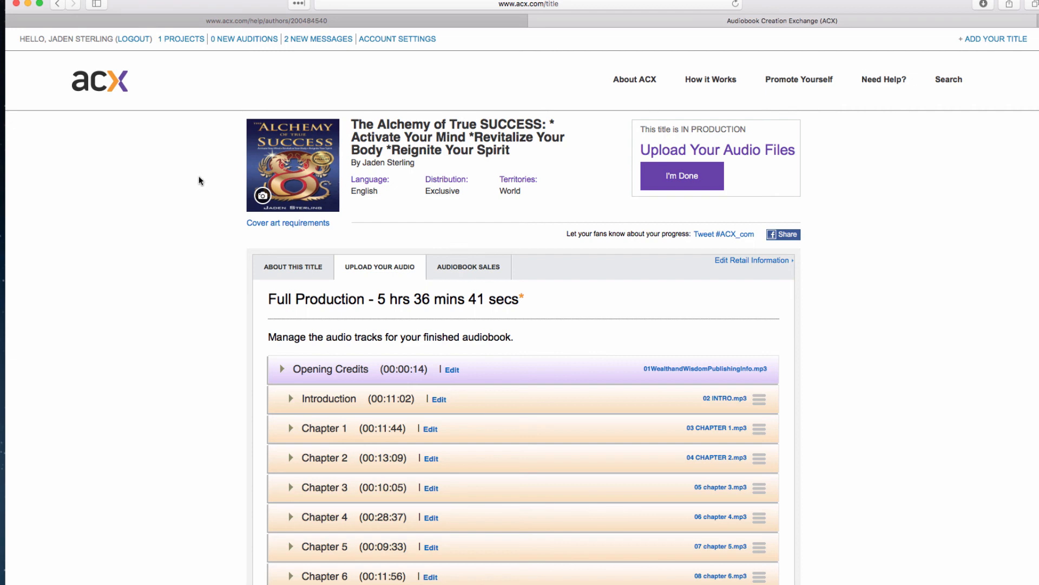
{"action": "mouse_move", "coordinate": [208, 221]}
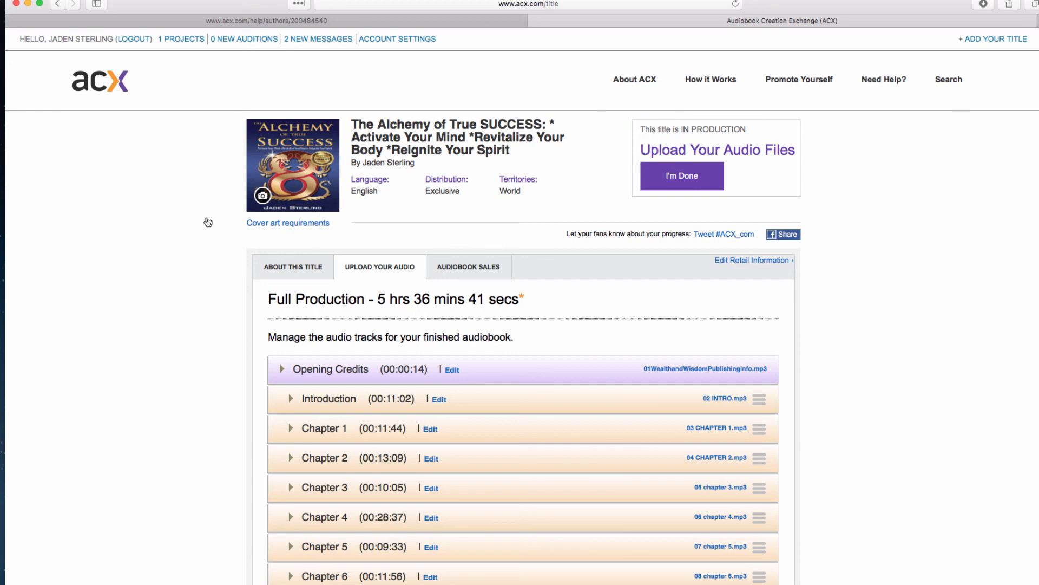
{"action": "left_click", "coordinate": [681, 176]}
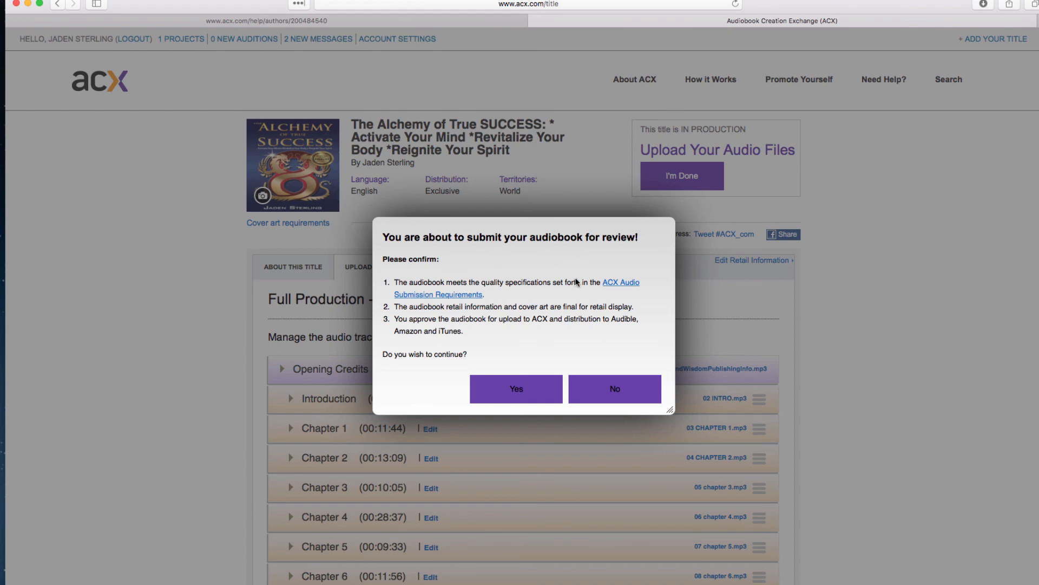
{"action": "mouse_move", "coordinate": [516, 295]}
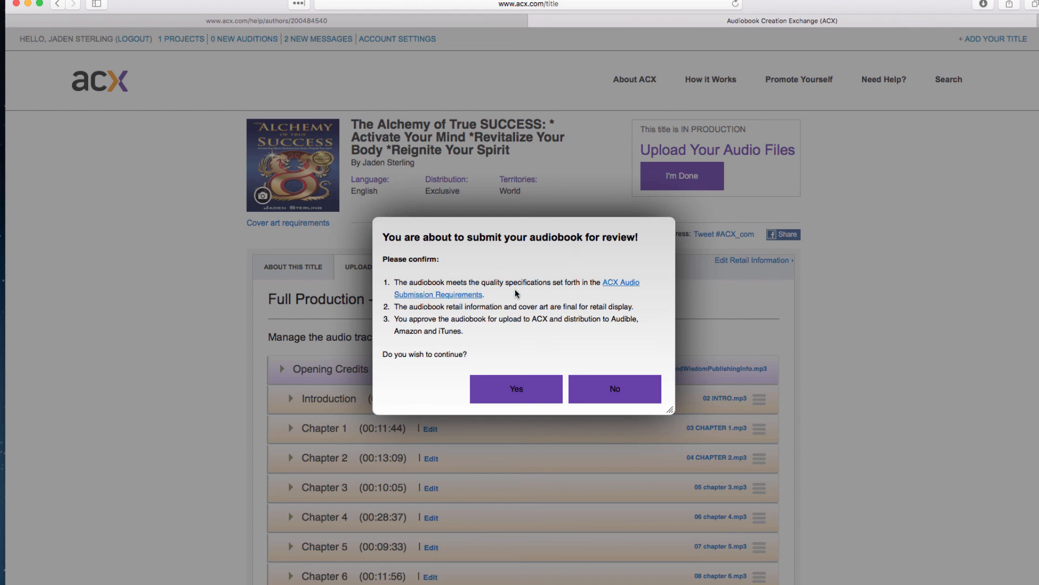
{"action": "mouse_move", "coordinate": [601, 294]}
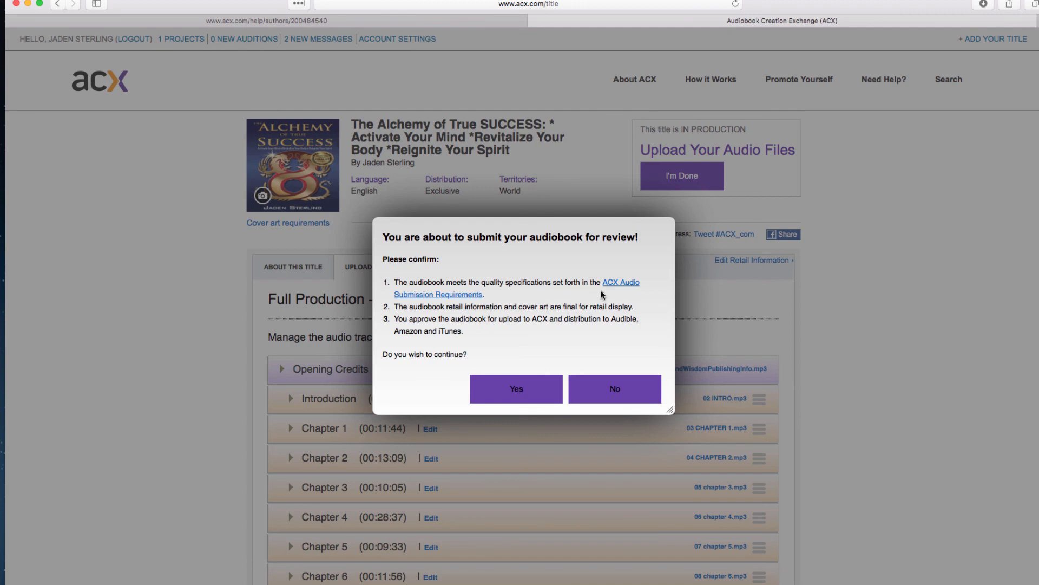
{"action": "mouse_move", "coordinate": [515, 342]}
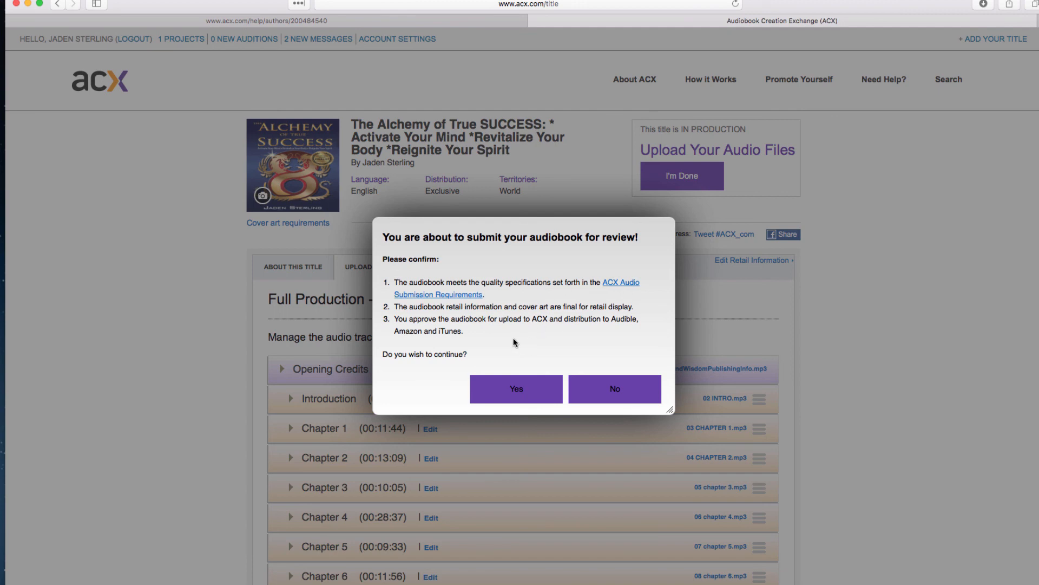
{"action": "mouse_move", "coordinate": [520, 318]}
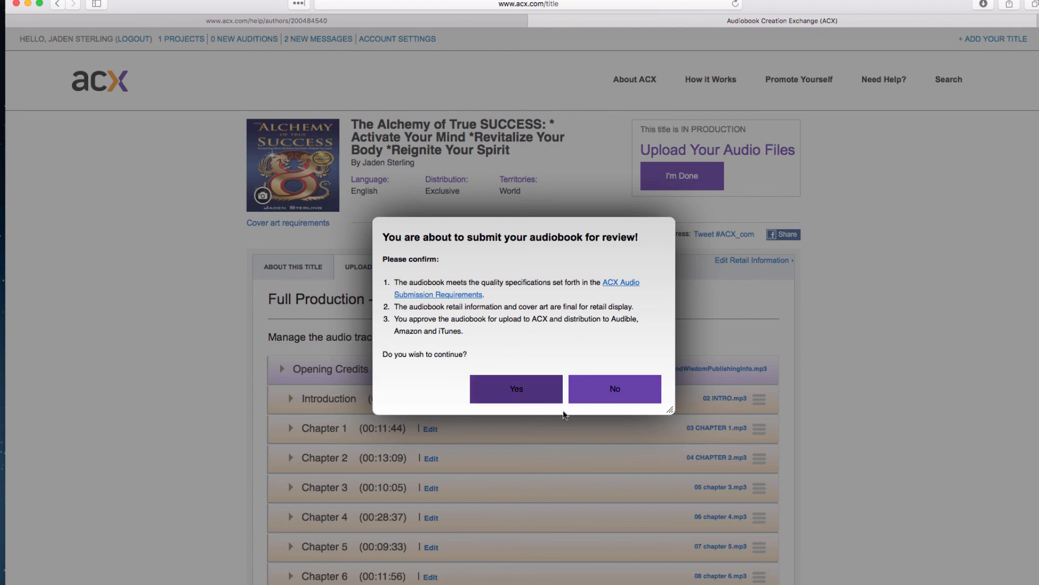
- Confirm submission of the 5 hr 36 min audiobook for ACX audio review
{"action": "left_click", "coordinate": [516, 389]}
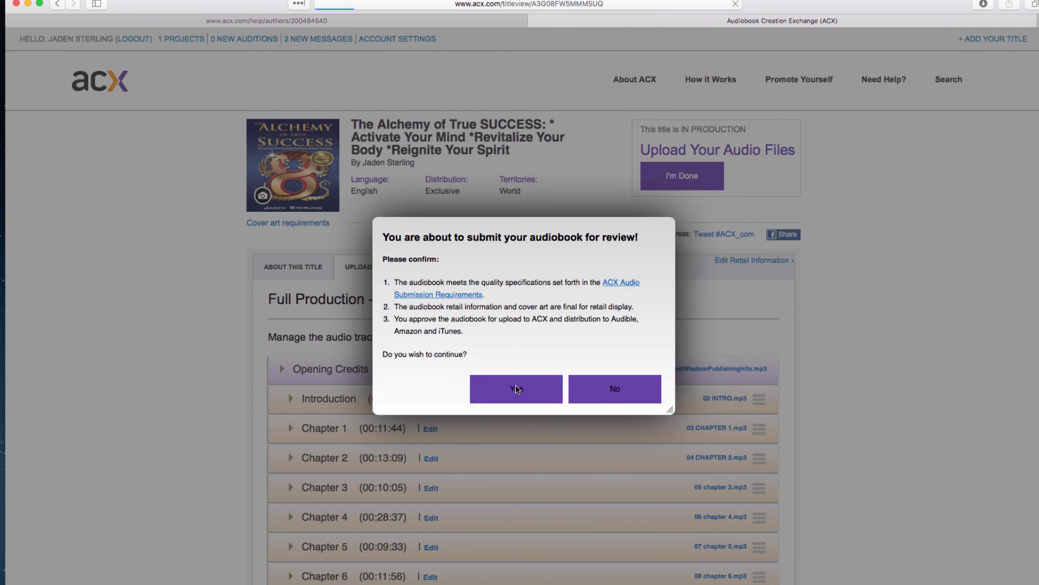
{"action": "left_click", "coordinate": [516, 389]}
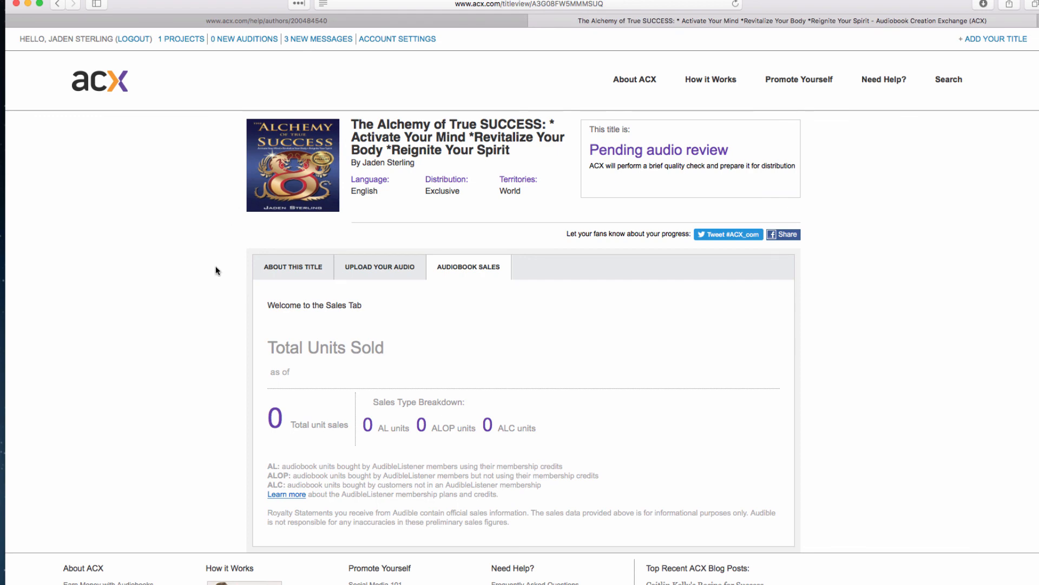
- Scroll the reloaded title page to verify the Pending audio review status with zero units sold
{"action": "scroll", "scroll_direction": "down", "scroll_amount": 3}
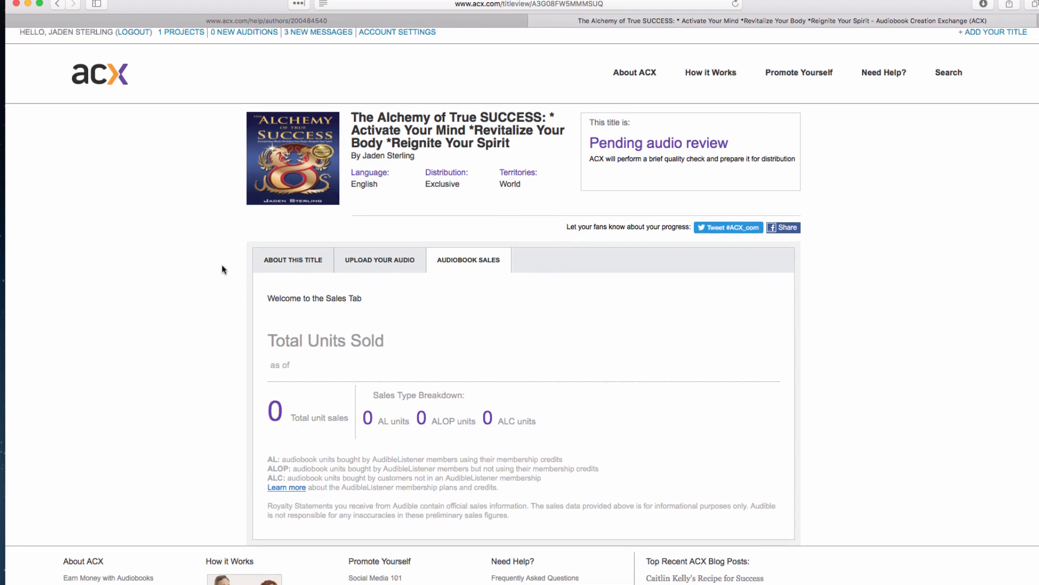
{"action": "scroll", "scroll_direction": "down", "scroll_amount": 3}
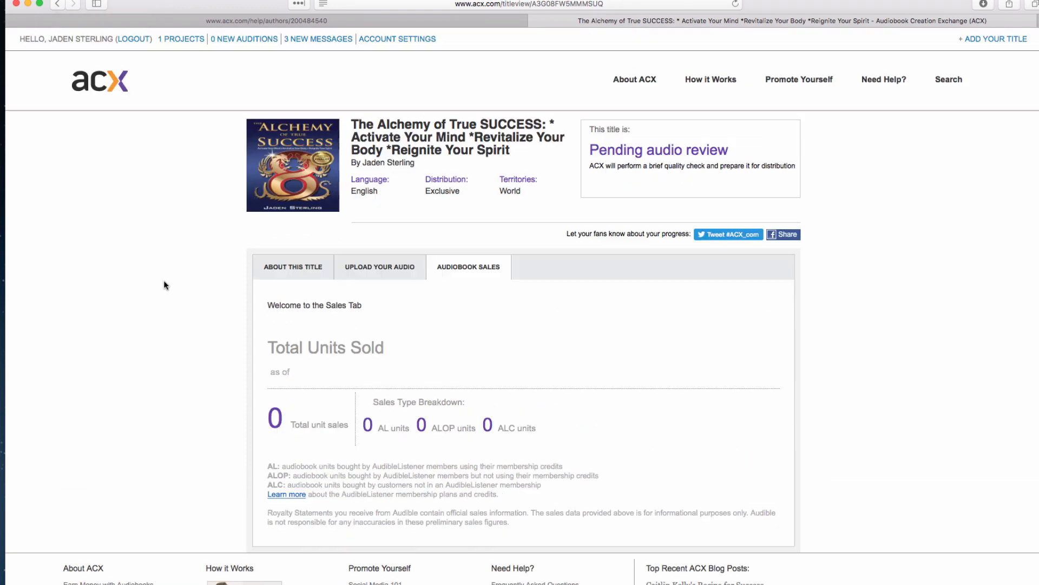
{"action": "mouse_move", "coordinate": [168, 284]}
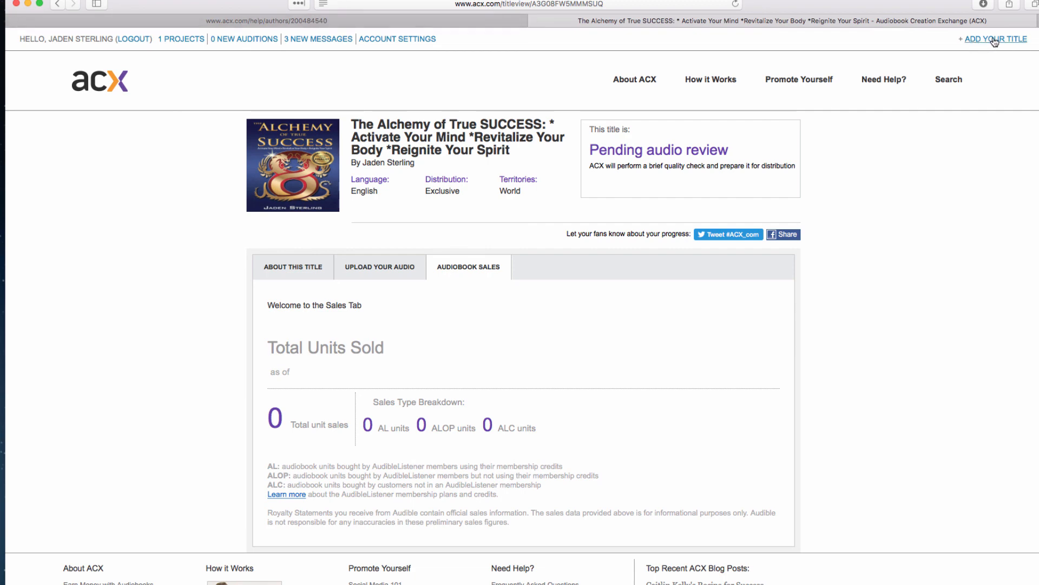
{"action": "mouse_move", "coordinate": [945, 295]}
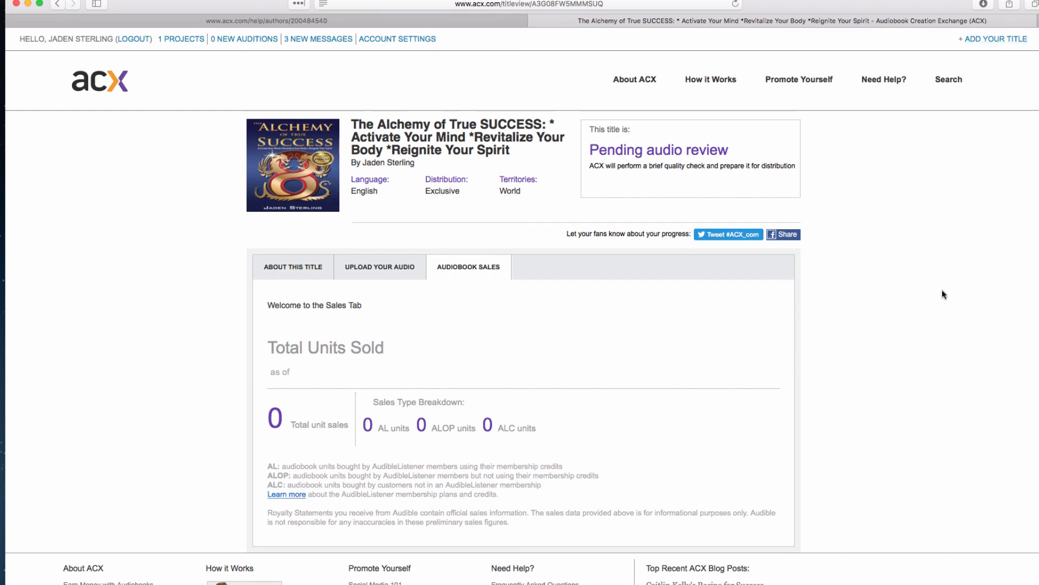
{"action": "mouse_move", "coordinate": [945, 298]}
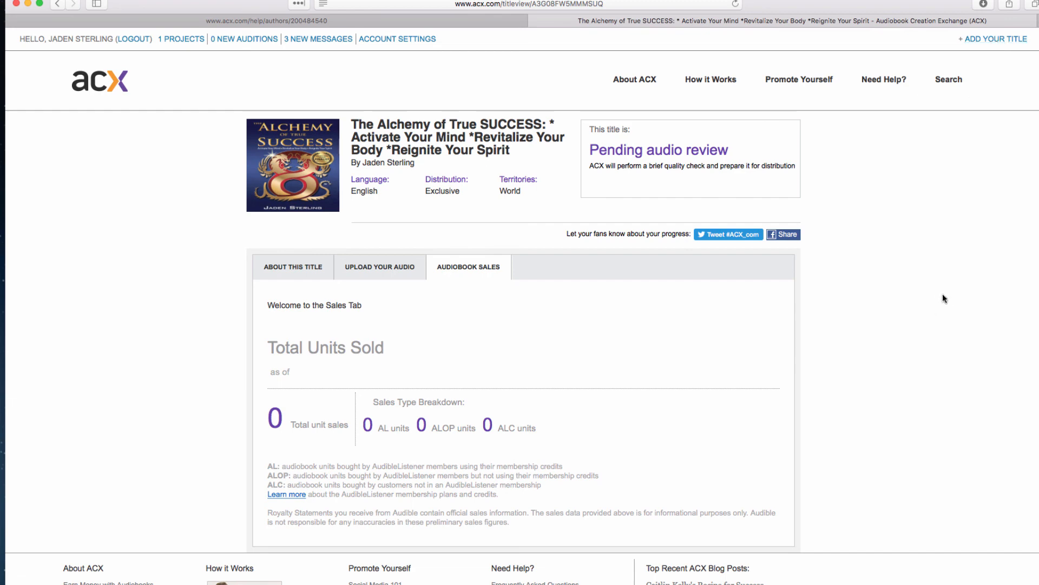
{"action": "mouse_move", "coordinate": [942, 295]}
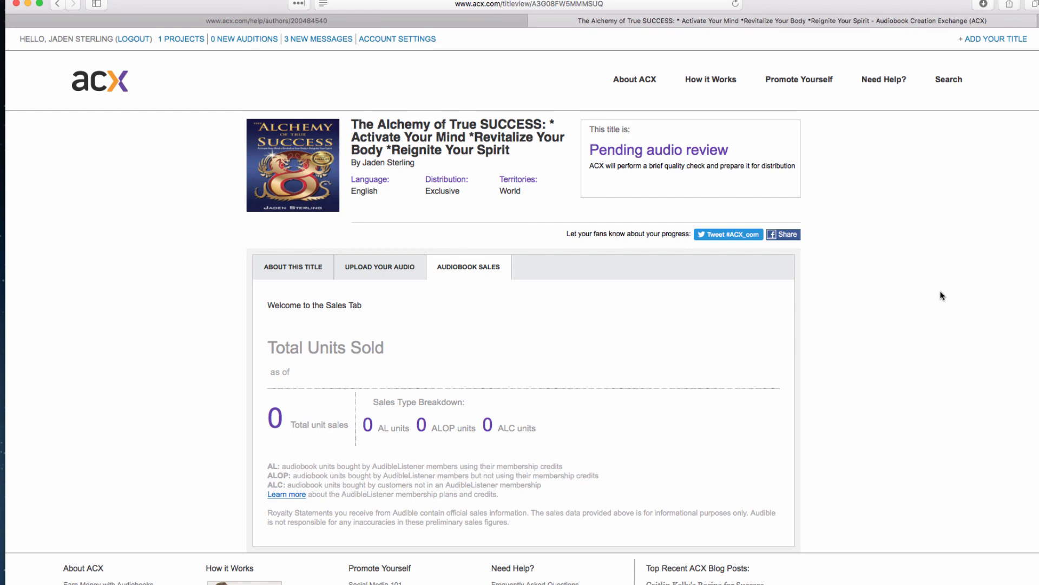
{"action": "mouse_move", "coordinate": [133, 285]}
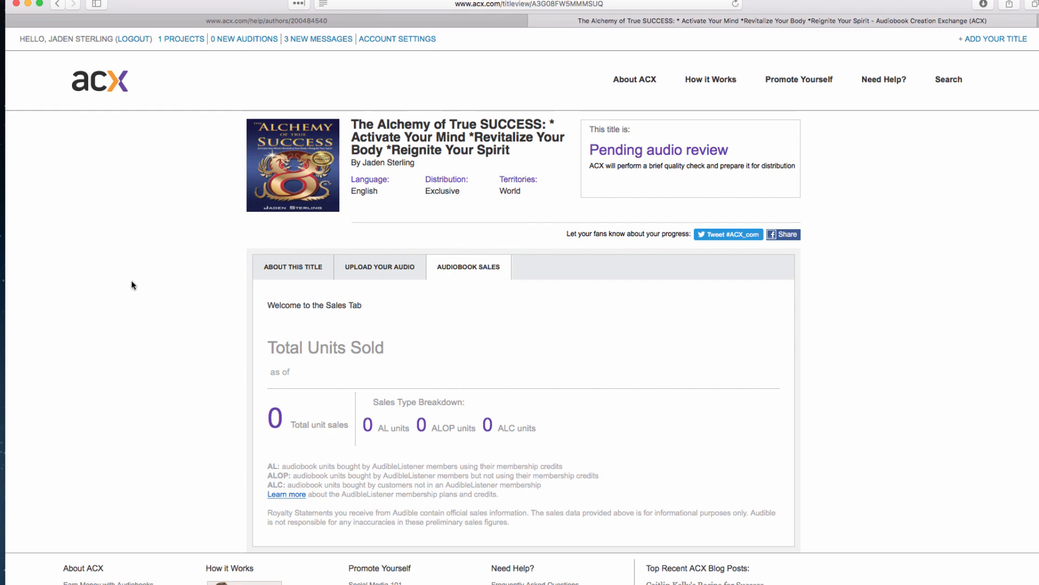
{"action": "mouse_move", "coordinate": [135, 284]}
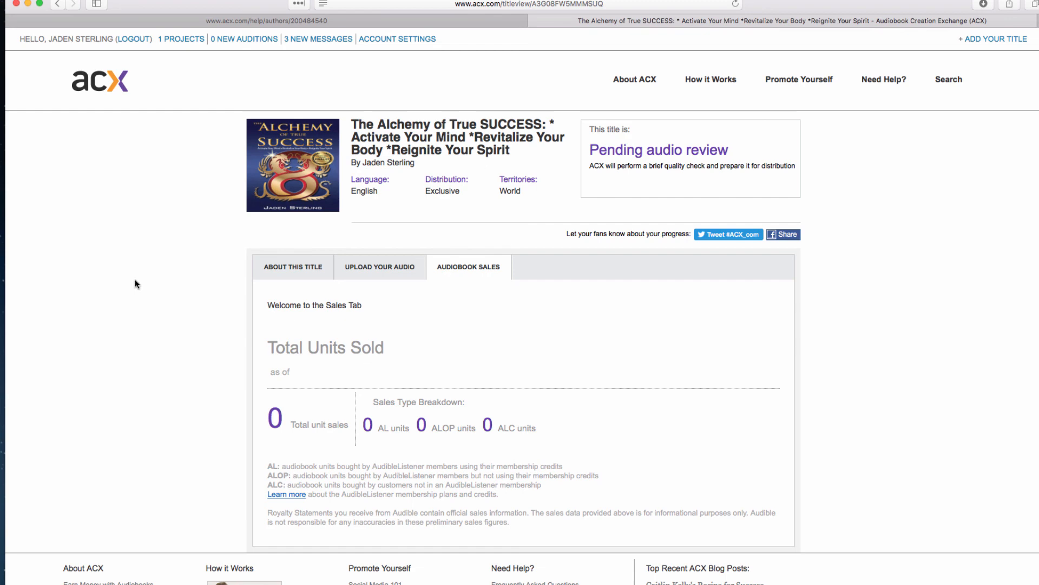